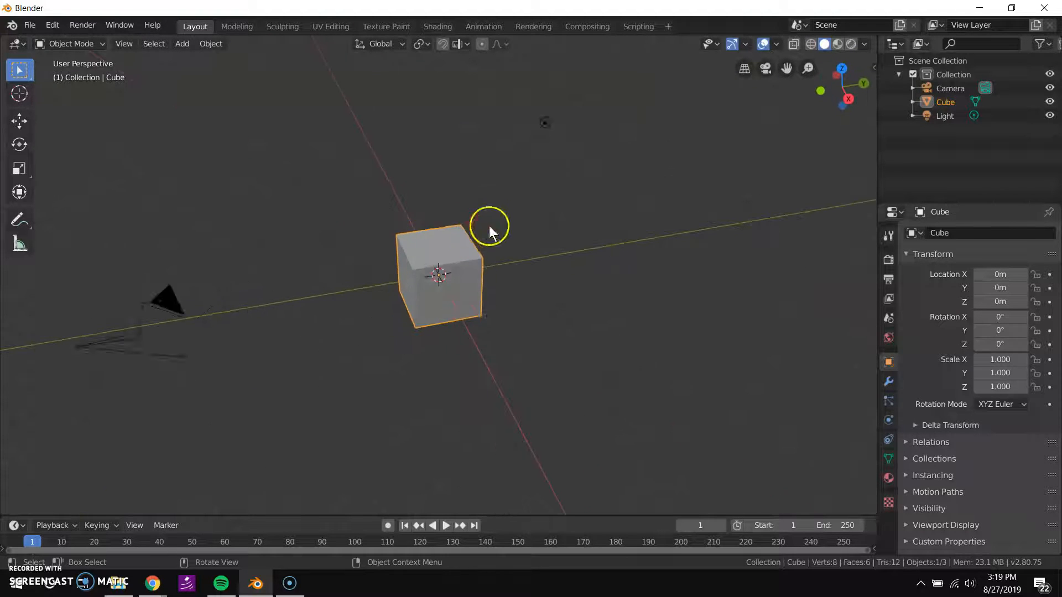
- In Edit Mode, extrude the cube's top upward twice into a tall column on a shorter block
{"action": "left_click_drag", "start_coordinate": [491, 233], "coordinate": [487, 247]}
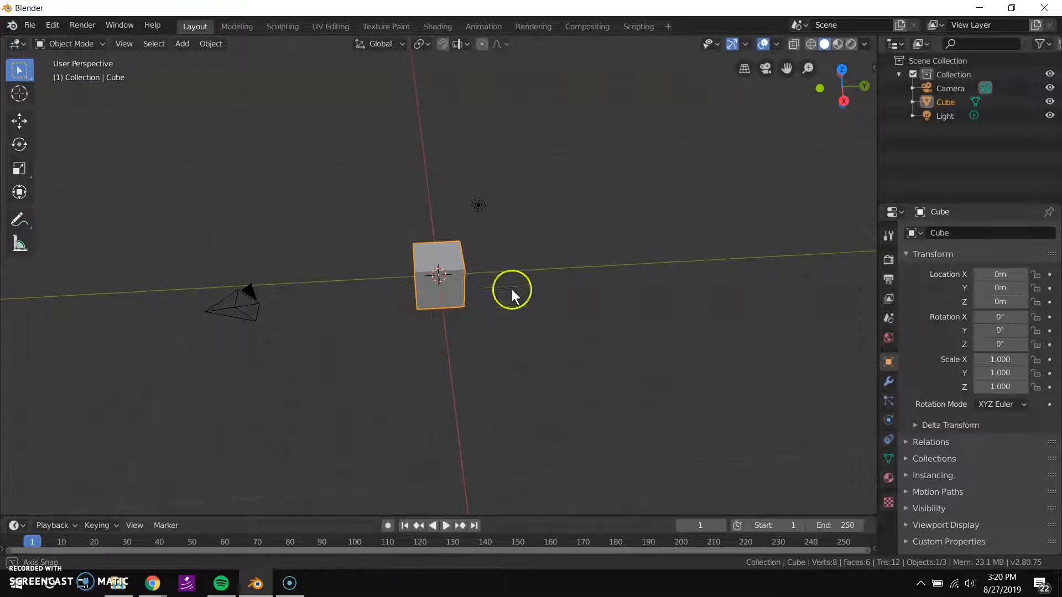
{"action": "left_click", "coordinate": [237, 26]}
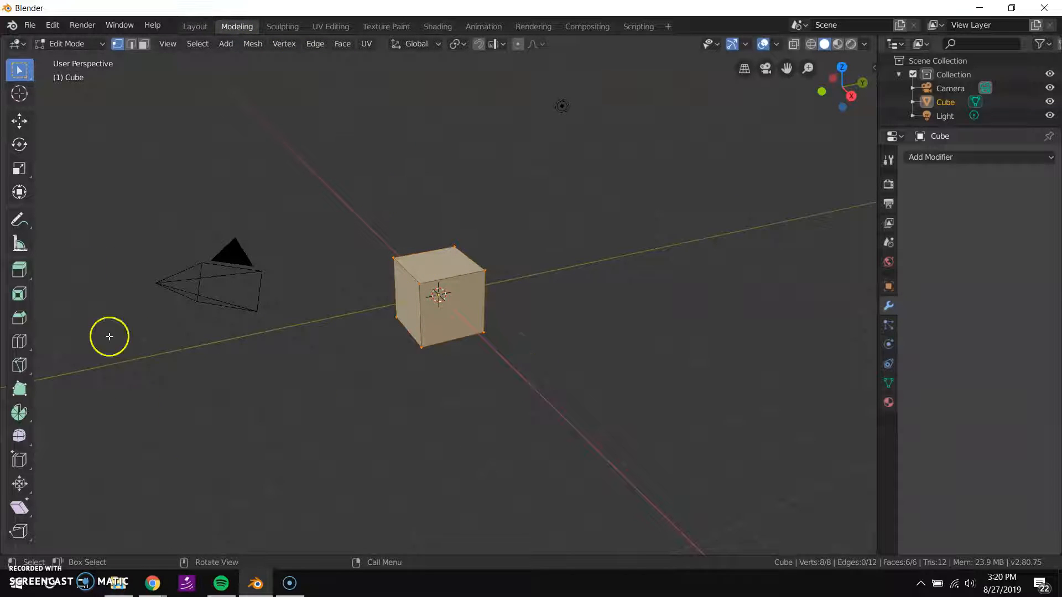
{"action": "left_click", "coordinate": [19, 269]}
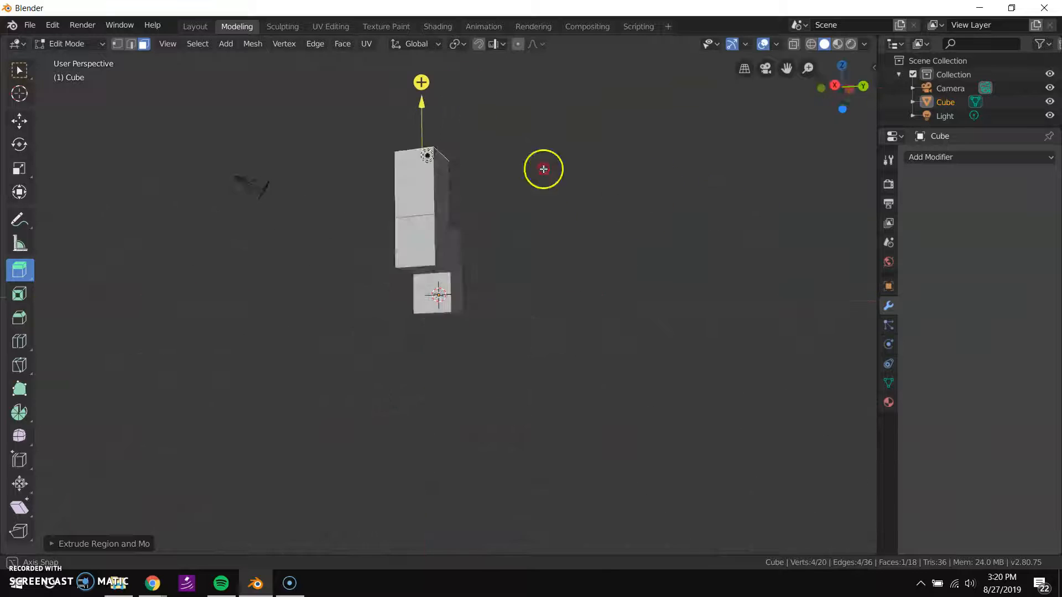
{"action": "left_click_drag", "start_coordinate": [542, 169], "coordinate": [630, 184]}
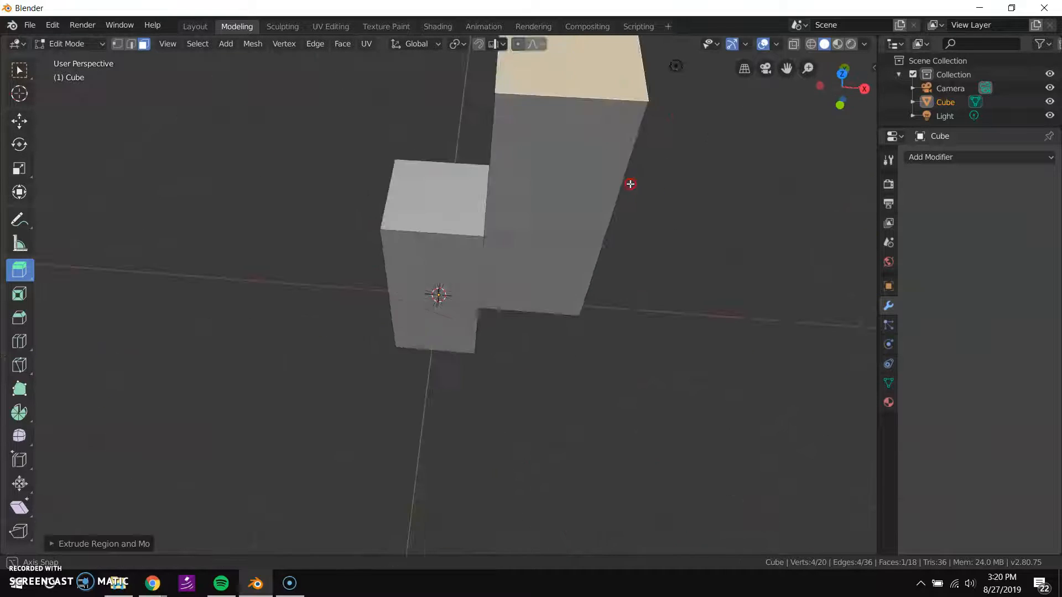
{"action": "left_click_drag", "start_coordinate": [630, 183], "coordinate": [485, 278]}
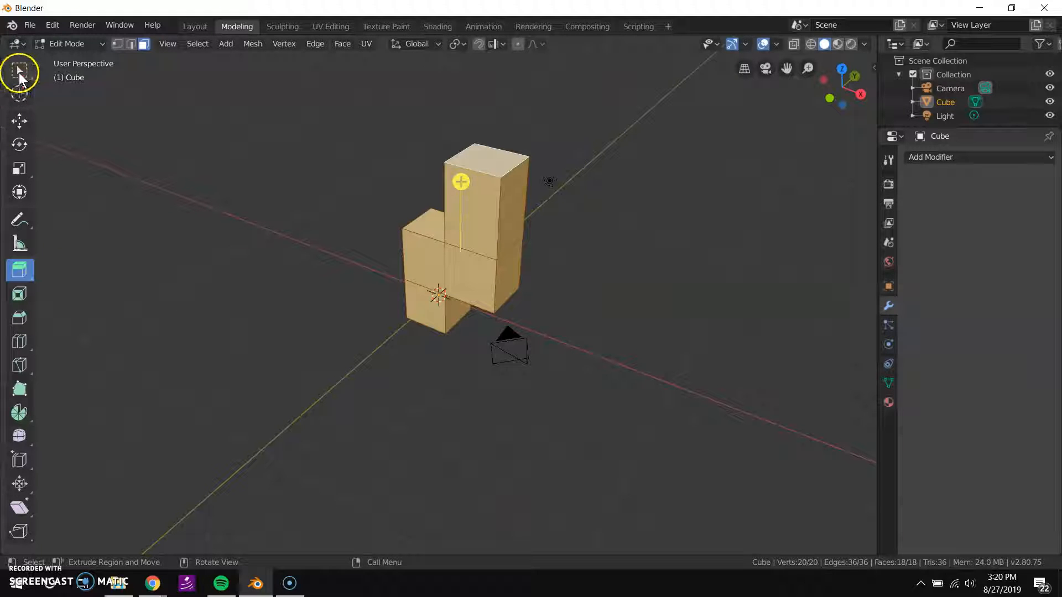
- Run Mesh: Subdivide on the whole stepped mesh, then apply Shade Smooth
{"action": "left_click", "coordinate": [19, 70]}
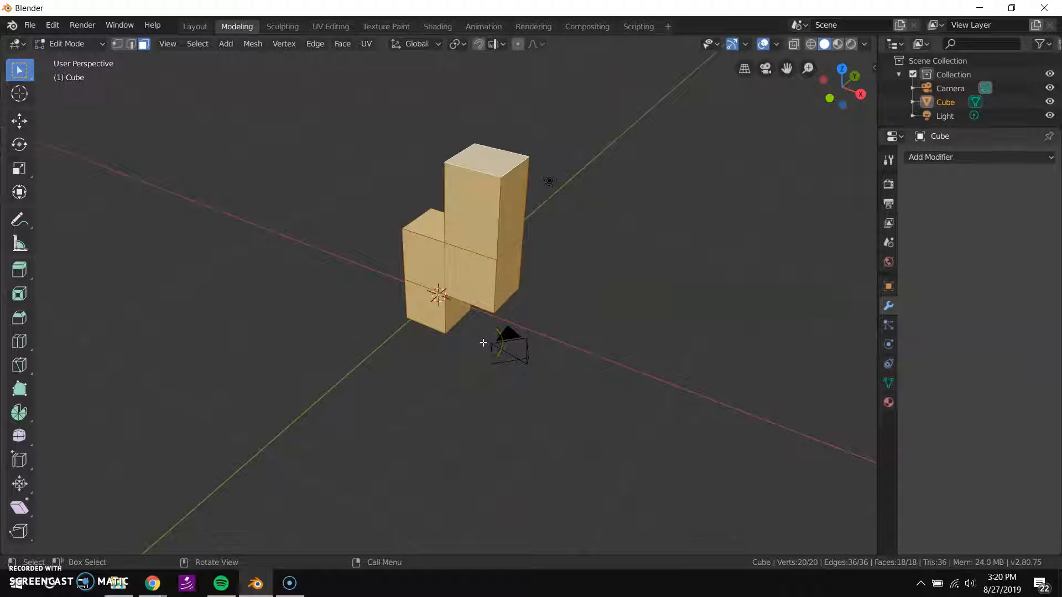
{"action": "type", "text": "s"}
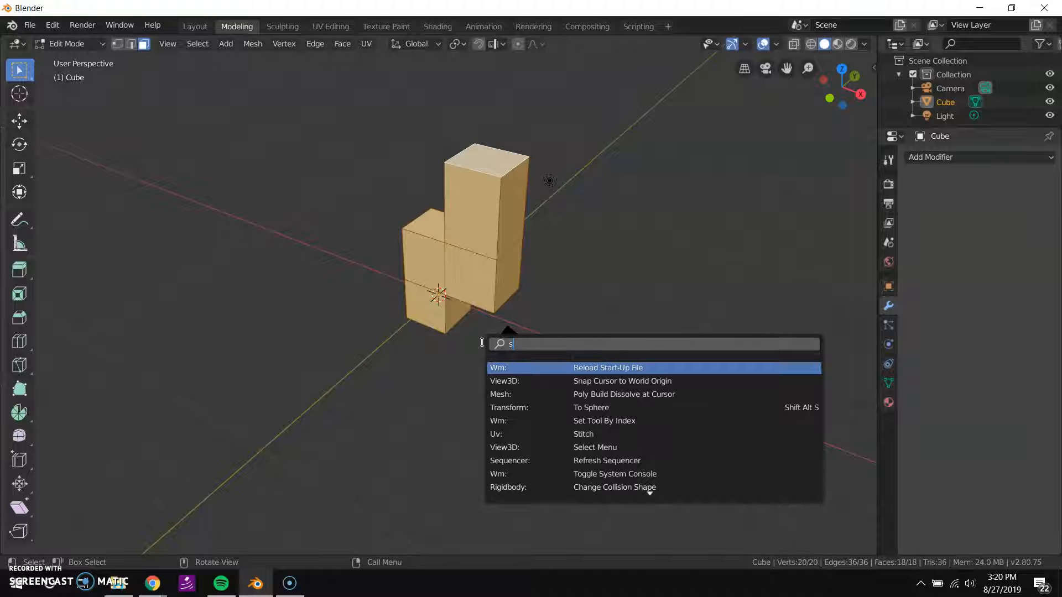
{"action": "type", "text": "ubdi"}
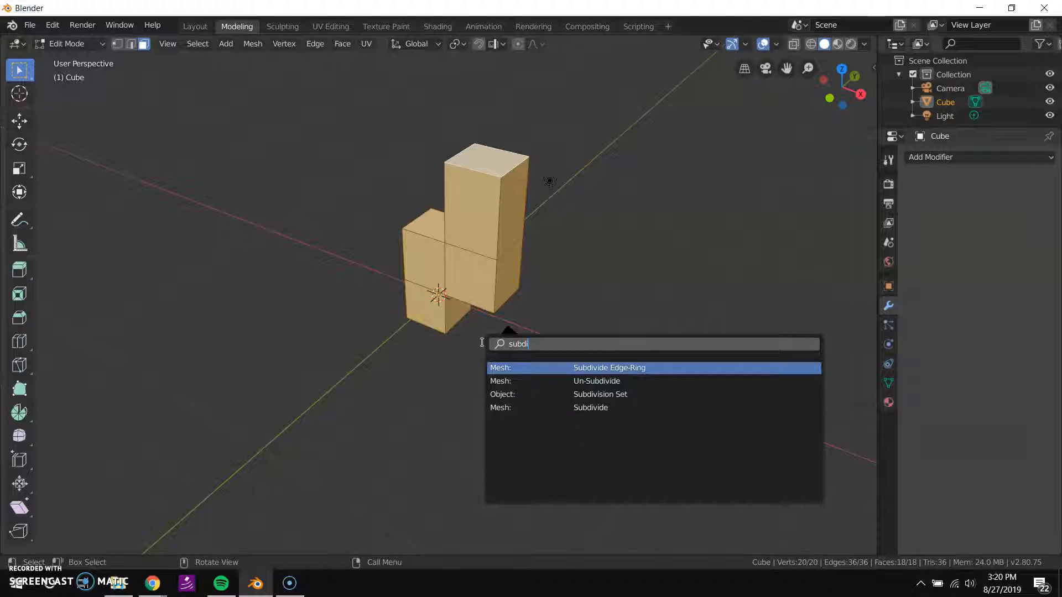
{"action": "mouse_move", "coordinate": [599, 394]}
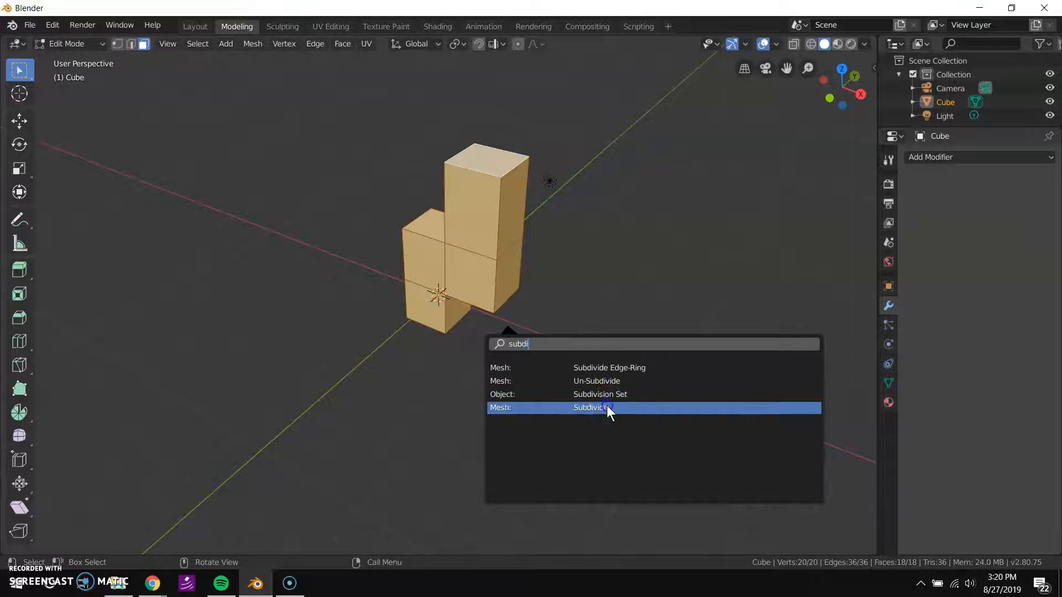
{"action": "left_click", "coordinate": [591, 407]}
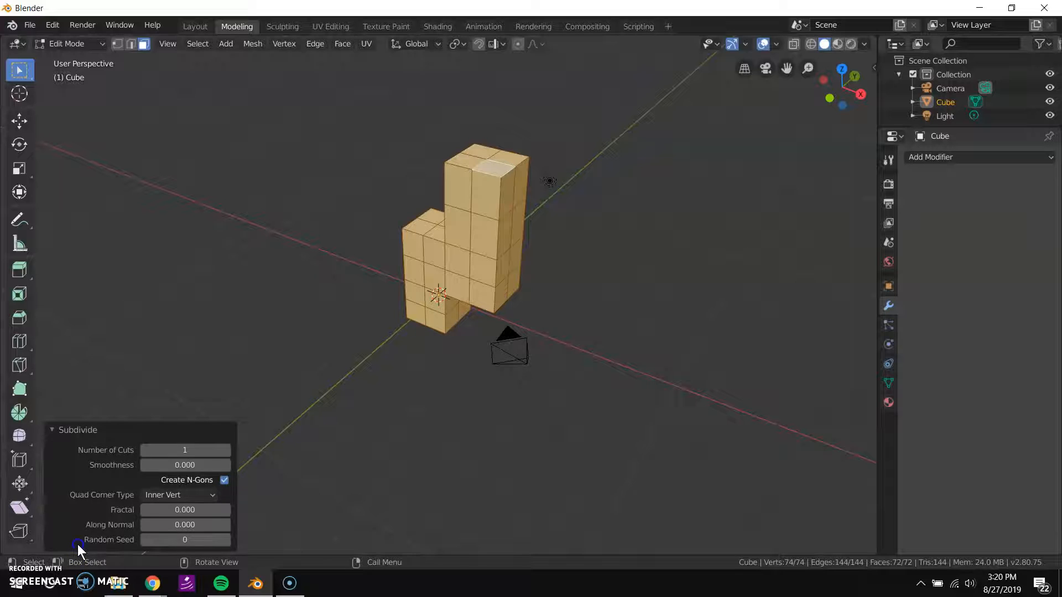
{"action": "left_click", "coordinate": [184, 450]}
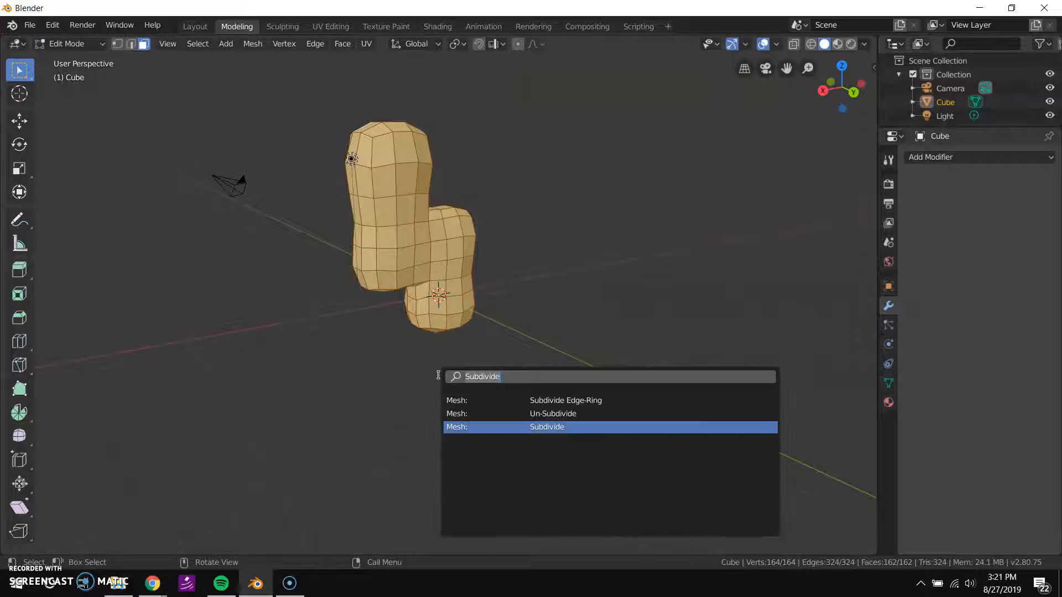
{"action": "type", "text": "smoothsha"}
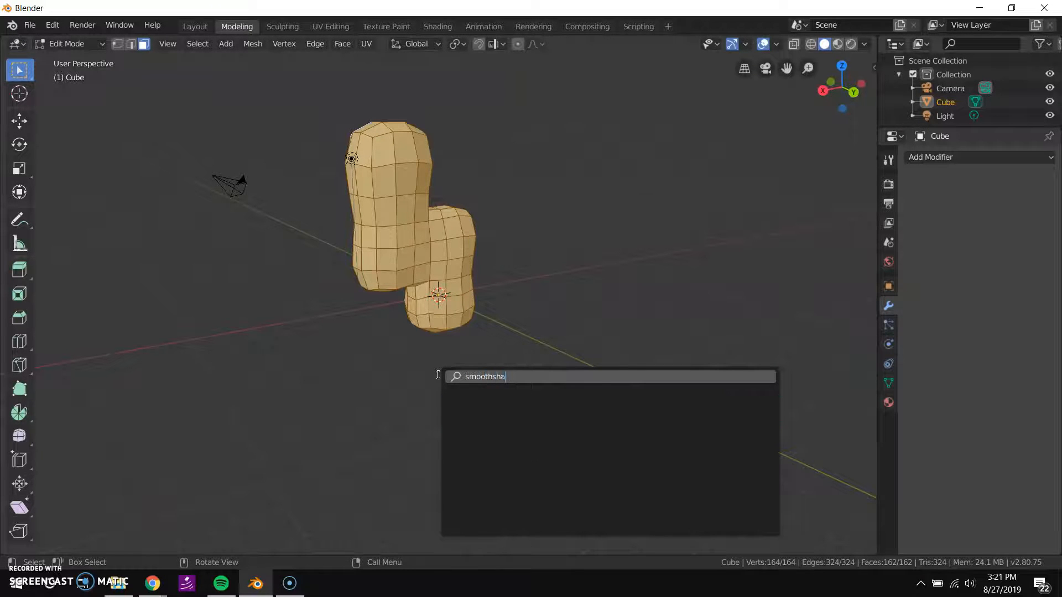
{"action": "key", "text": "Backspace"}
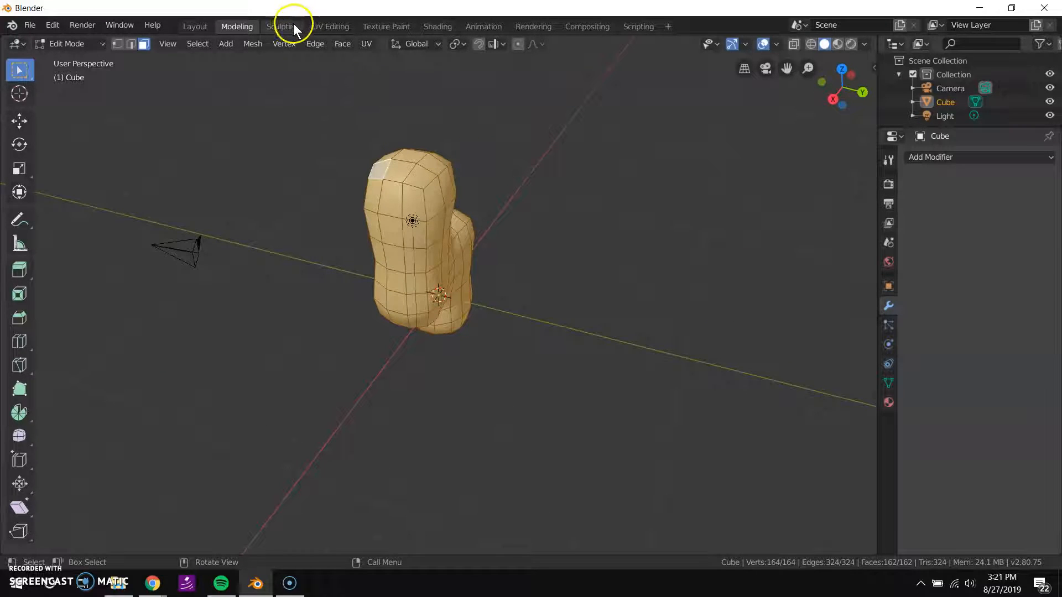
- Enter the Sculpting workspace and orbit around the blob, including from below
{"action": "left_click", "coordinate": [283, 26]}
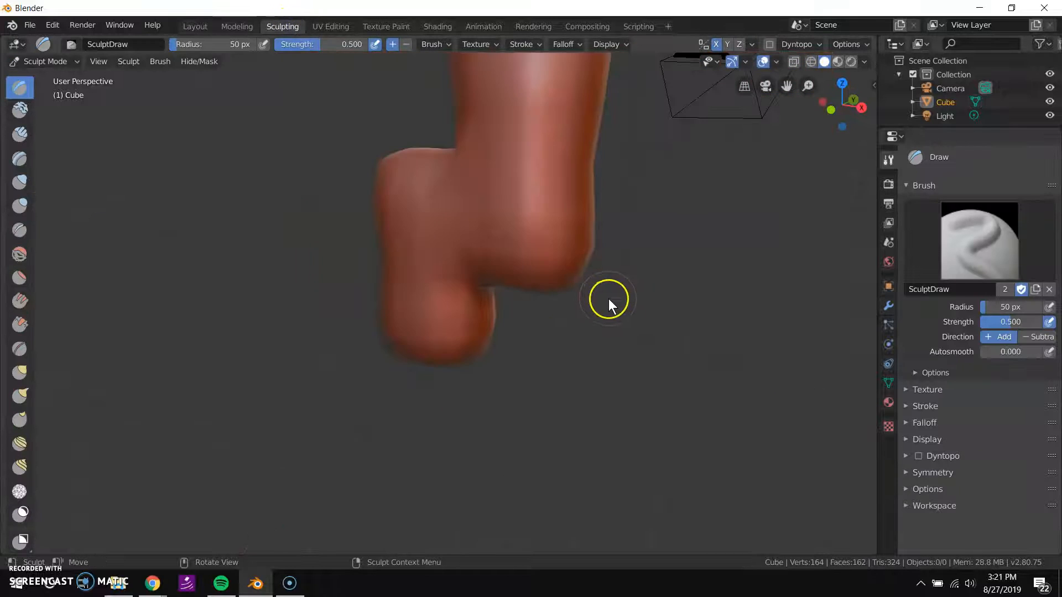
{"action": "left_click_drag", "start_coordinate": [609, 302], "coordinate": [494, 365]}
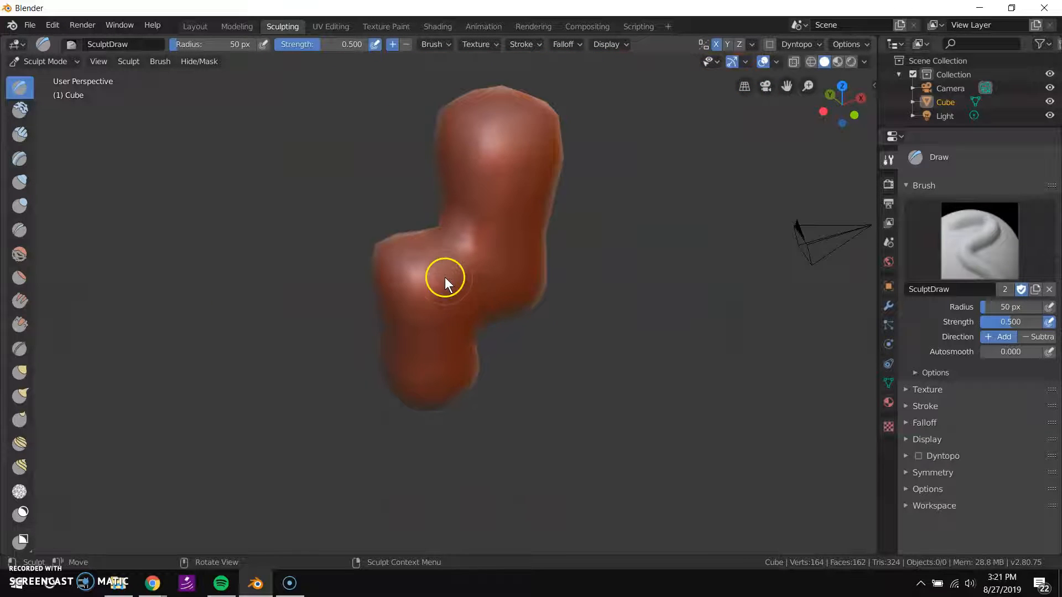
{"action": "left_click_drag", "start_coordinate": [446, 277], "coordinate": [426, 304]}
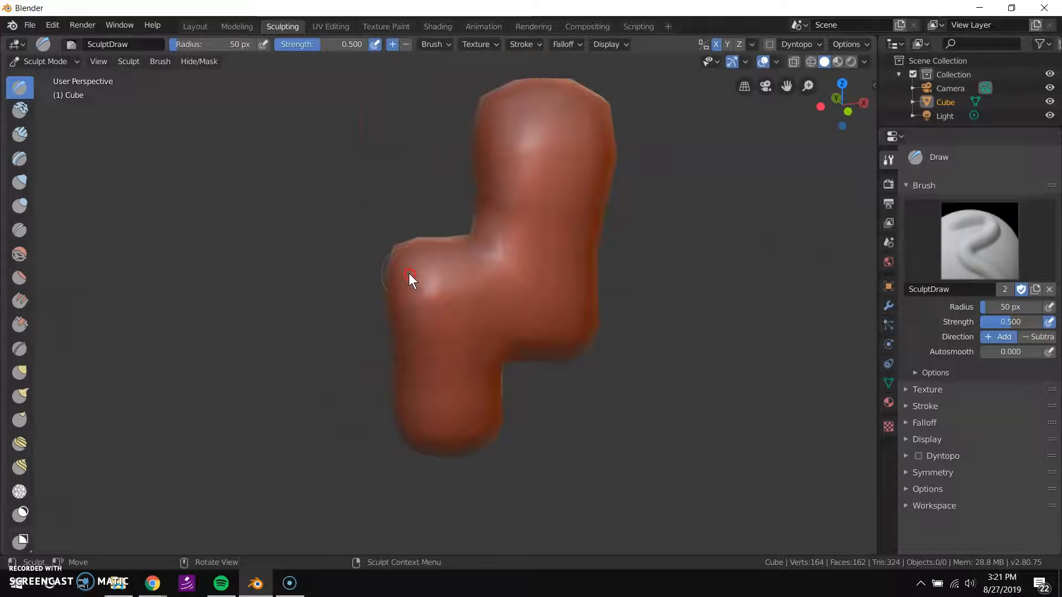
{"action": "left_click_drag", "start_coordinate": [413, 278], "coordinate": [440, 303]}
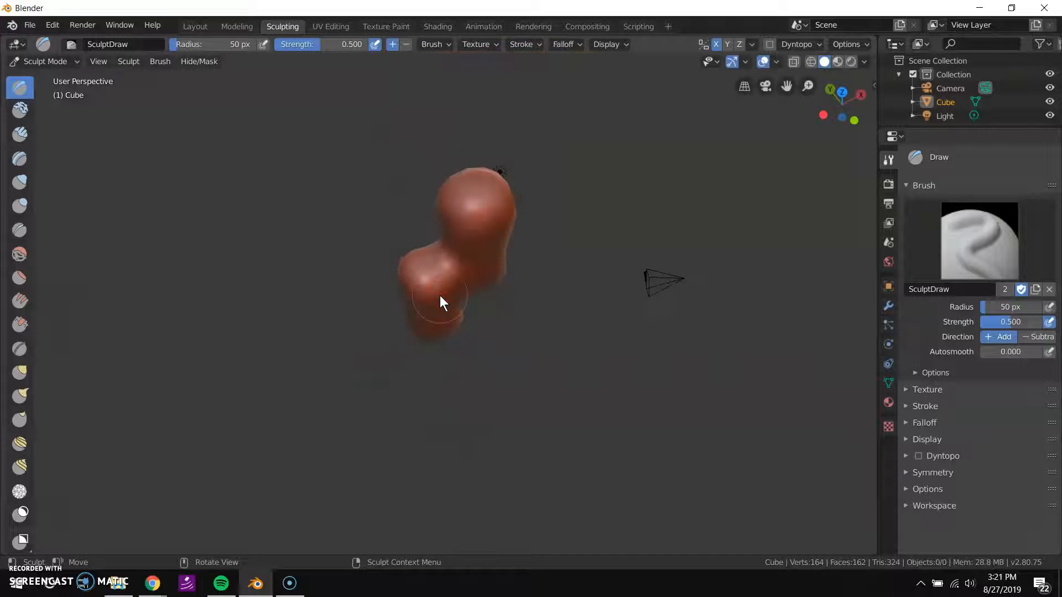
{"action": "left_click_drag", "start_coordinate": [440, 302], "coordinate": [457, 230]}
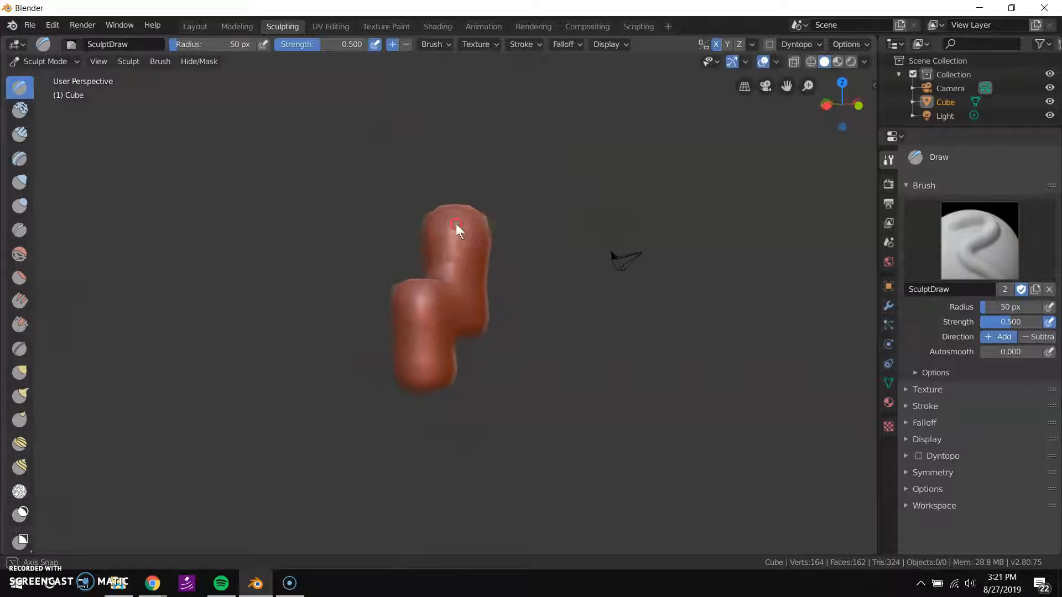
{"action": "left_click_drag", "start_coordinate": [457, 230], "coordinate": [420, 278]}
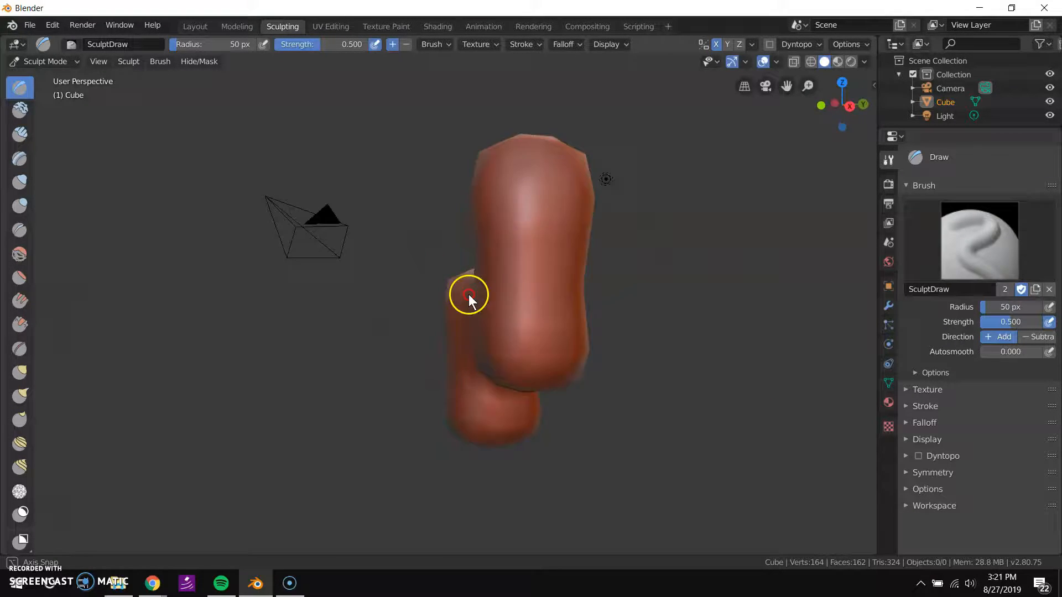
{"action": "left_click_drag", "start_coordinate": [468, 298], "coordinate": [603, 257]}
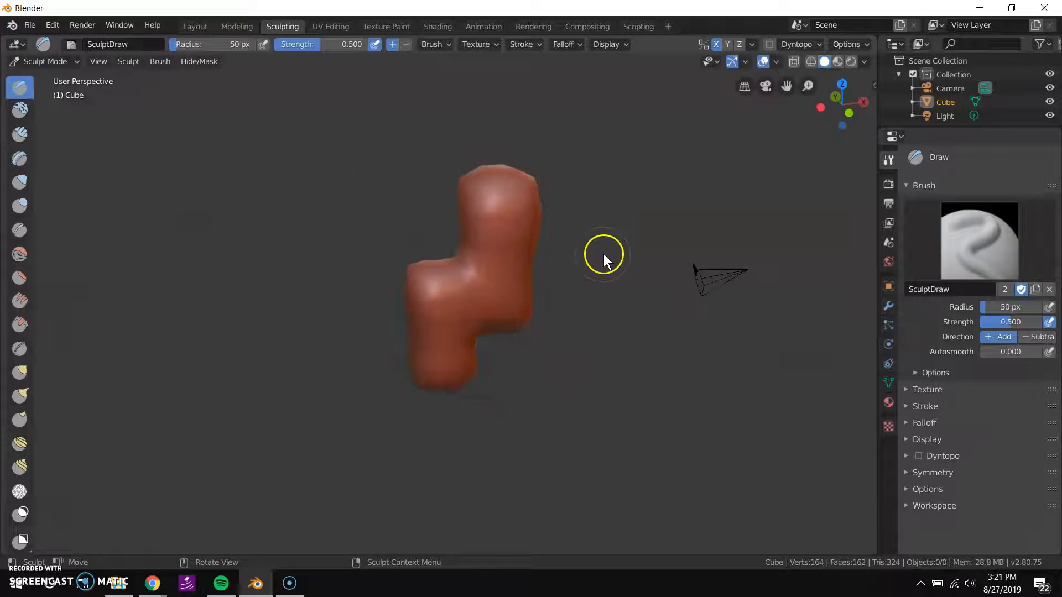
{"action": "left_click_drag", "start_coordinate": [603, 260], "coordinate": [433, 281]}
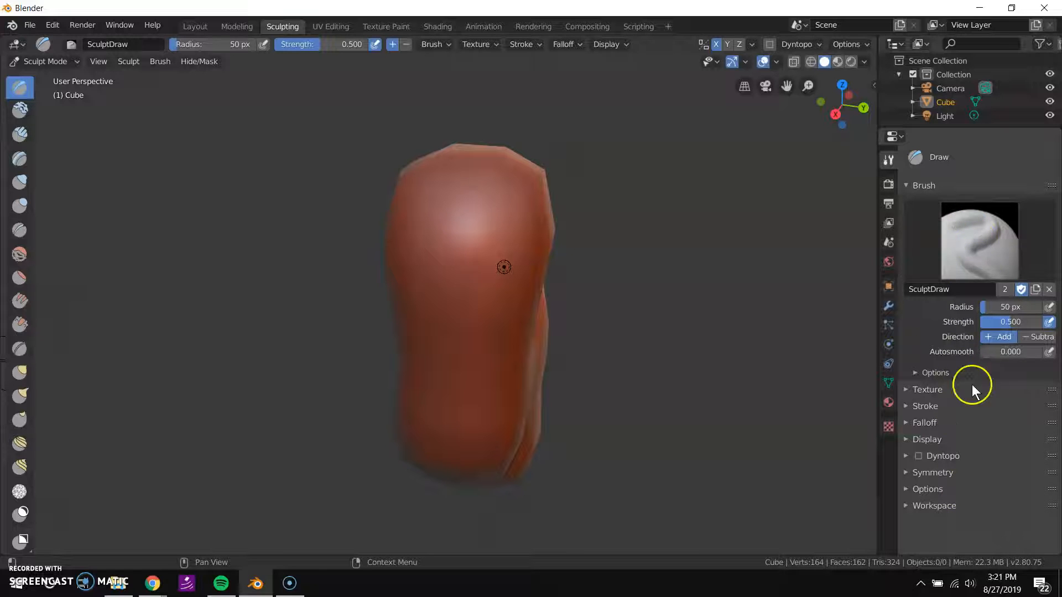
{"action": "mouse_move", "coordinate": [985, 250]}
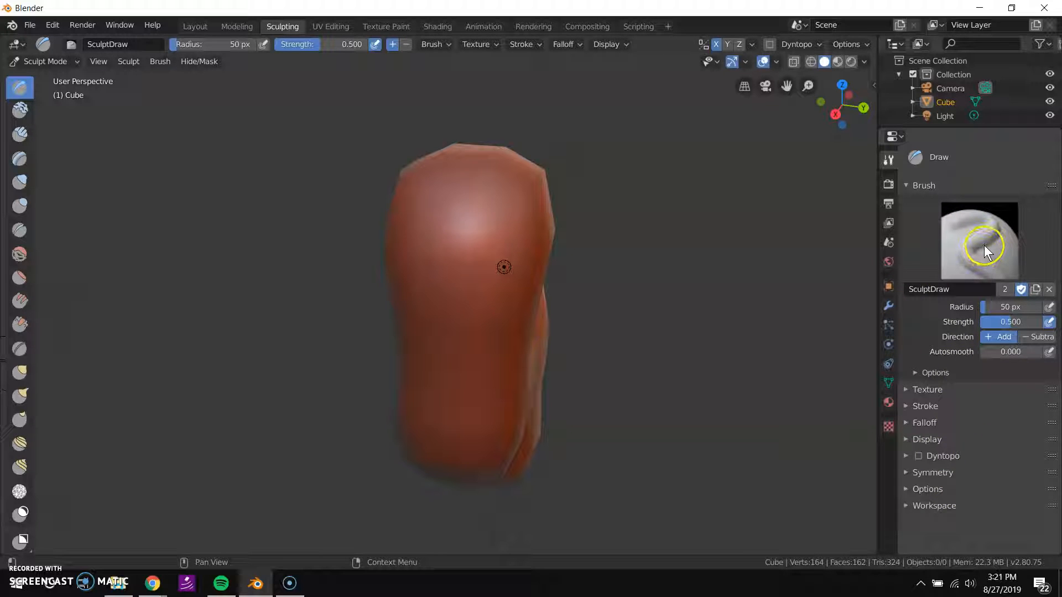
{"action": "mouse_move", "coordinate": [951, 246]}
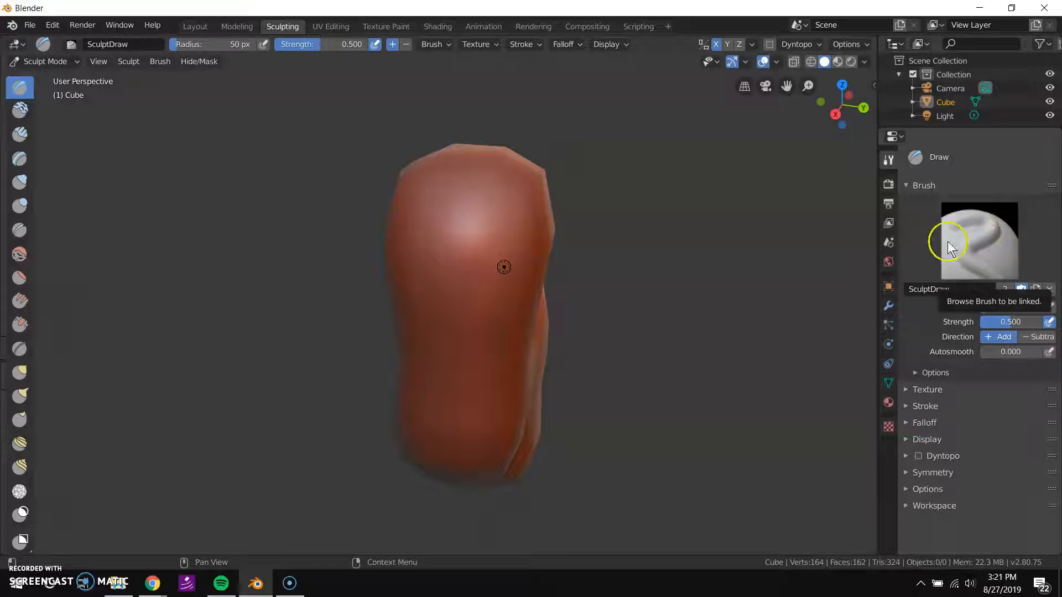
- Zoom closer and orbit from above back up to the tall column
{"action": "left_click_drag", "start_coordinate": [504, 268], "coordinate": [415, 310]}
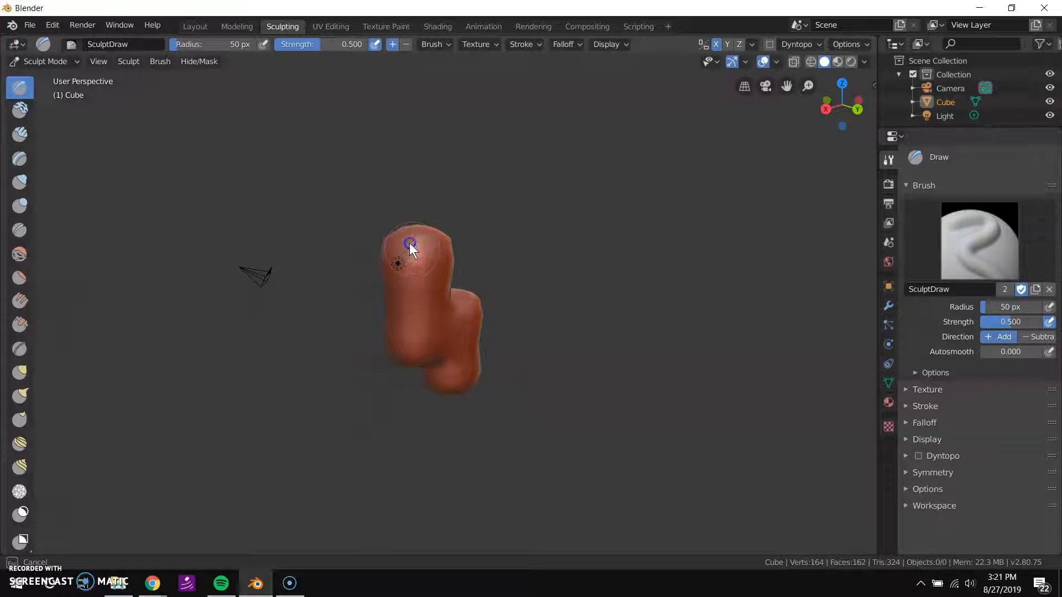
{"action": "left_click_drag", "start_coordinate": [413, 251], "coordinate": [372, 226]}
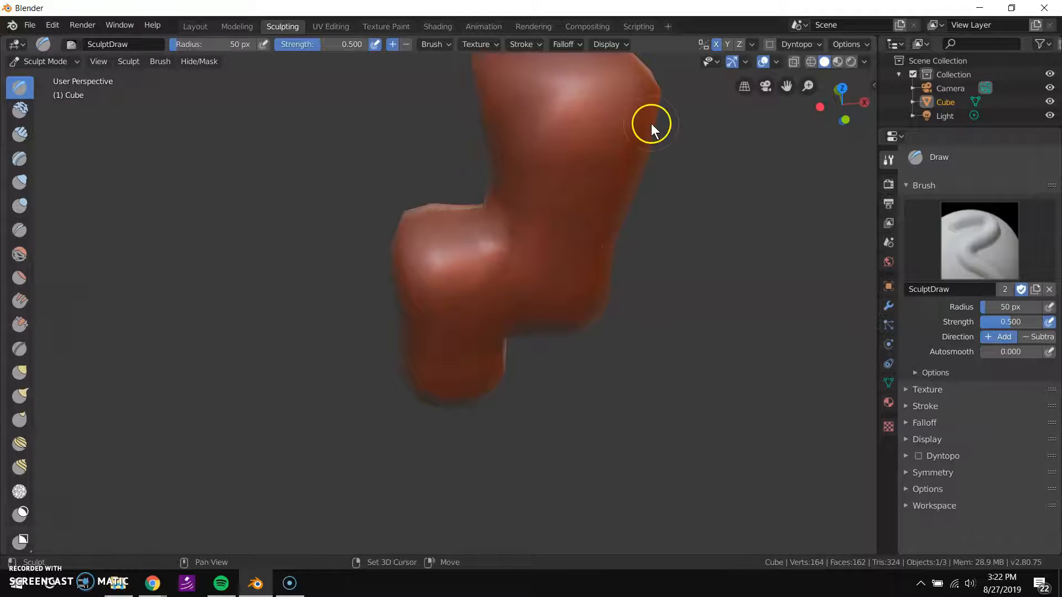
{"action": "left_click_drag", "start_coordinate": [650, 129], "coordinate": [515, 153]}
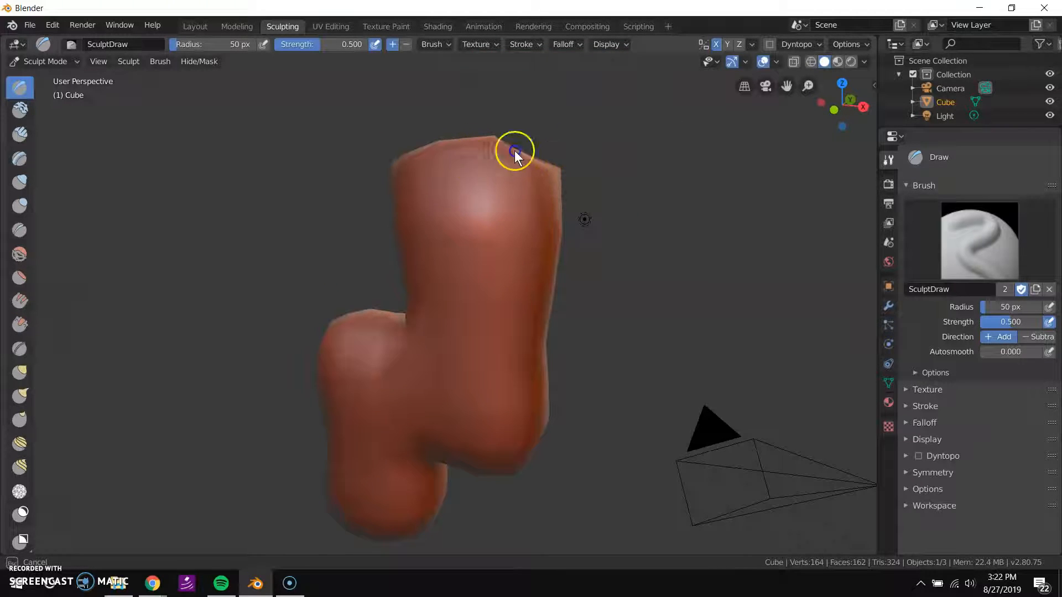
{"action": "left_click_drag", "start_coordinate": [514, 149], "coordinate": [572, 263]}
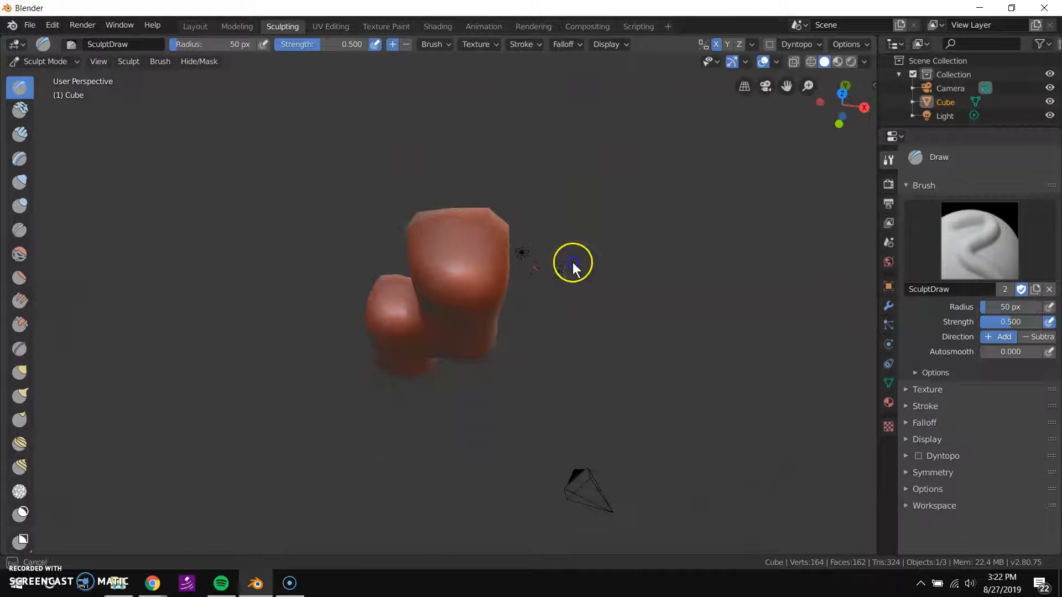
{"action": "left_click_drag", "start_coordinate": [572, 264], "coordinate": [595, 220]}
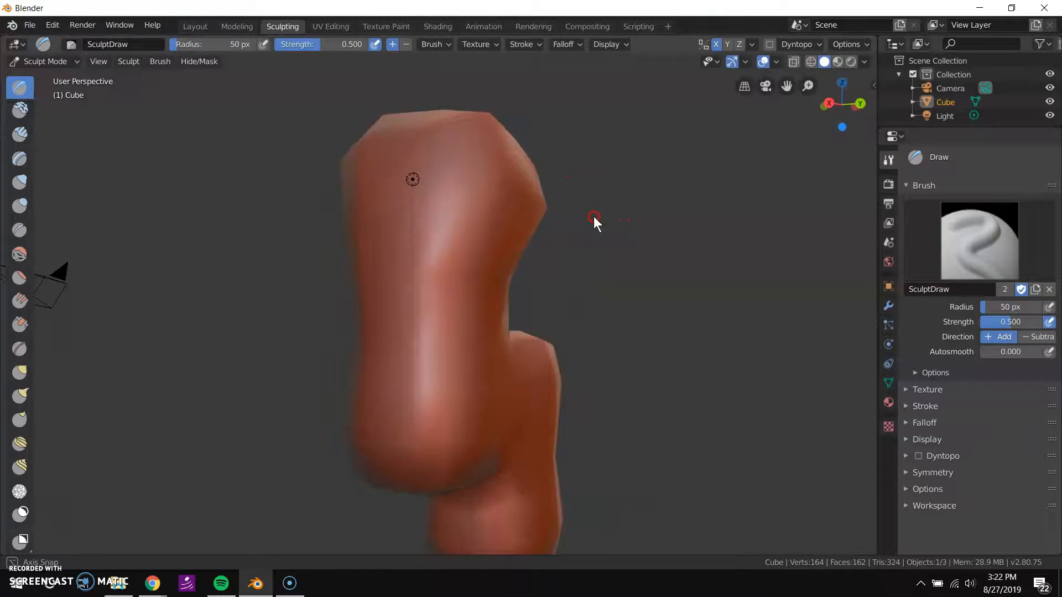
{"action": "left_click_drag", "start_coordinate": [595, 220], "coordinate": [458, 254]}
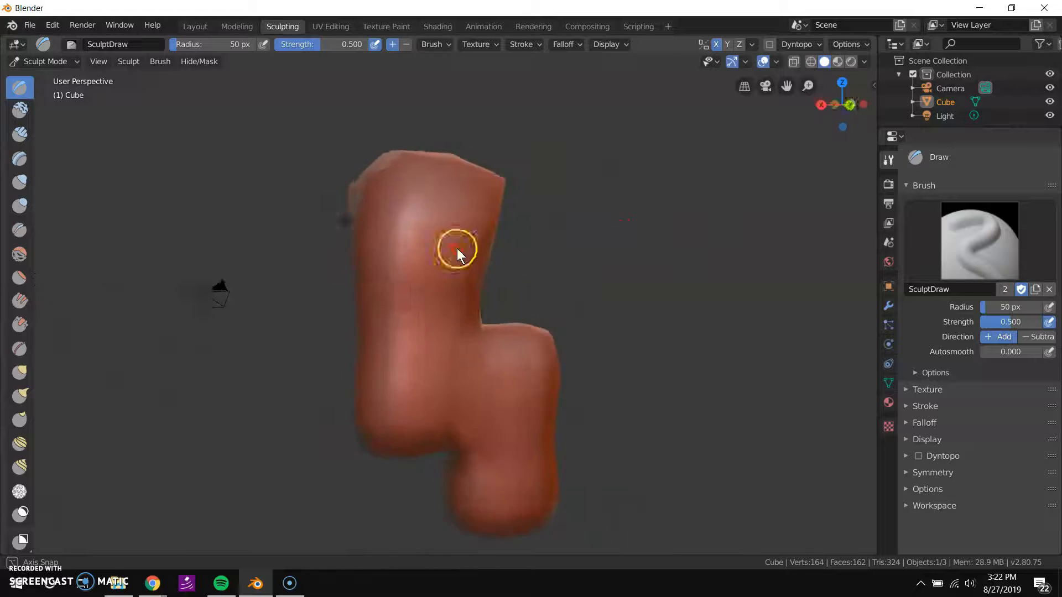
{"action": "left_click_drag", "start_coordinate": [457, 254], "coordinate": [119, 260]}
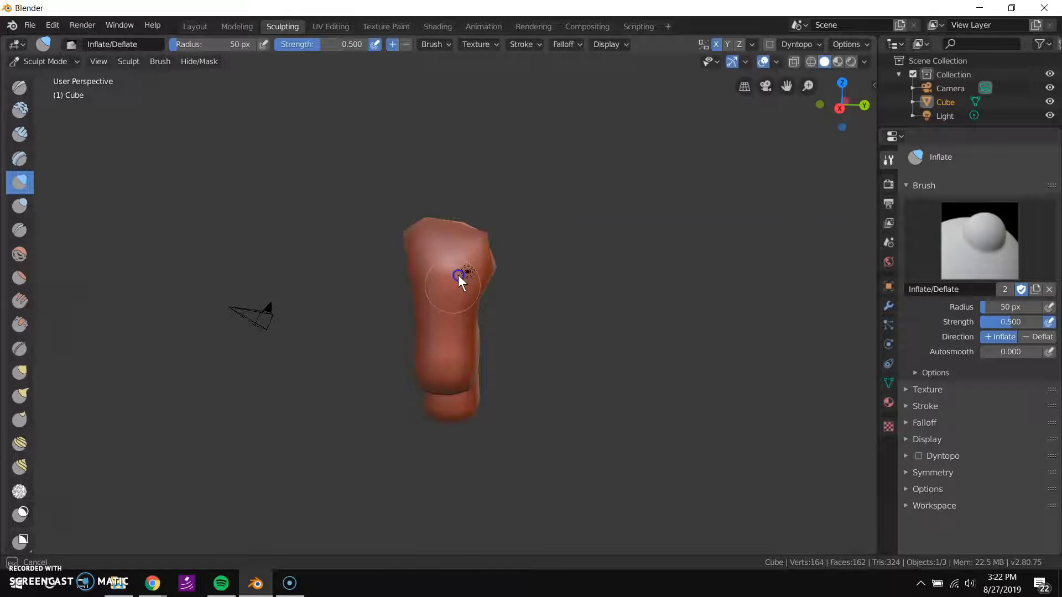
- Inflate bulges on the blob's upper part with two Inflate/Deflate strokes
{"action": "left_click_drag", "start_coordinate": [464, 275], "coordinate": [437, 277]}
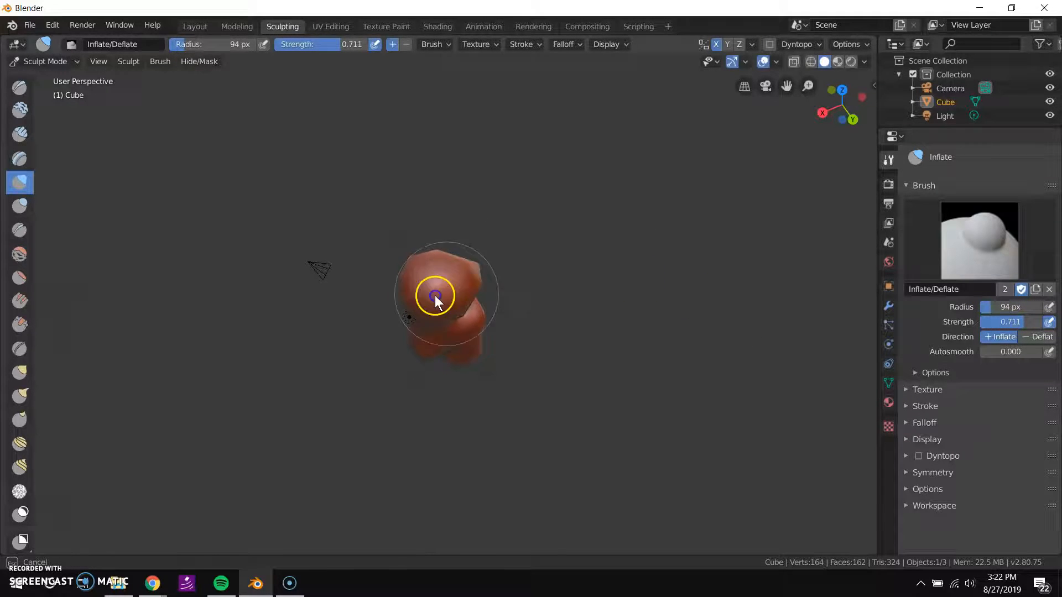
{"action": "left_click_drag", "start_coordinate": [437, 299], "coordinate": [501, 298]}
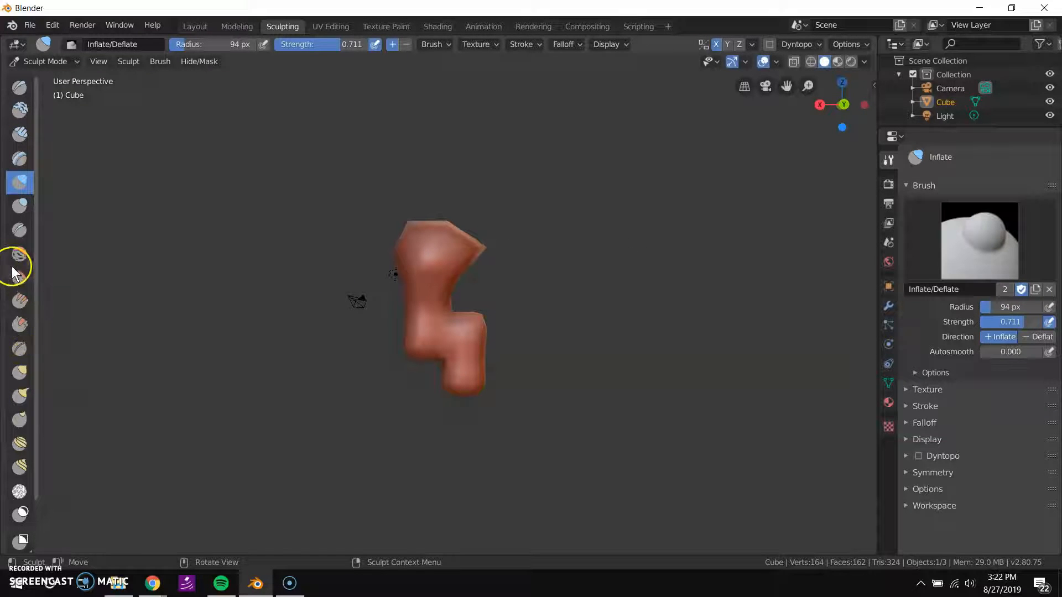
{"action": "left_click", "coordinate": [19, 254]}
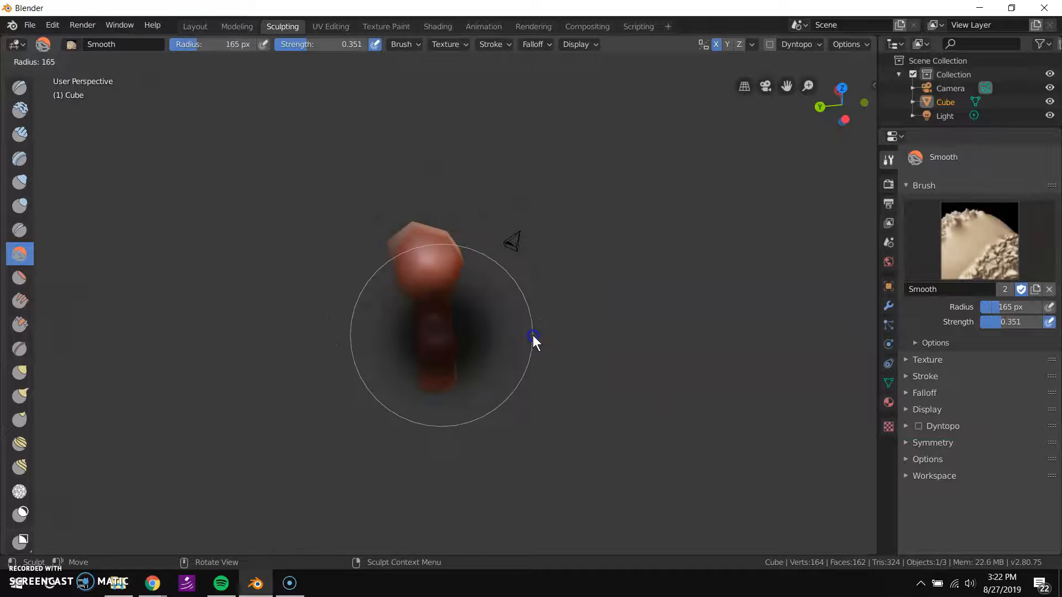
- Enlarge the Smooth brush radius, lower its strength, and smooth out the stepped corners
{"action": "left_click_drag", "start_coordinate": [534, 338], "coordinate": [523, 286]}
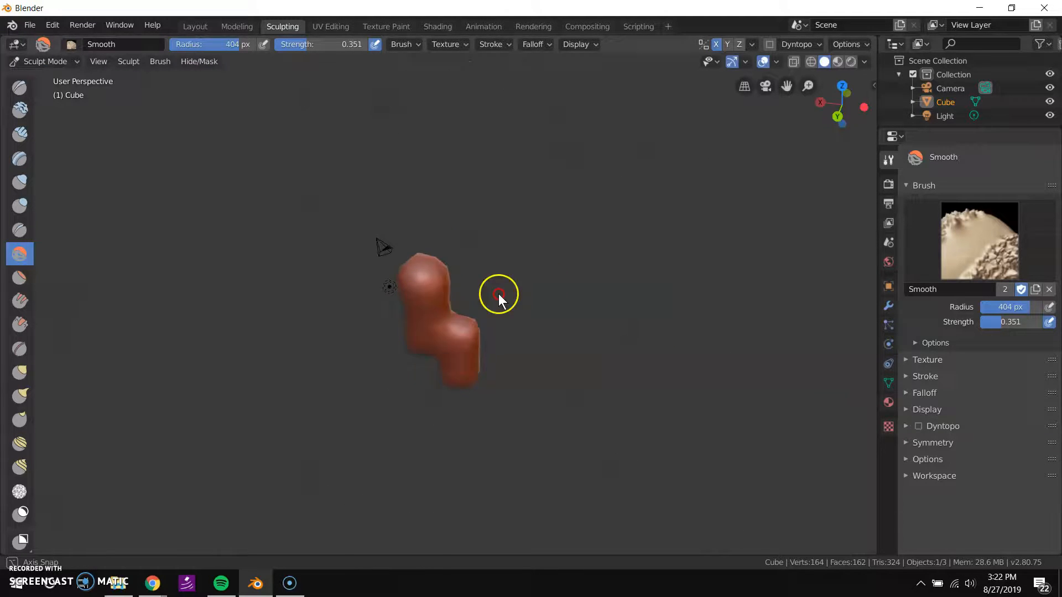
{"action": "left_click_drag", "start_coordinate": [474, 305], "coordinate": [501, 302]}
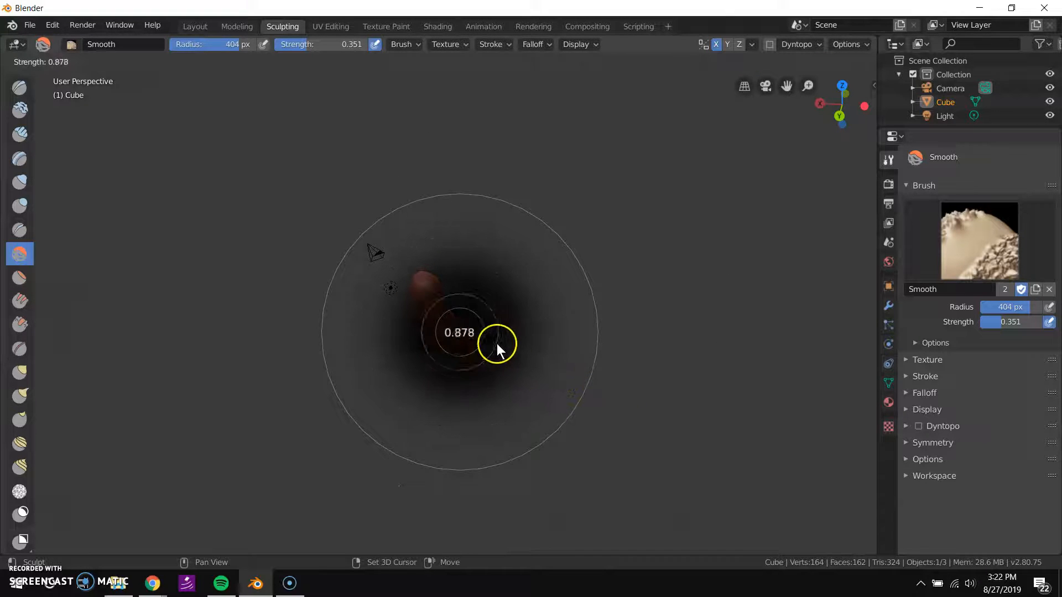
{"action": "left_click_drag", "start_coordinate": [496, 344], "coordinate": [457, 332]}
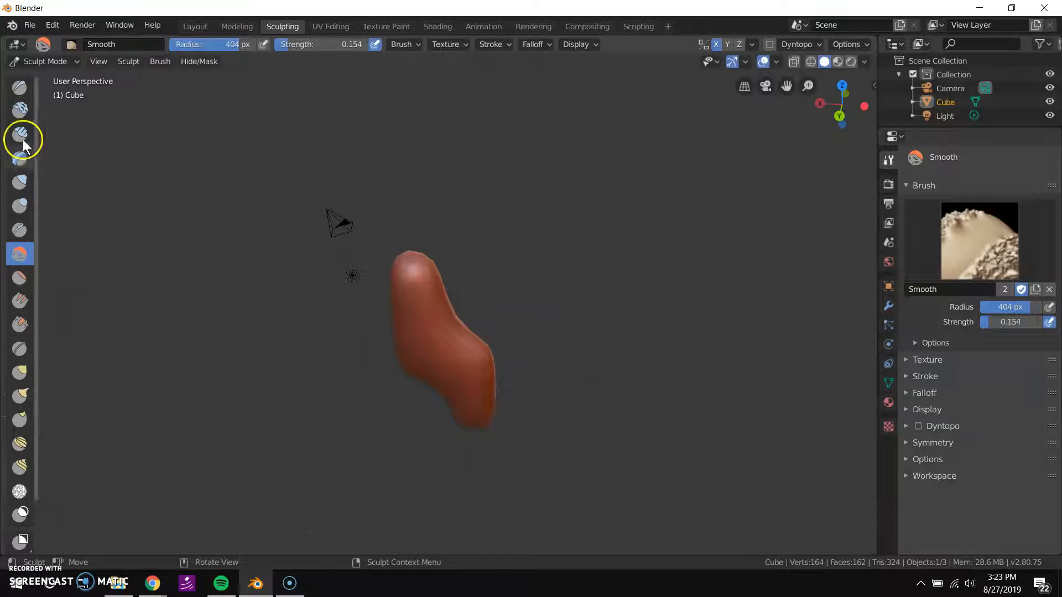
{"action": "left_click", "coordinate": [19, 87]}
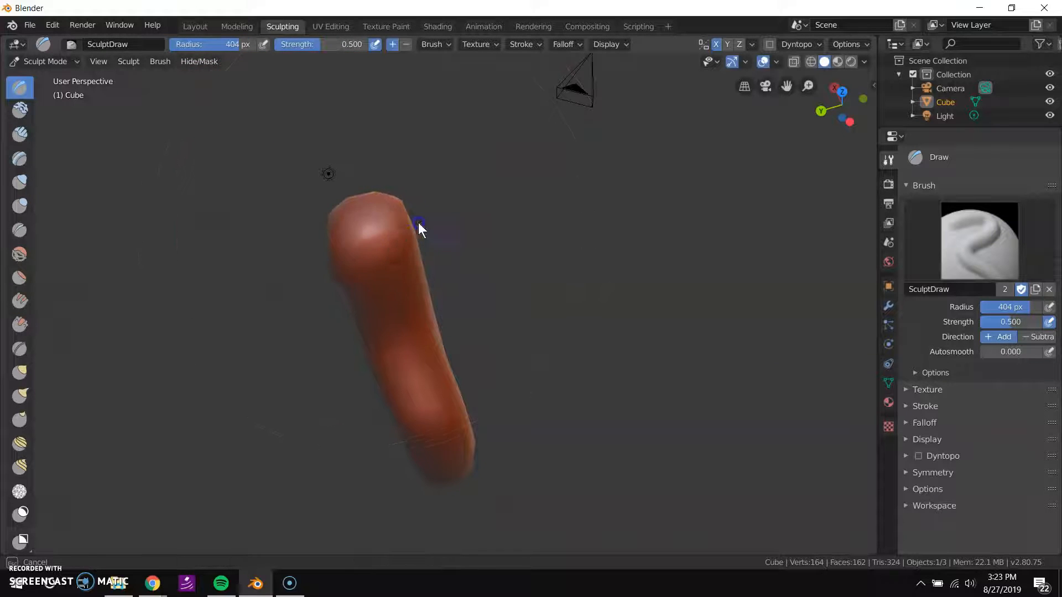
{"action": "left_click_drag", "start_coordinate": [419, 229], "coordinate": [592, 301]}
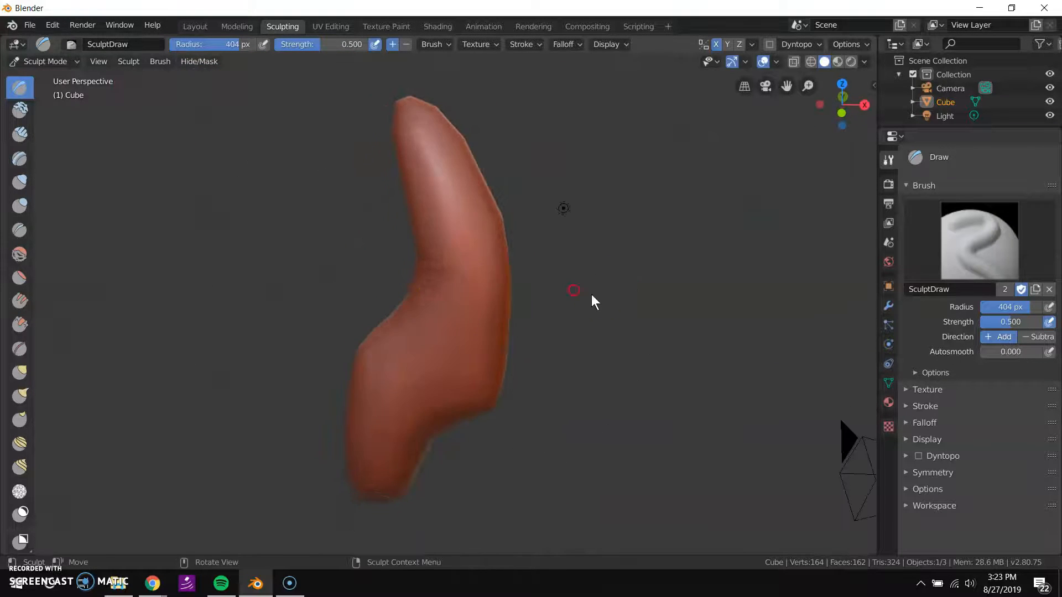
{"action": "left_click_drag", "start_coordinate": [572, 291], "coordinate": [691, 288]}
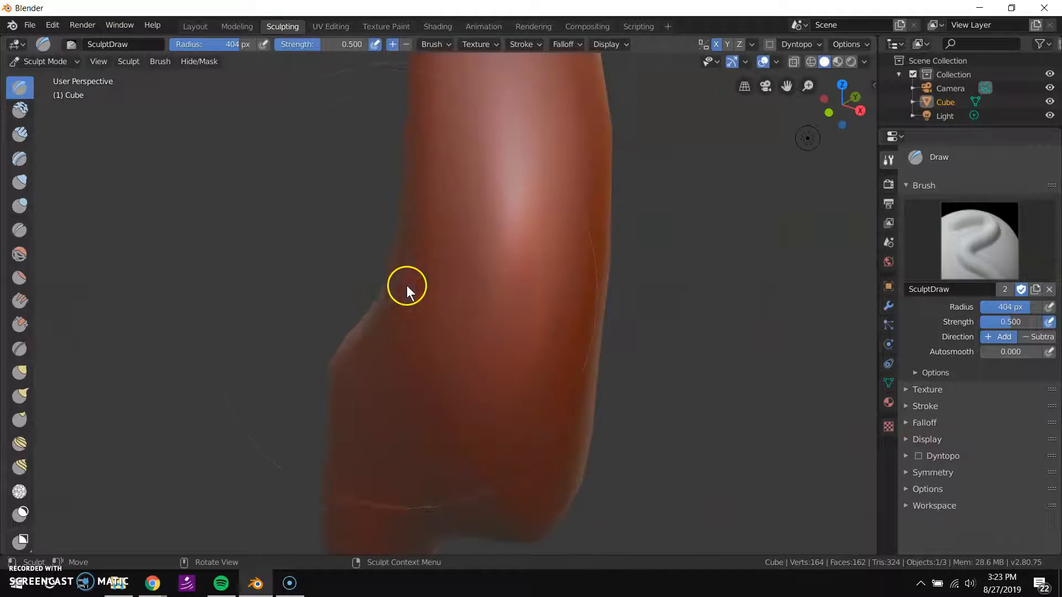
{"action": "left_click_drag", "start_coordinate": [407, 286], "coordinate": [530, 281]}
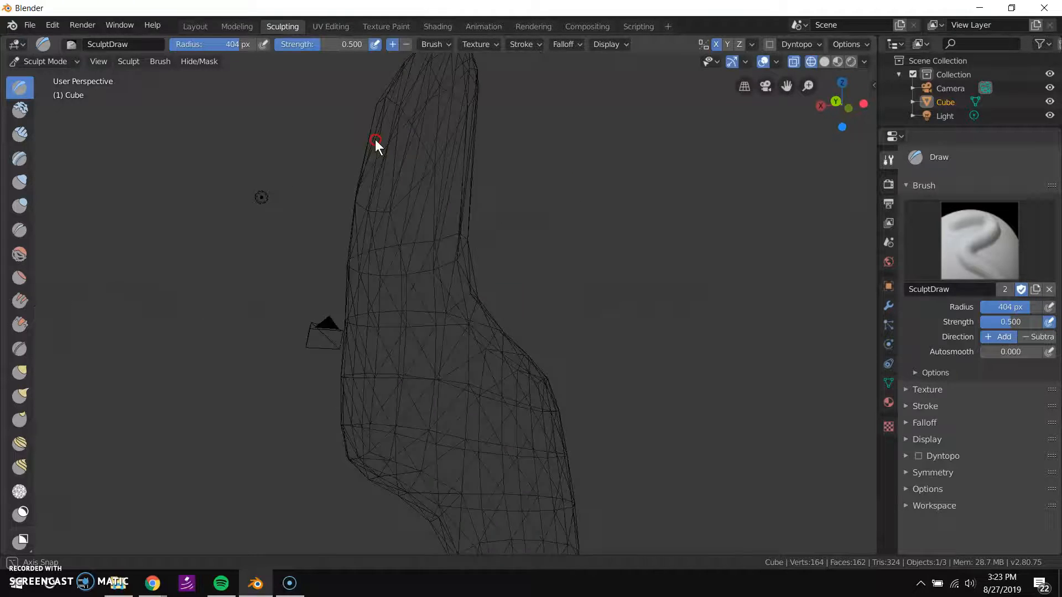
{"action": "left_click_drag", "start_coordinate": [376, 142], "coordinate": [244, 206]}
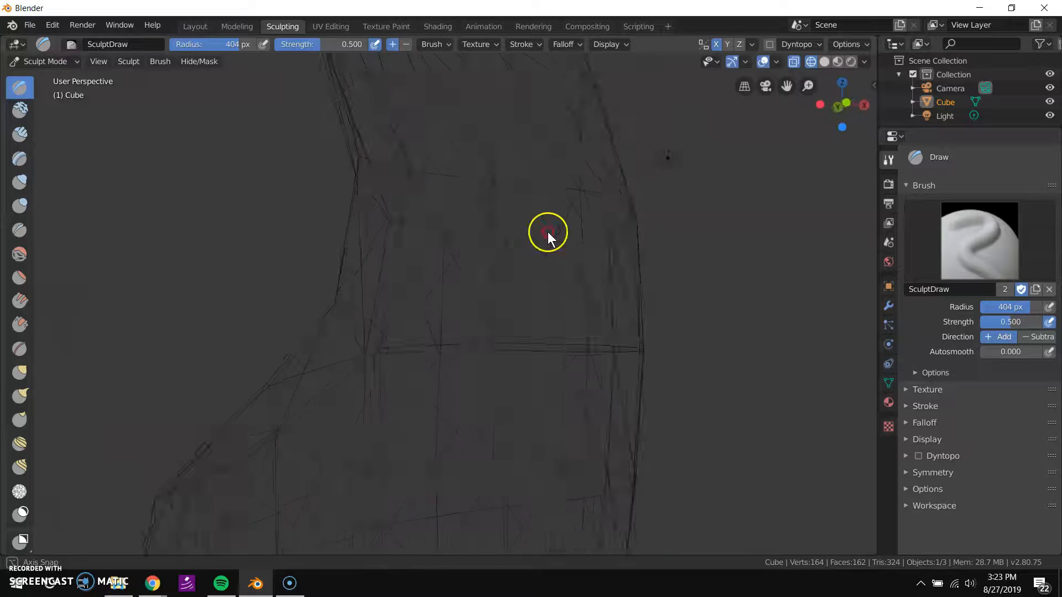
{"action": "left_click_drag", "start_coordinate": [549, 237], "coordinate": [403, 305]}
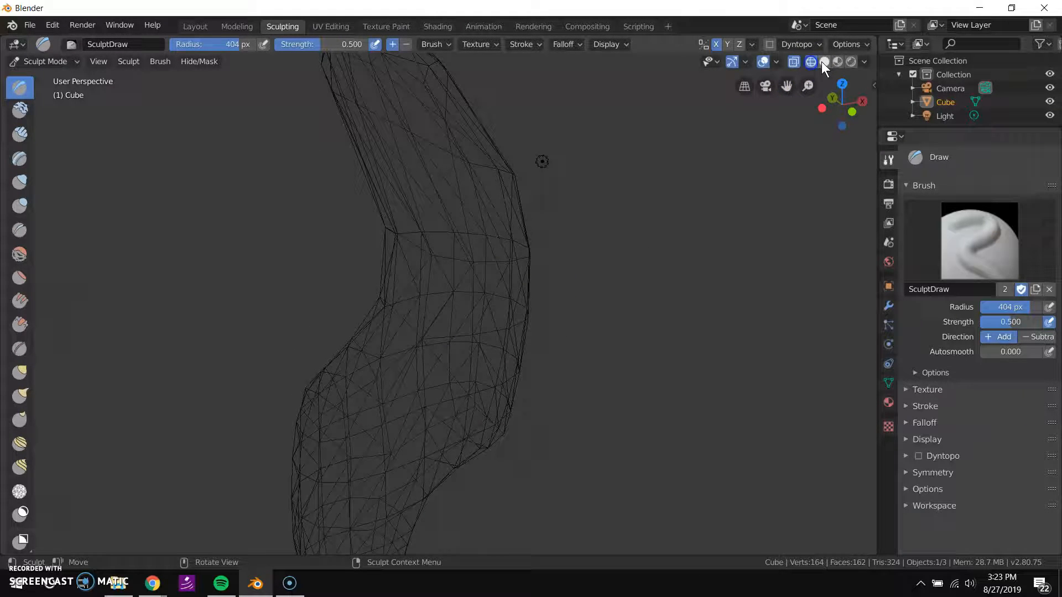
{"action": "left_click", "coordinate": [824, 61]}
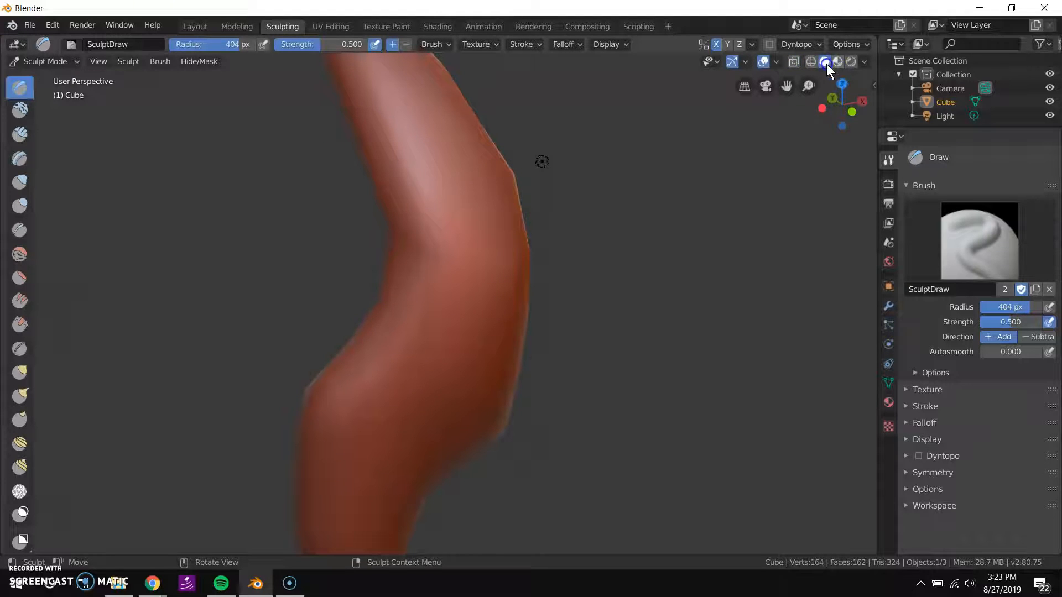
{"action": "left_click", "coordinate": [811, 61]}
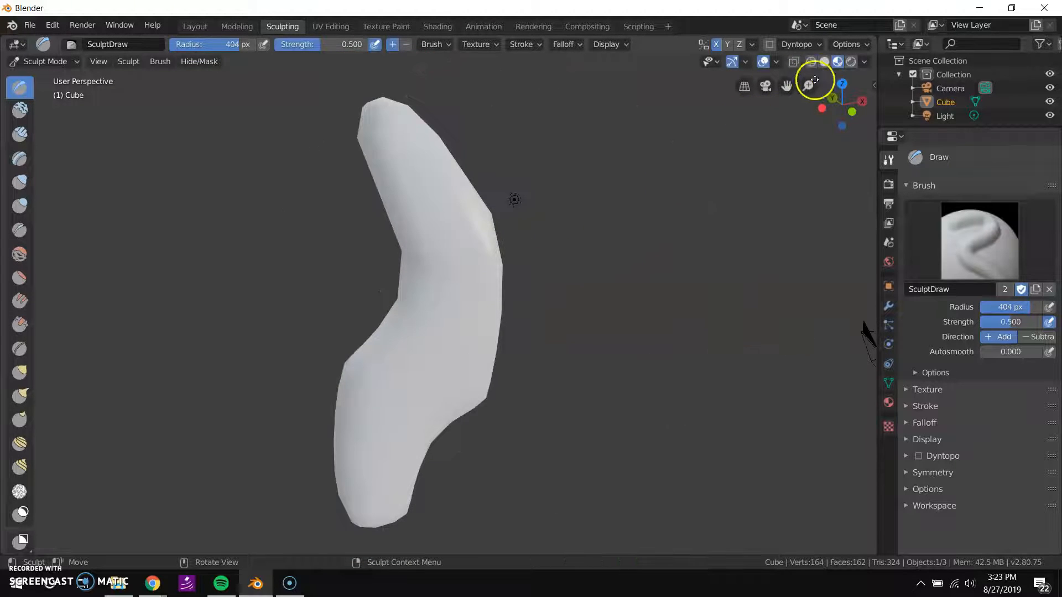
{"action": "left_click", "coordinate": [851, 61]}
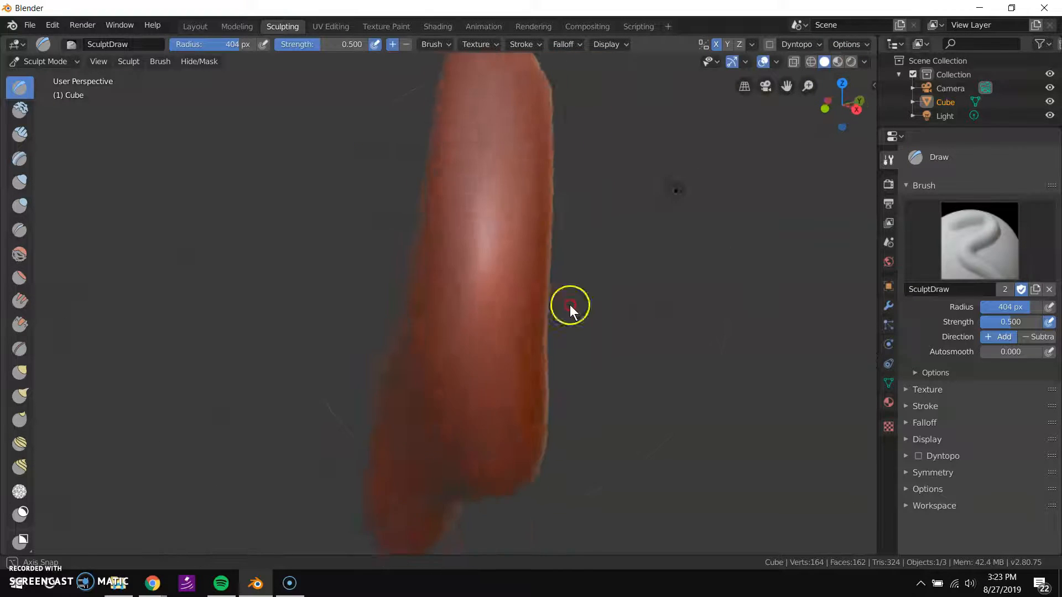
{"action": "left_click_drag", "start_coordinate": [571, 306], "coordinate": [344, 191]}
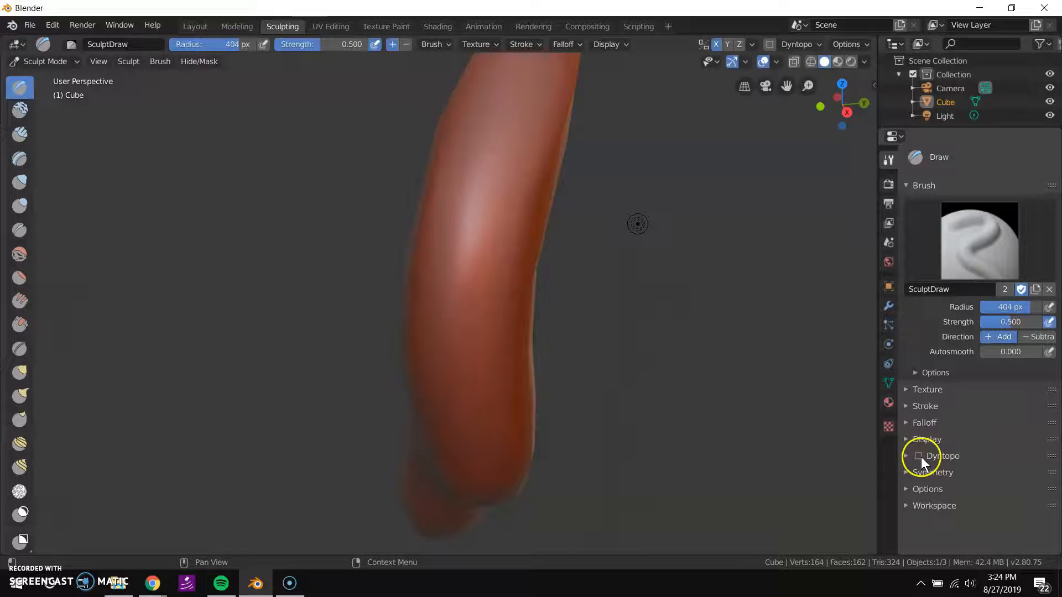
{"action": "mouse_move", "coordinate": [919, 461]}
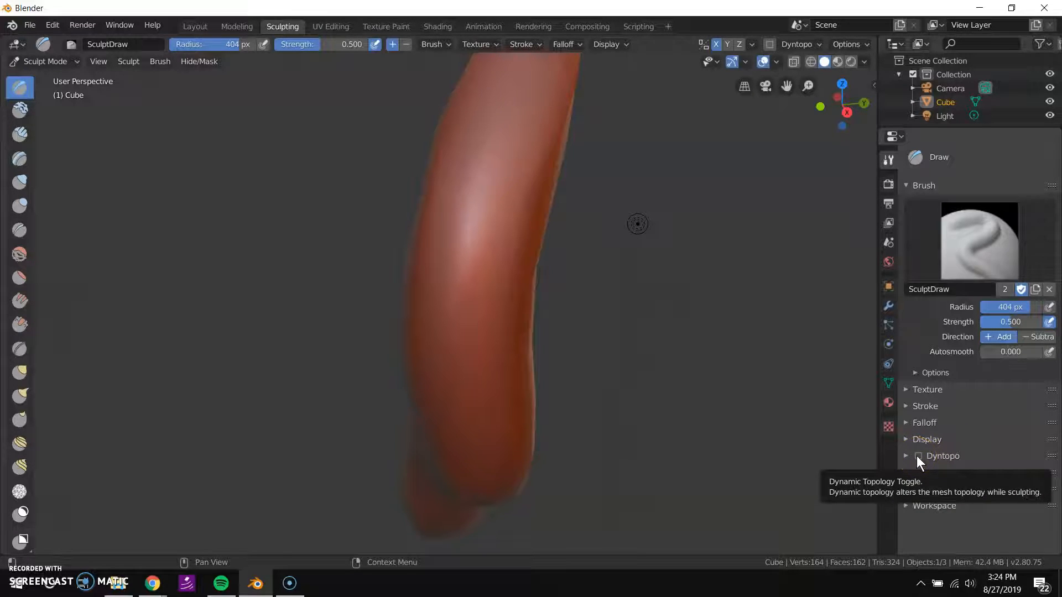
- Expand the Dyntopo panel, tick Dyntopo, and accept the vertex data warning
{"action": "left_click", "coordinate": [905, 456]}
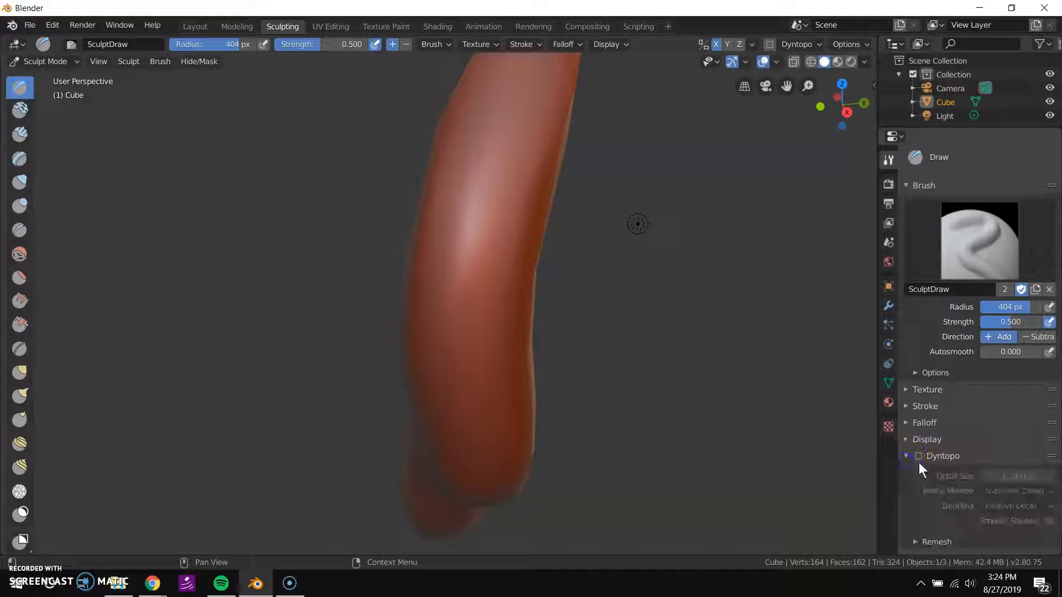
{"action": "left_click", "coordinate": [919, 456]}
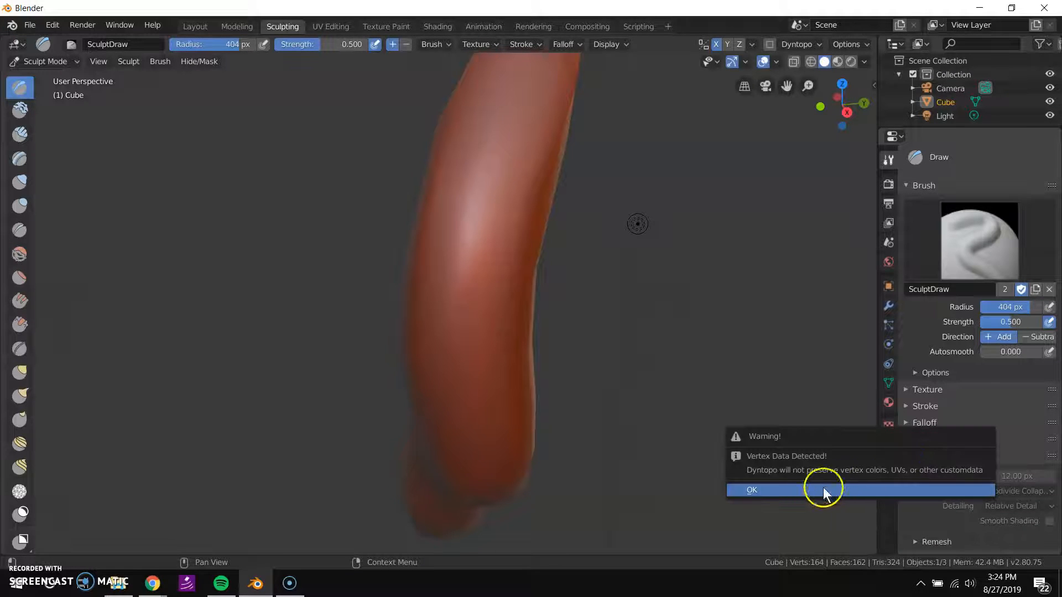
{"action": "left_click", "coordinate": [751, 489]}
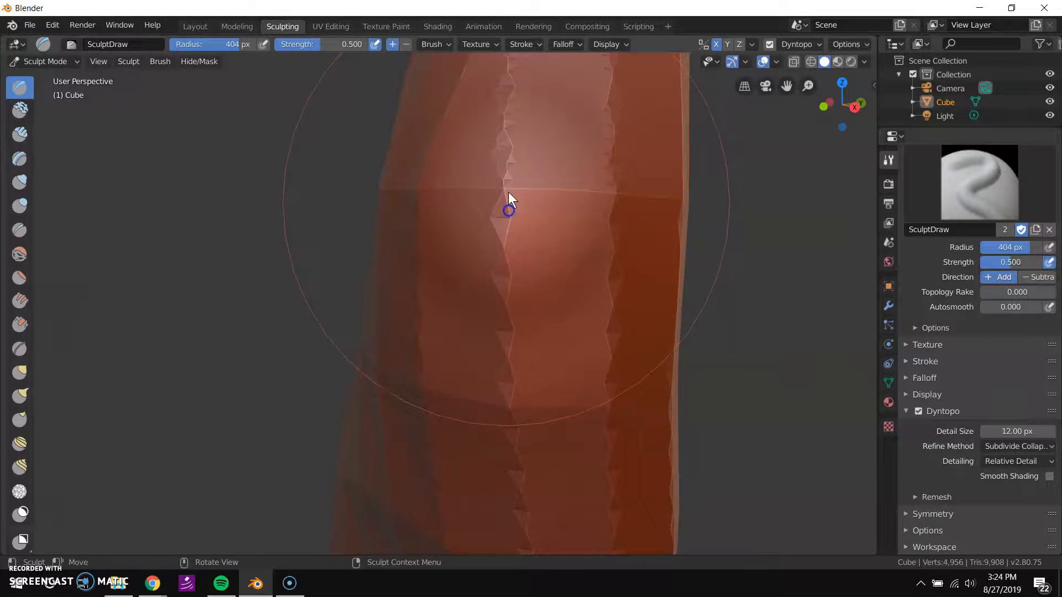
- Draw triangulated detail, pull a strand from the side, and extend the top into a hook
{"action": "left_click_drag", "start_coordinate": [510, 210], "coordinate": [476, 245]}
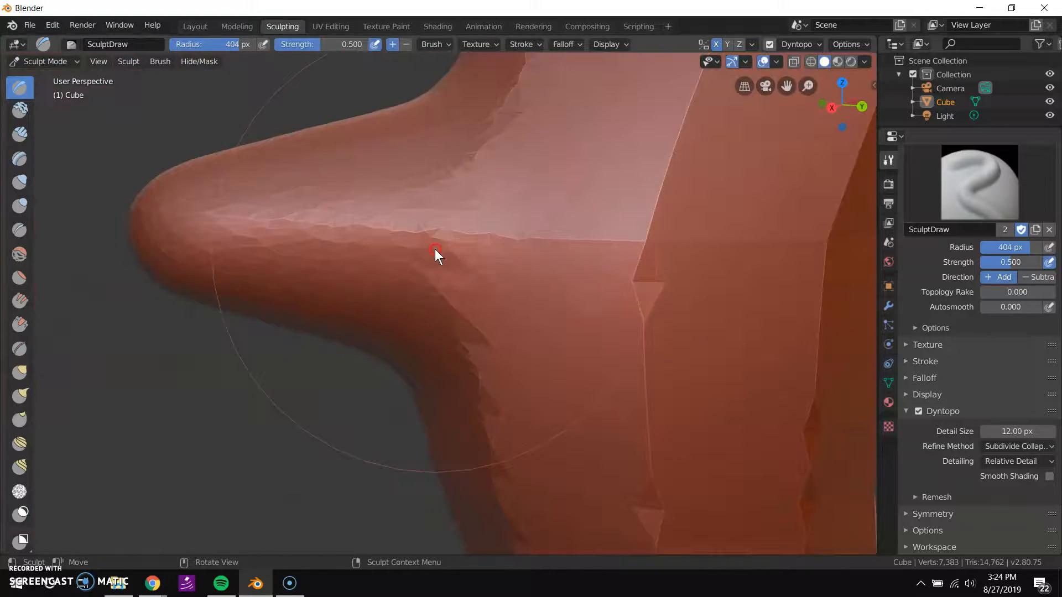
{"action": "left_click_drag", "start_coordinate": [436, 256], "coordinate": [512, 258]}
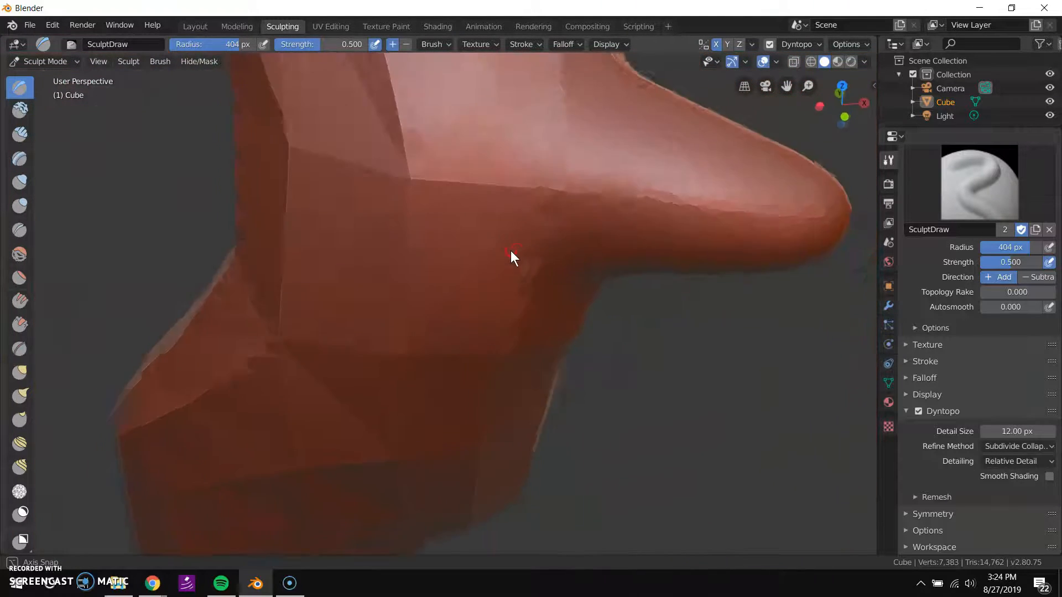
{"action": "left_click_drag", "start_coordinate": [511, 257], "coordinate": [488, 291]}
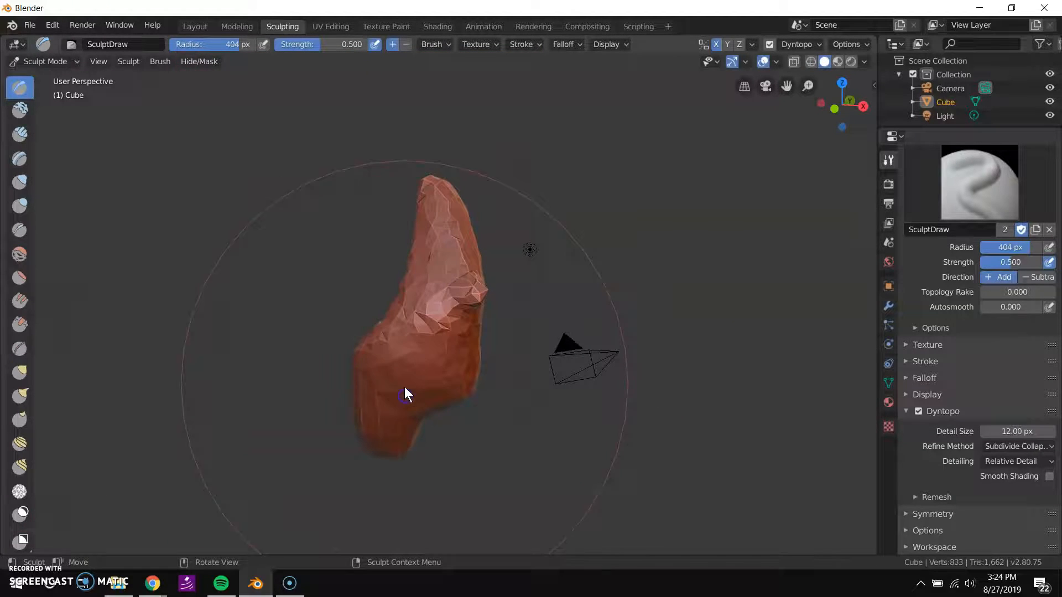
{"action": "left_click_drag", "start_coordinate": [406, 393], "coordinate": [450, 240]}
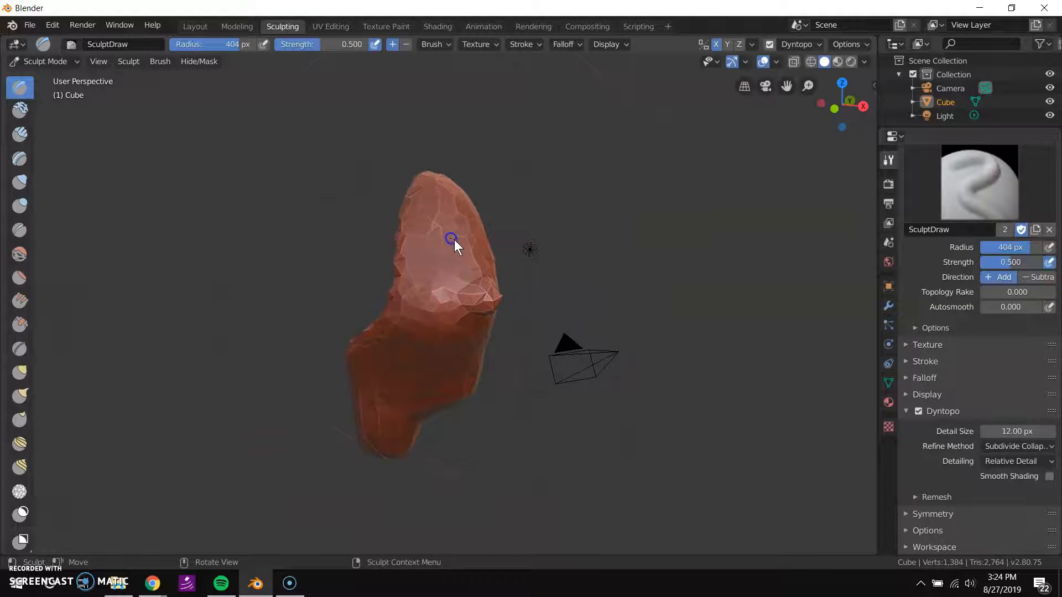
{"action": "left_click_drag", "start_coordinate": [454, 244], "coordinate": [419, 298]}
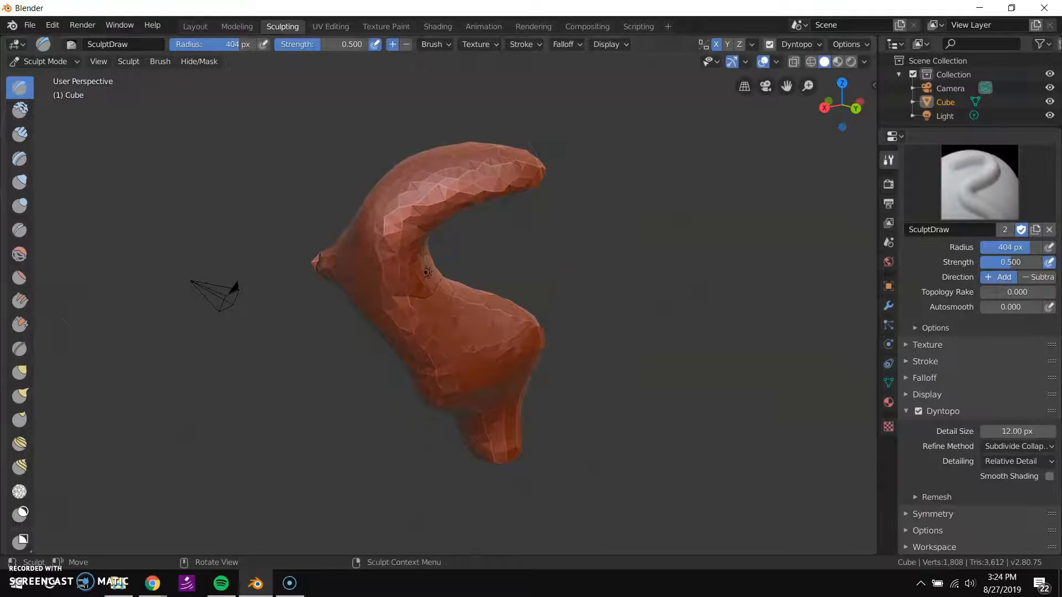
{"action": "left_click_drag", "start_coordinate": [426, 271], "coordinate": [365, 223]}
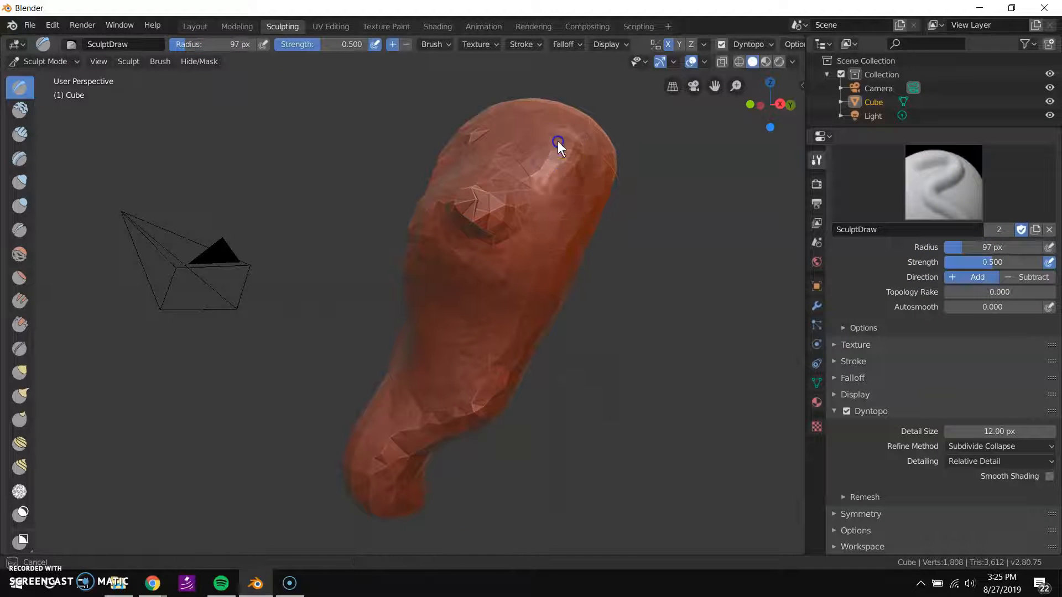
- Push out the top lobe, set the Draw brush to Subtract, and carve a dent there
{"action": "left_click_drag", "start_coordinate": [559, 142], "coordinate": [569, 315]}
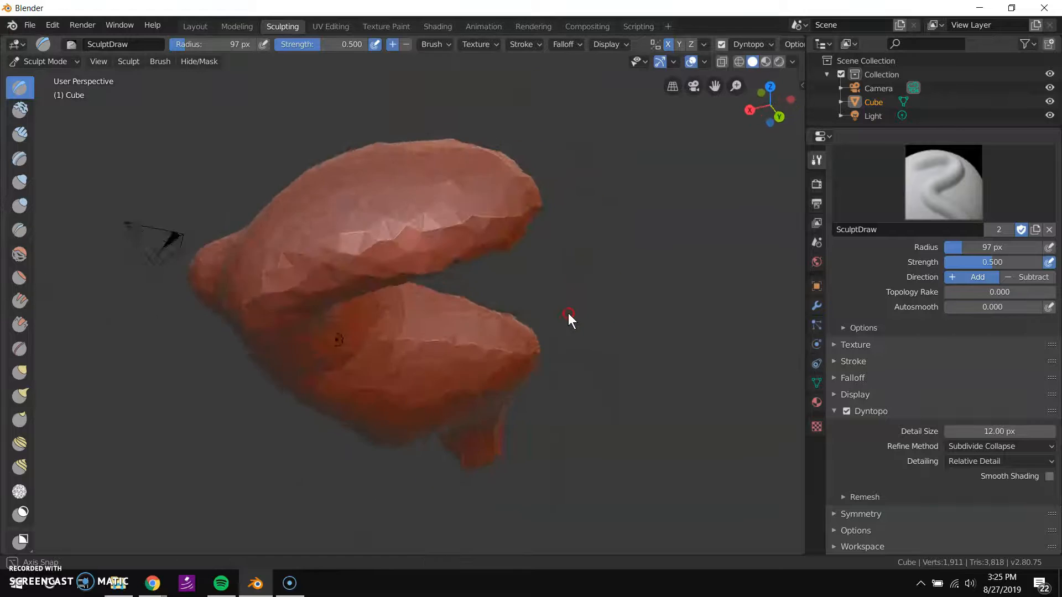
{"action": "left_click_drag", "start_coordinate": [569, 315], "coordinate": [709, 305]}
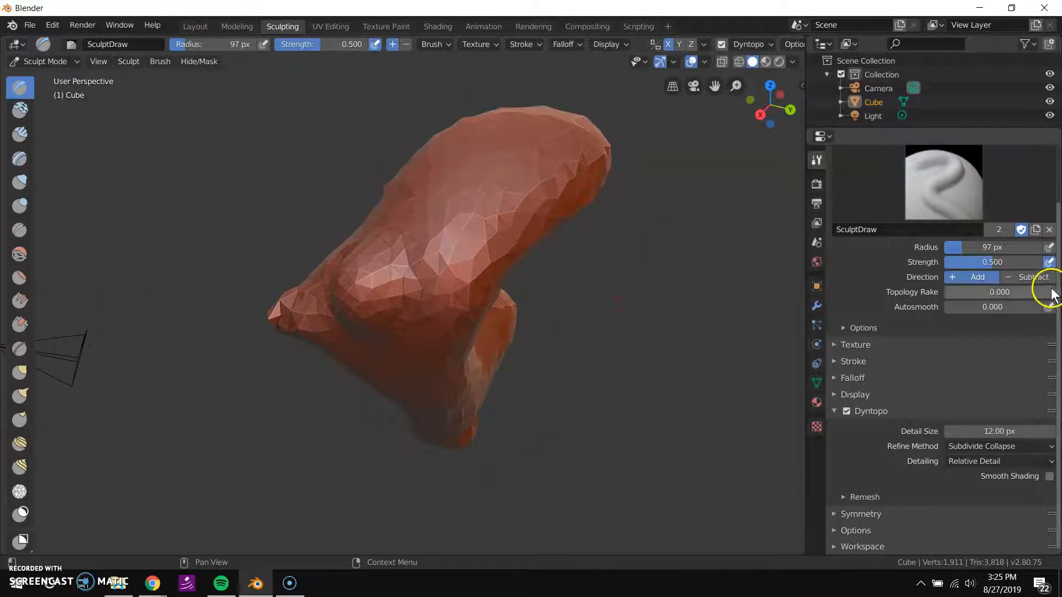
{"action": "left_click", "coordinate": [1033, 277]}
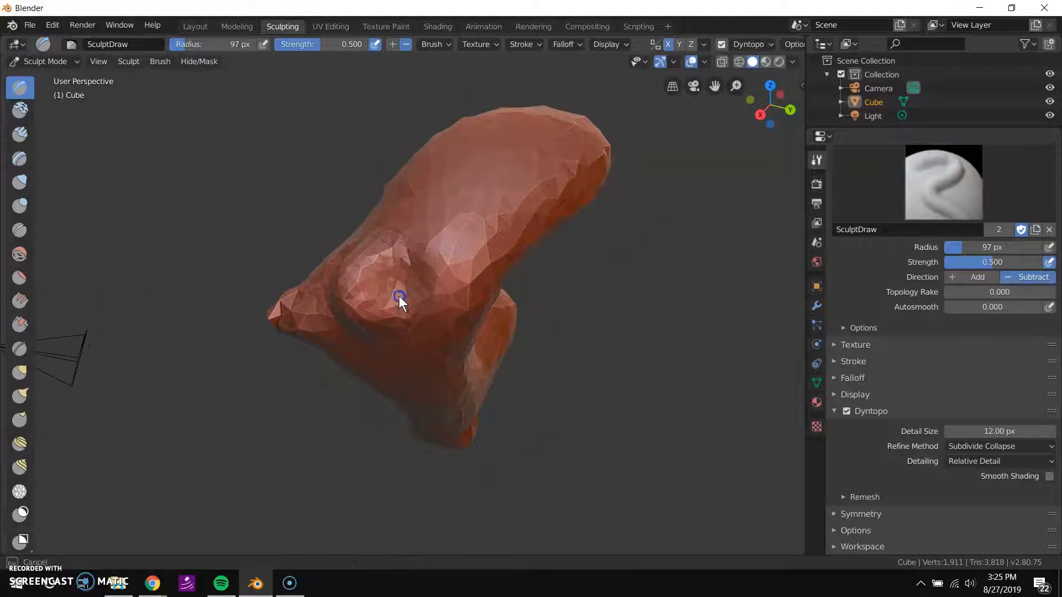
{"action": "left_click_drag", "start_coordinate": [399, 298], "coordinate": [423, 270]}
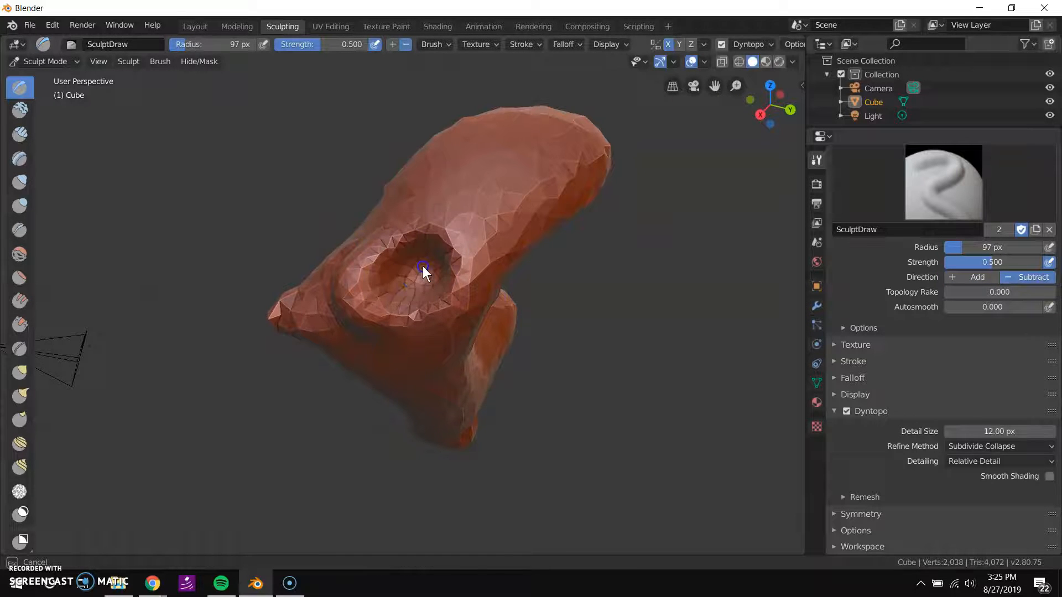
{"action": "left_click_drag", "start_coordinate": [423, 271], "coordinate": [528, 253]}
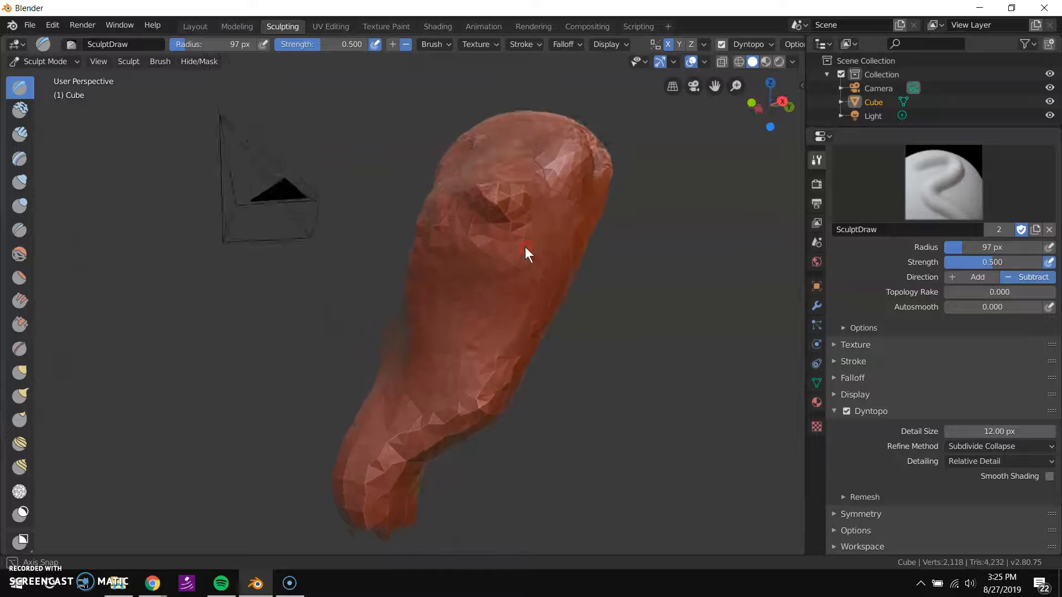
{"action": "left_click_drag", "start_coordinate": [528, 254], "coordinate": [493, 224]}
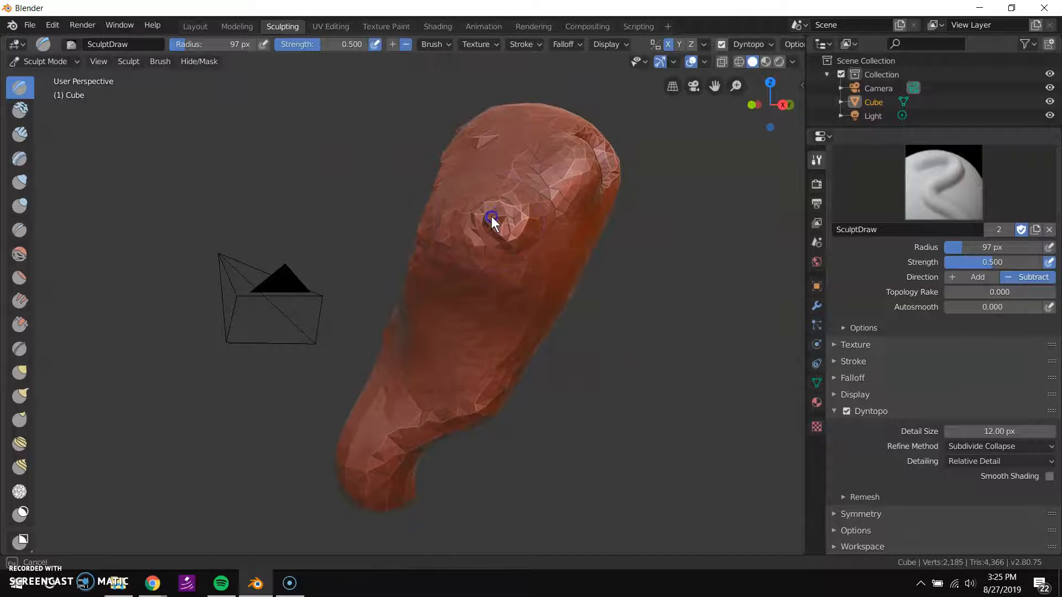
{"action": "left_click_drag", "start_coordinate": [491, 224], "coordinate": [518, 260]}
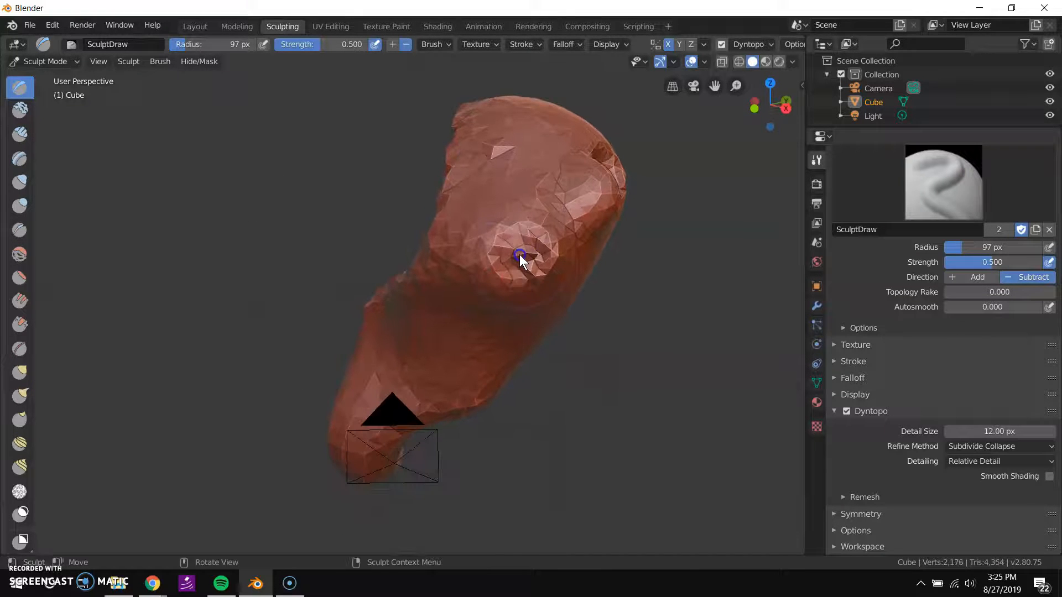
- Deepen and widen the carved hole, zooming and orbiting to inspect it
{"action": "left_click", "coordinate": [521, 260]}
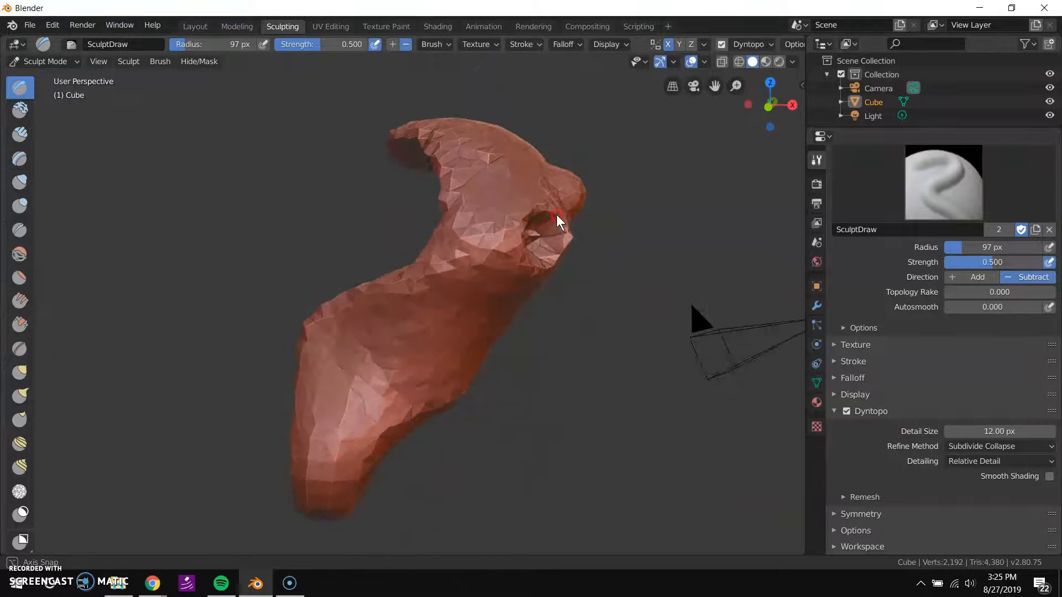
{"action": "left_click_drag", "start_coordinate": [555, 221], "coordinate": [598, 188]}
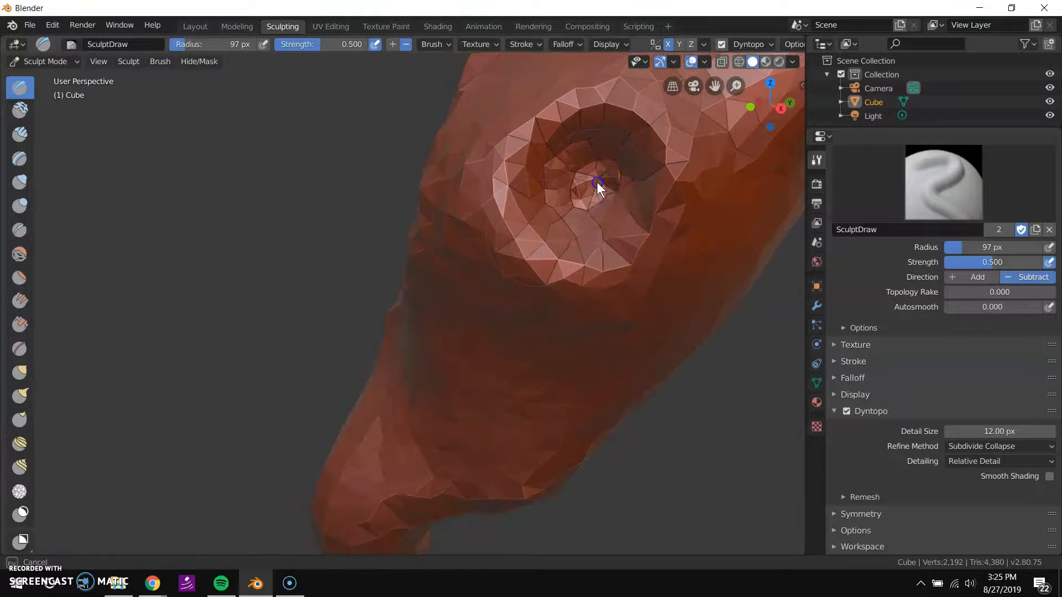
{"action": "left_click_drag", "start_coordinate": [597, 186], "coordinate": [586, 206]}
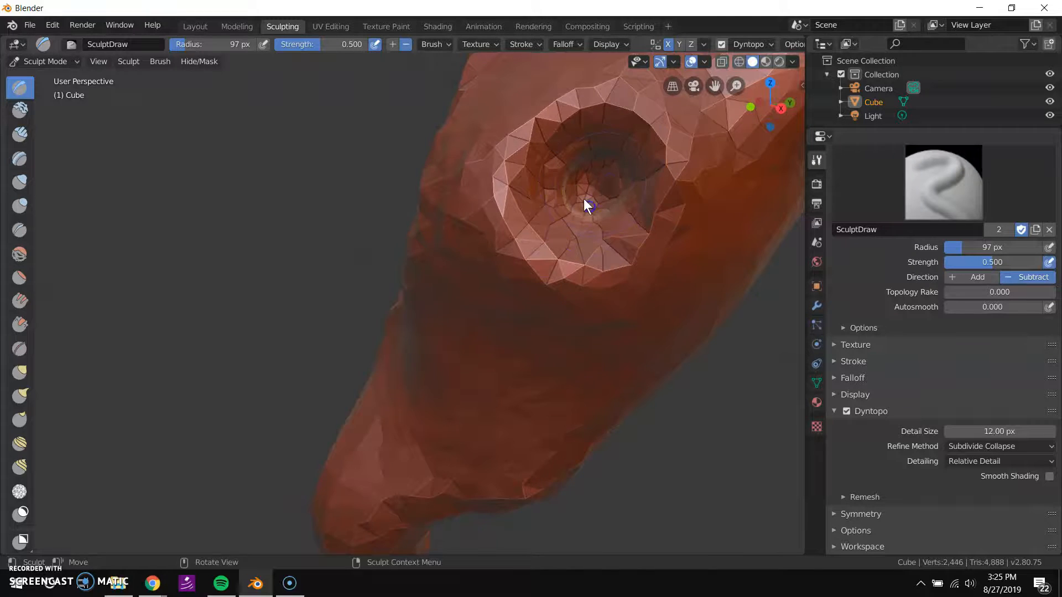
{"action": "left_click_drag", "start_coordinate": [586, 206], "coordinate": [694, 206]}
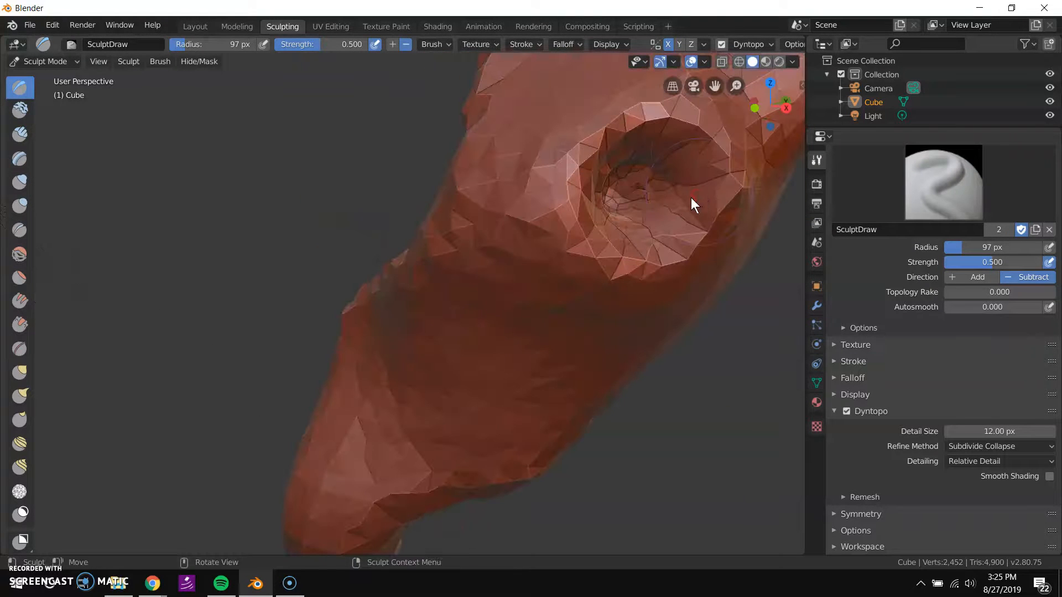
{"action": "left_click_drag", "start_coordinate": [693, 205], "coordinate": [586, 210]}
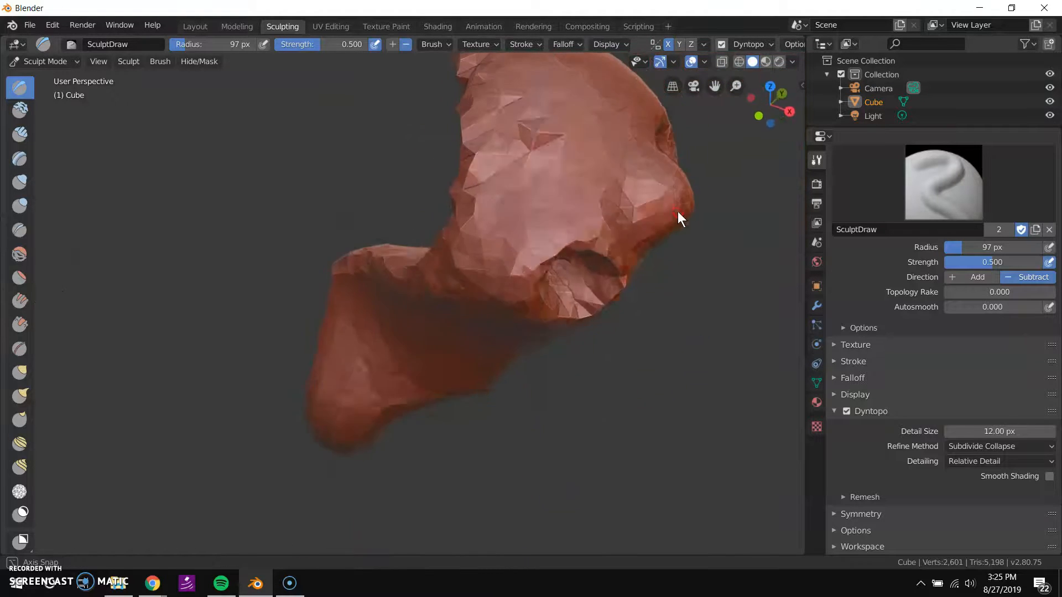
{"action": "left_click_drag", "start_coordinate": [677, 217], "coordinate": [87, 378]}
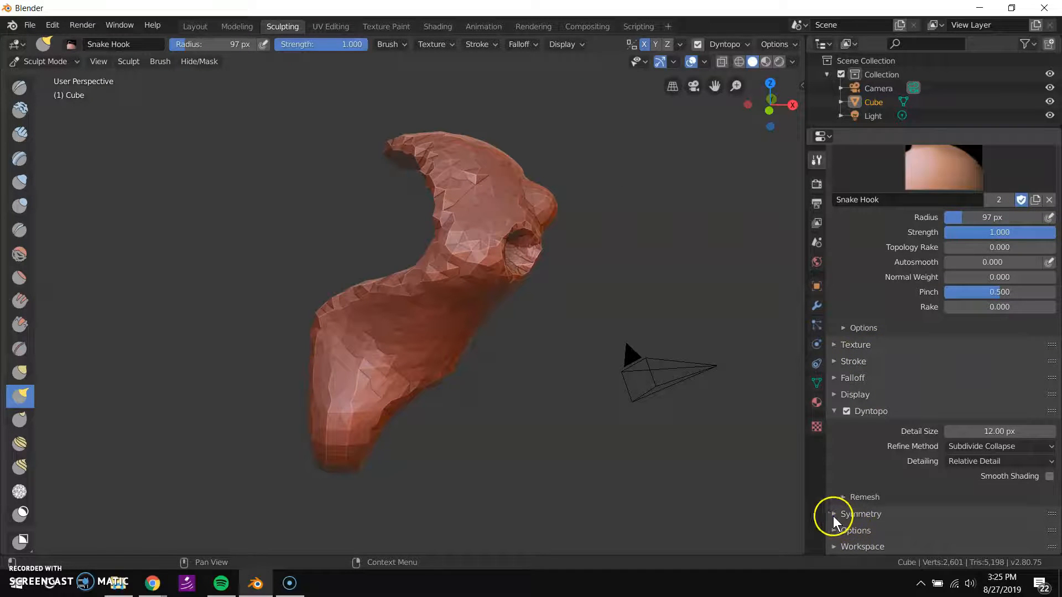
- Show the Symmetry settings and pull two long strands out of the body
{"action": "left_click", "coordinate": [835, 513]}
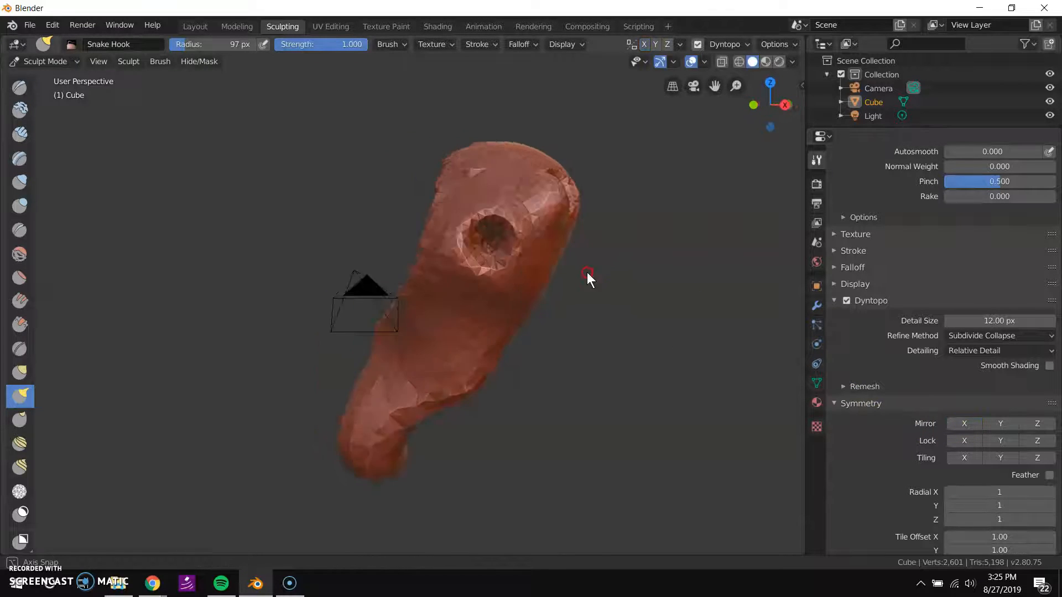
{"action": "left_click_drag", "start_coordinate": [589, 277], "coordinate": [454, 179]}
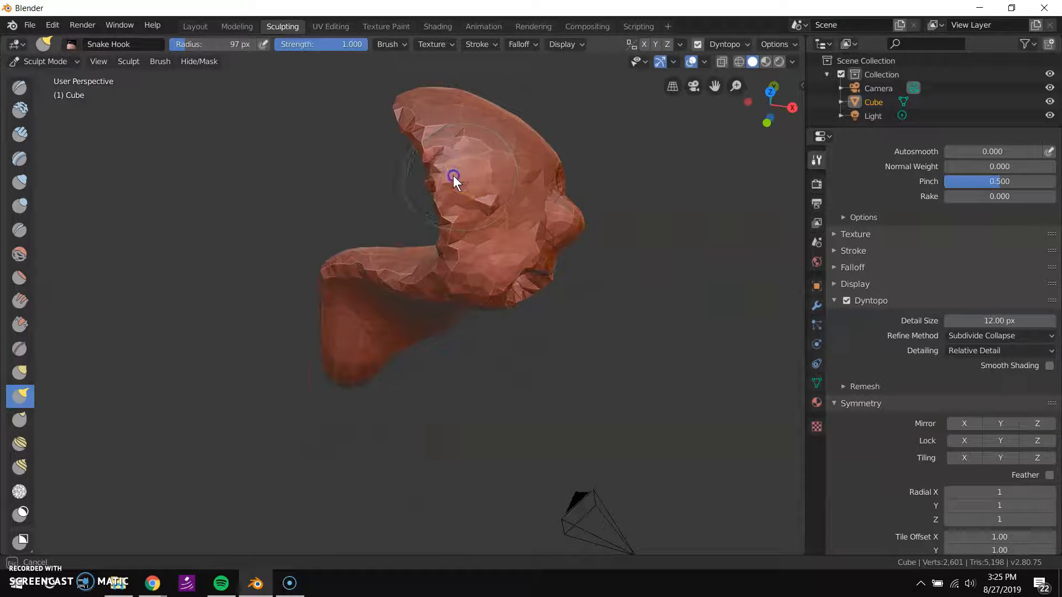
{"action": "left_click_drag", "start_coordinate": [454, 181], "coordinate": [612, 301]}
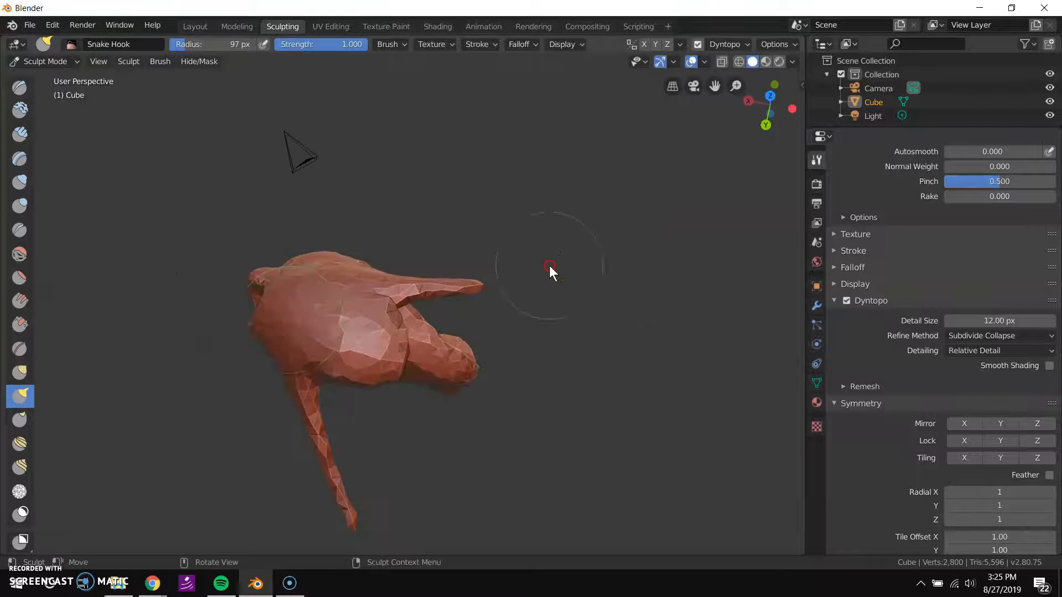
{"action": "left_click_drag", "start_coordinate": [552, 271], "coordinate": [305, 339]}
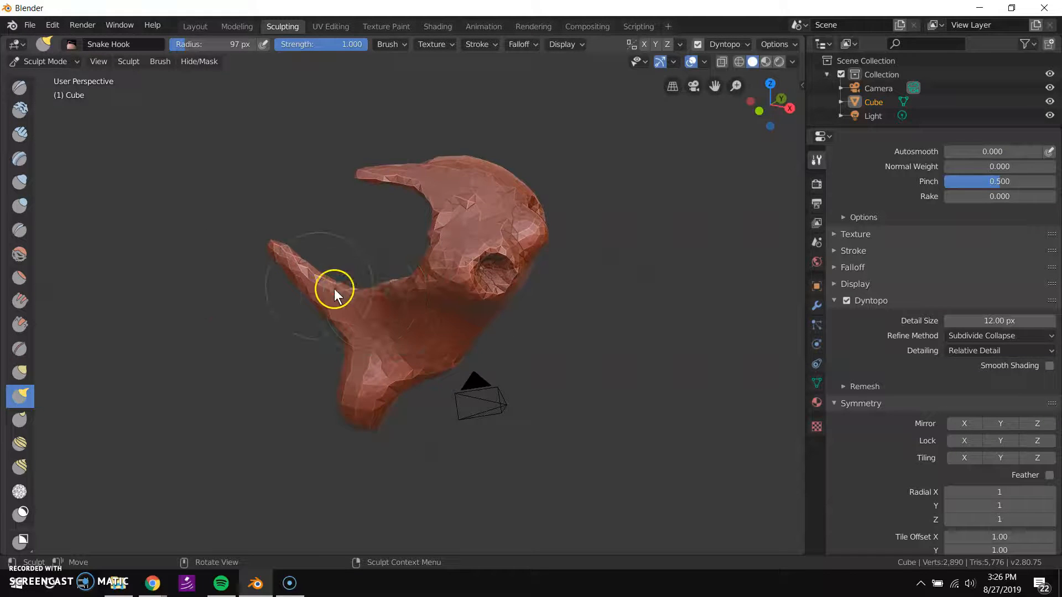
{"action": "left_click_drag", "start_coordinate": [339, 295], "coordinate": [461, 294]}
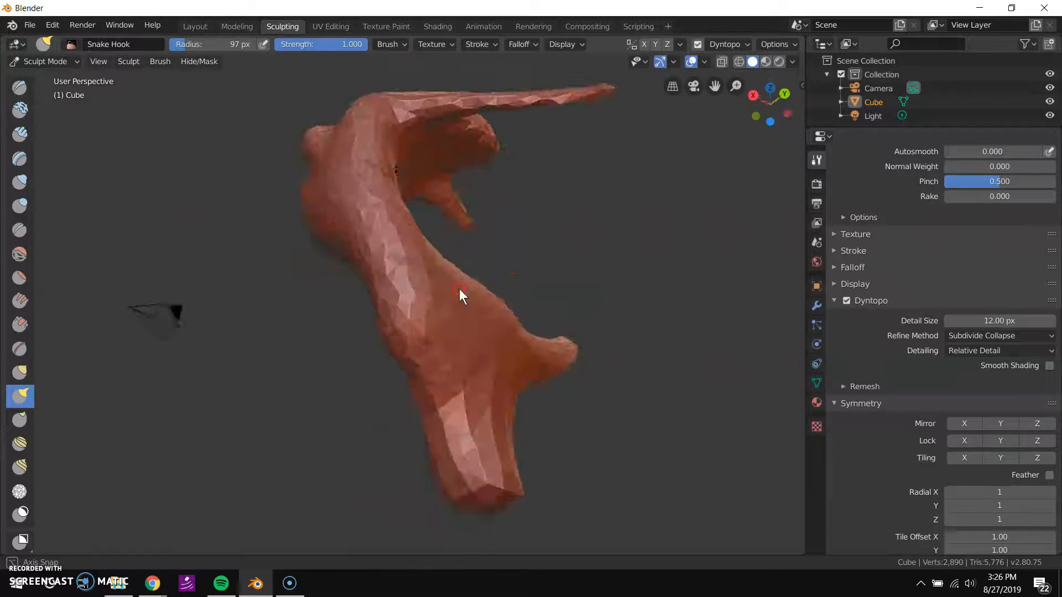
{"action": "left_click_drag", "start_coordinate": [461, 296], "coordinate": [637, 298]}
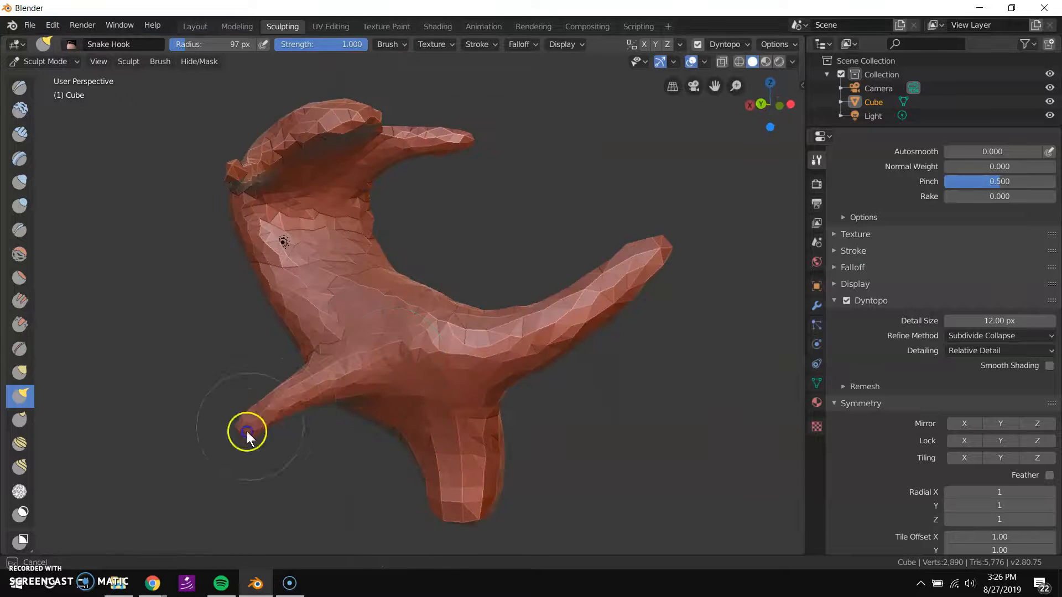
- Pull a strand from the lower body, stretch the upper strand, and drag jagged shapes from the top
{"action": "left_click_drag", "start_coordinate": [247, 431], "coordinate": [459, 300]}
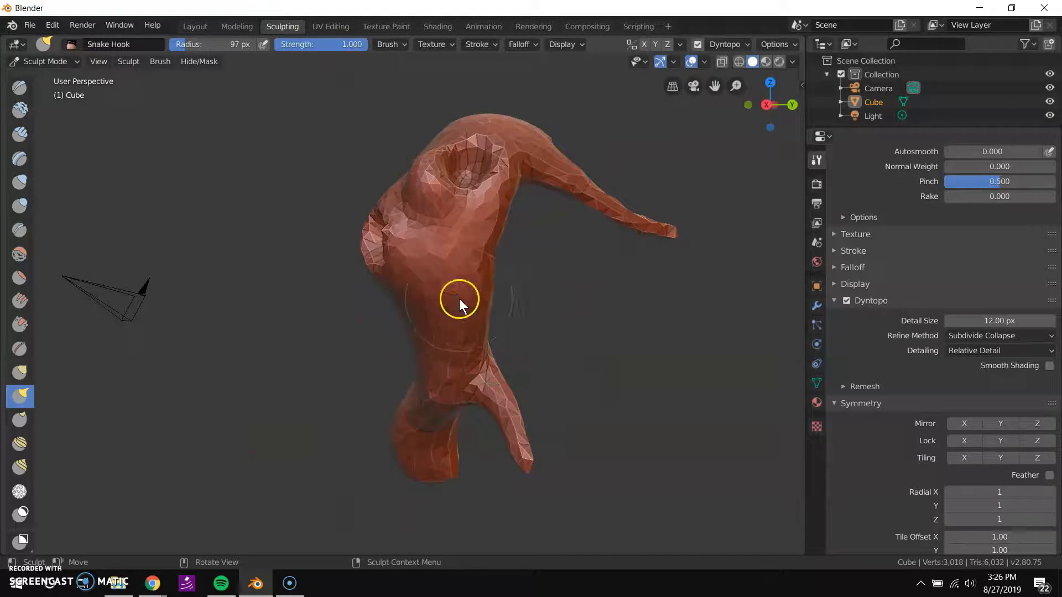
{"action": "left_click_drag", "start_coordinate": [461, 301], "coordinate": [470, 284]}
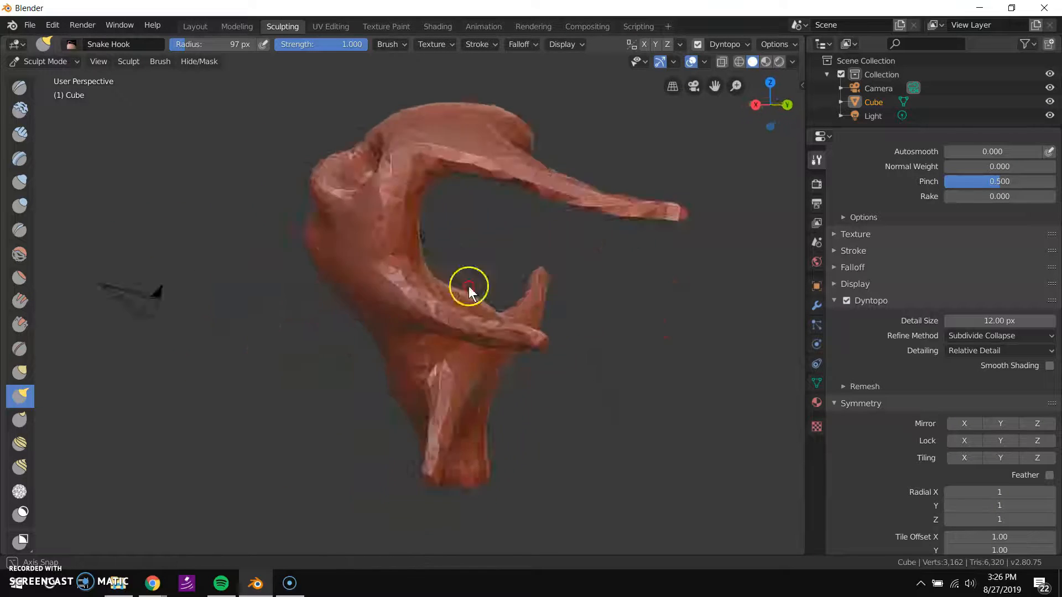
{"action": "left_click_drag", "start_coordinate": [469, 292], "coordinate": [492, 317]}
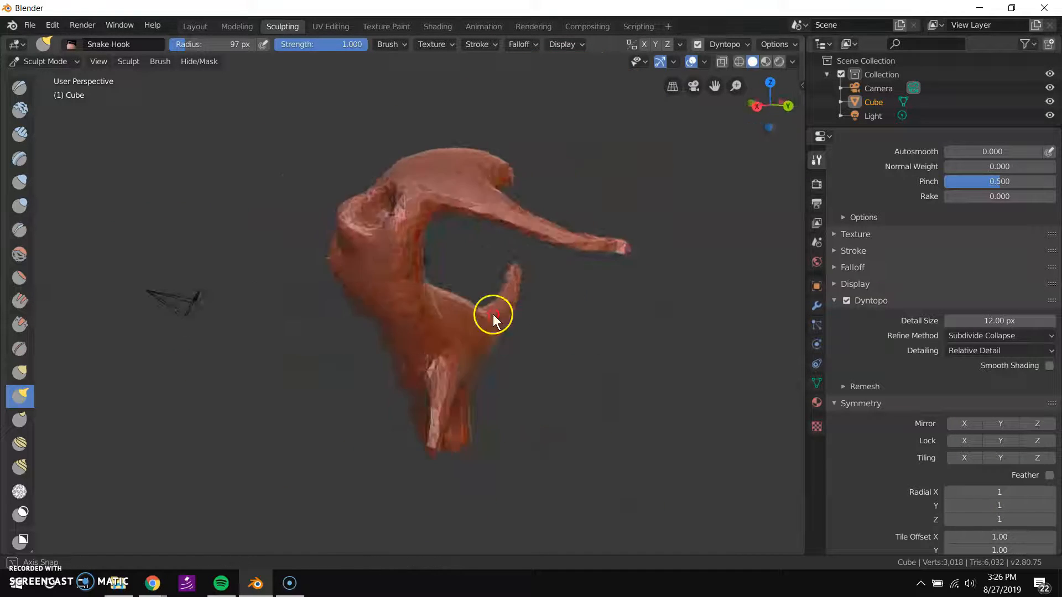
{"action": "left_click_drag", "start_coordinate": [492, 315], "coordinate": [359, 355]}
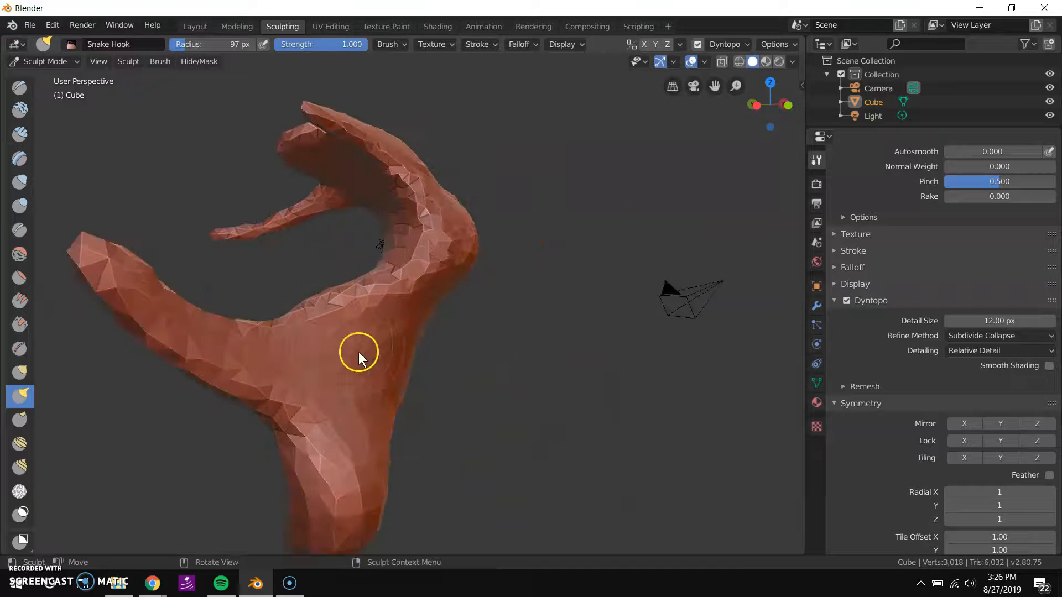
{"action": "left_click_drag", "start_coordinate": [358, 359], "coordinate": [498, 369]}
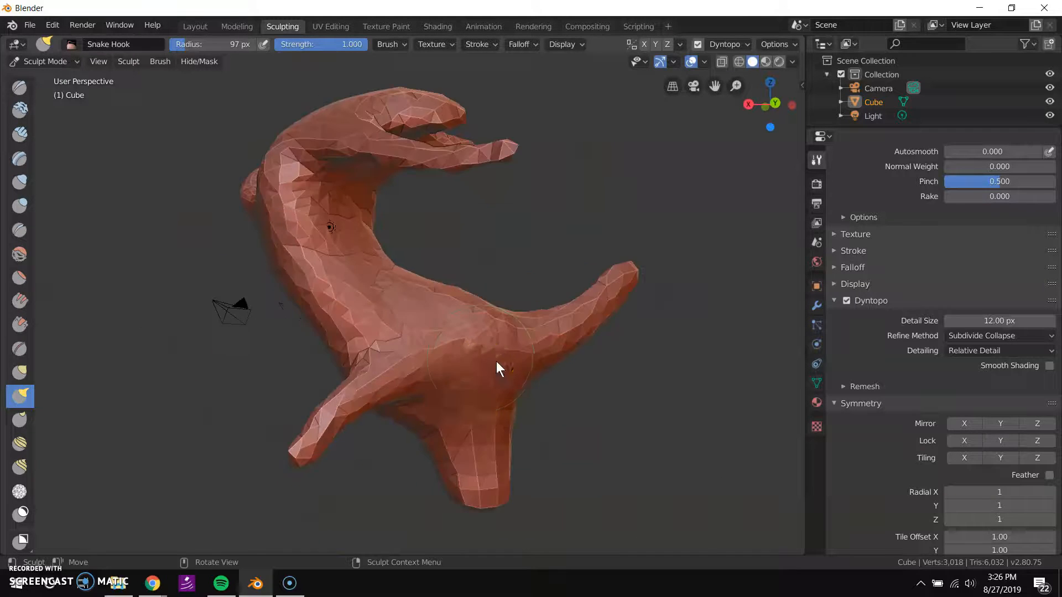
{"action": "left_click_drag", "start_coordinate": [498, 369], "coordinate": [352, 332]}
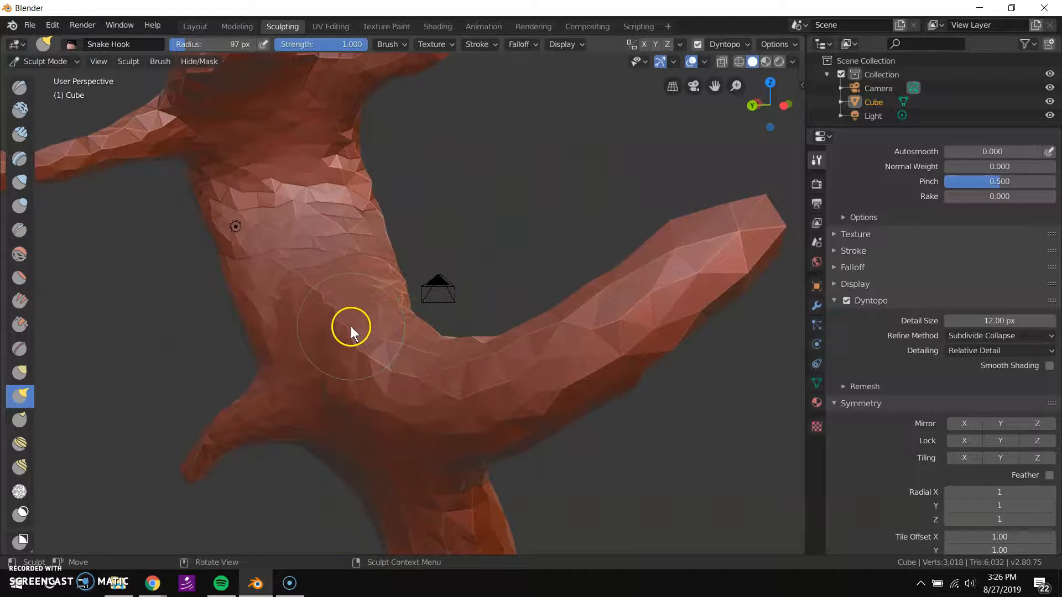
{"action": "left_click_drag", "start_coordinate": [350, 329], "coordinate": [393, 284]}
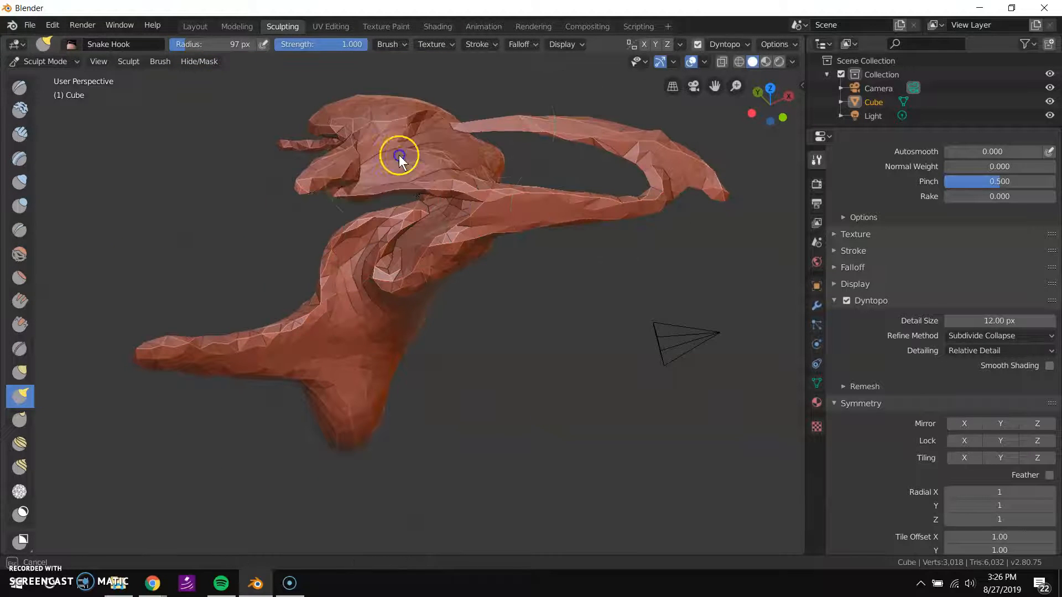
{"action": "left_click_drag", "start_coordinate": [400, 154], "coordinate": [479, 233]}
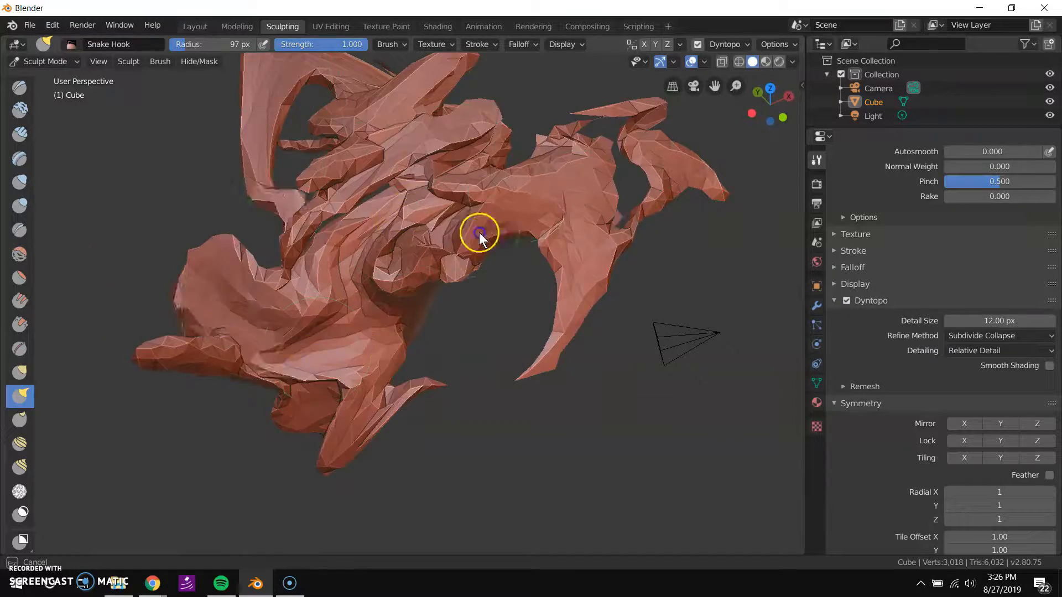
{"action": "left_click_drag", "start_coordinate": [479, 233], "coordinate": [485, 344]}
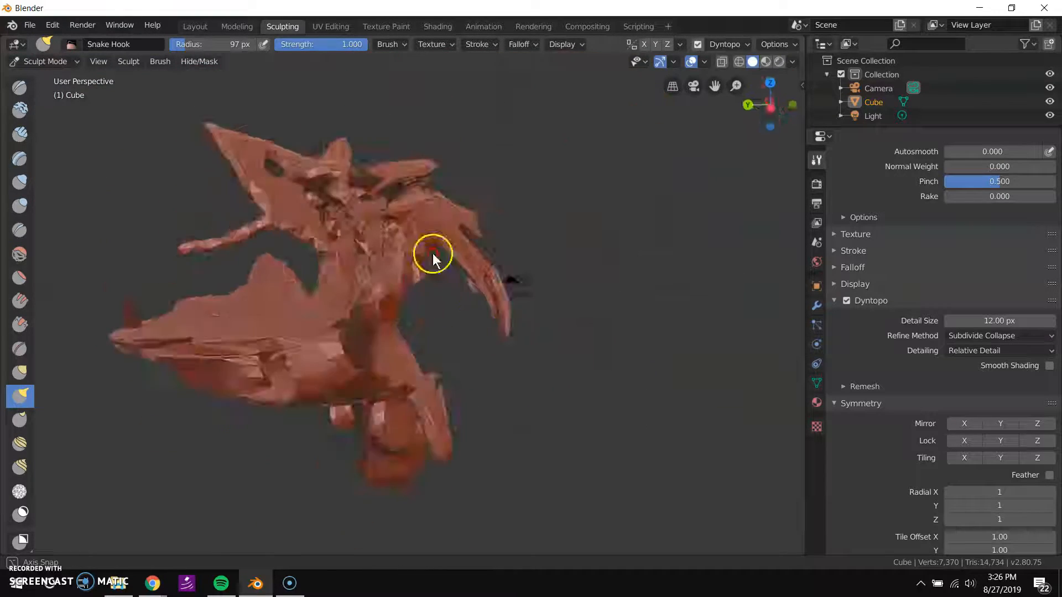
{"action": "left_click_drag", "start_coordinate": [433, 257], "coordinate": [366, 301]}
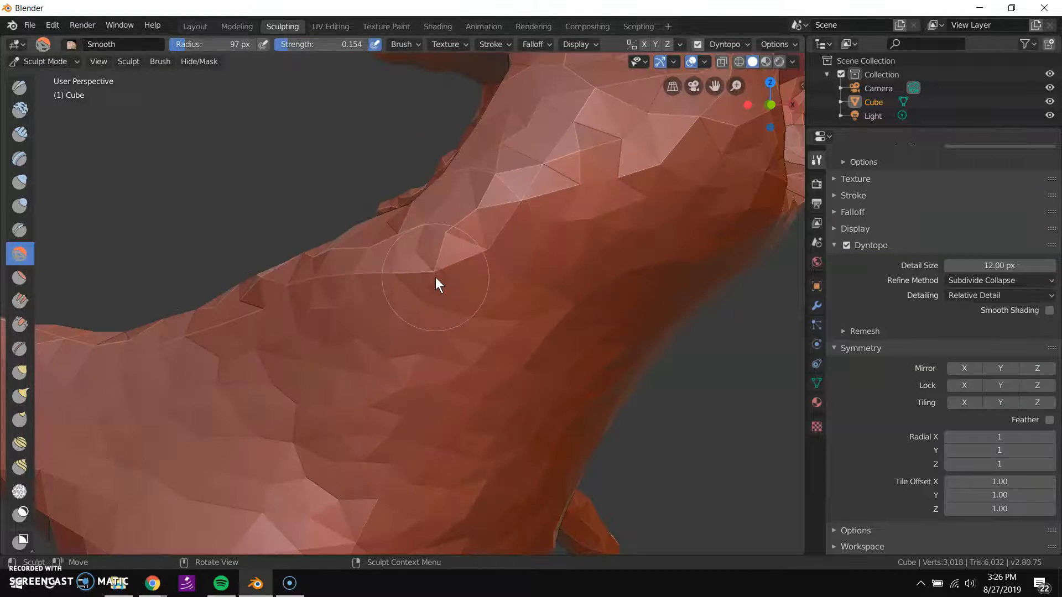
- Smooth the faceted strands, their inner curves, and where they join the body
{"action": "left_click_drag", "start_coordinate": [437, 283], "coordinate": [304, 265]}
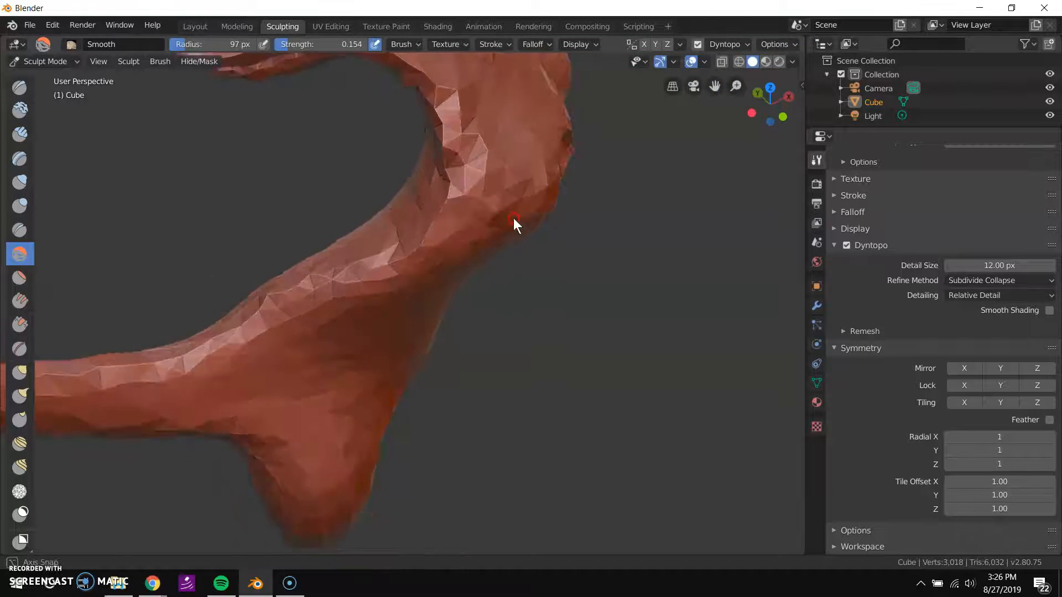
{"action": "left_click_drag", "start_coordinate": [515, 223], "coordinate": [510, 162]}
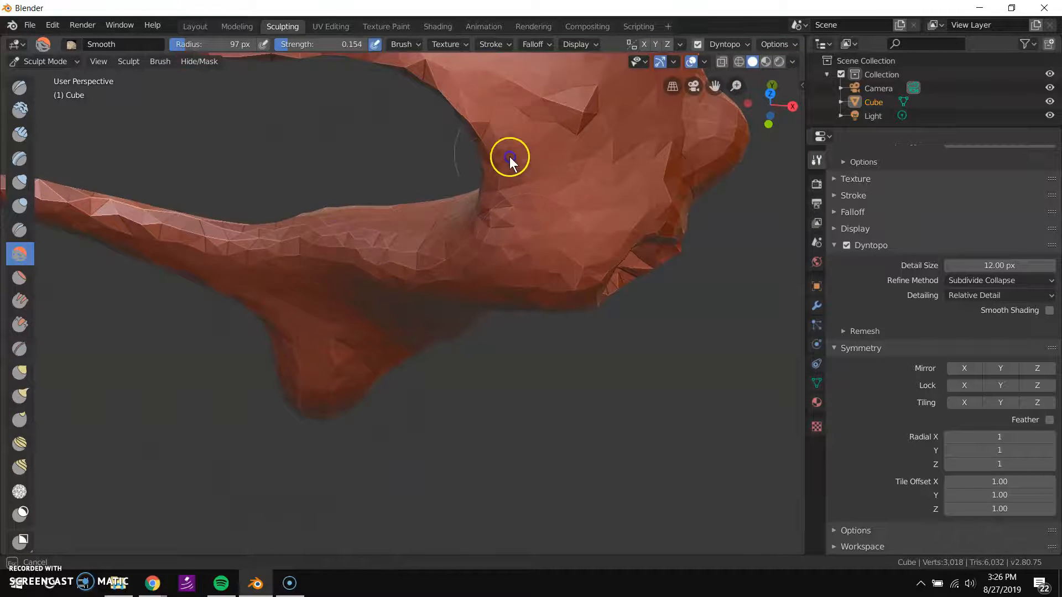
{"action": "left_click_drag", "start_coordinate": [511, 159], "coordinate": [365, 203]}
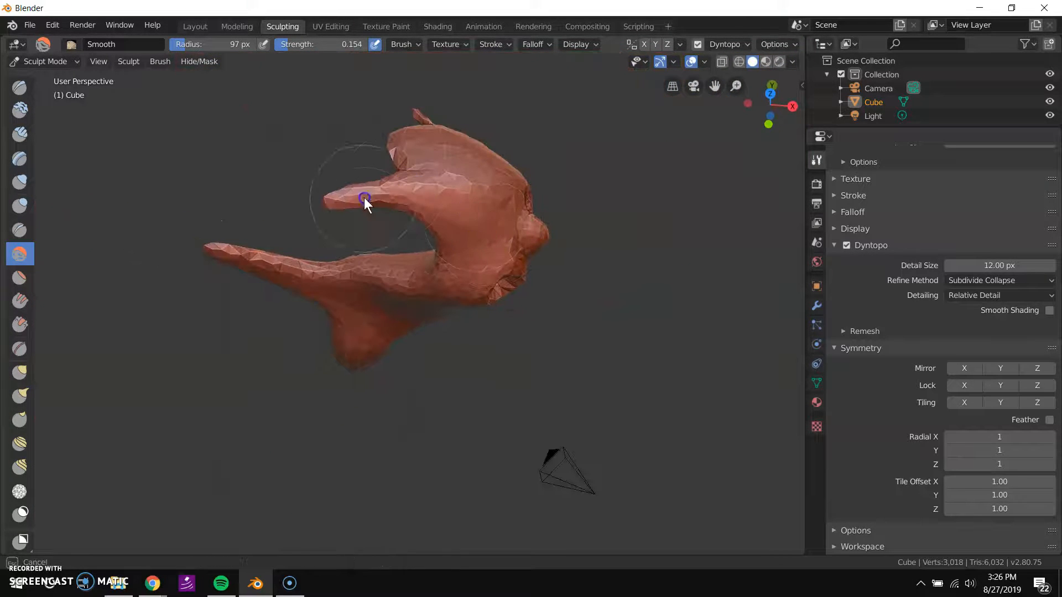
{"action": "left_click_drag", "start_coordinate": [364, 202], "coordinate": [259, 313]}
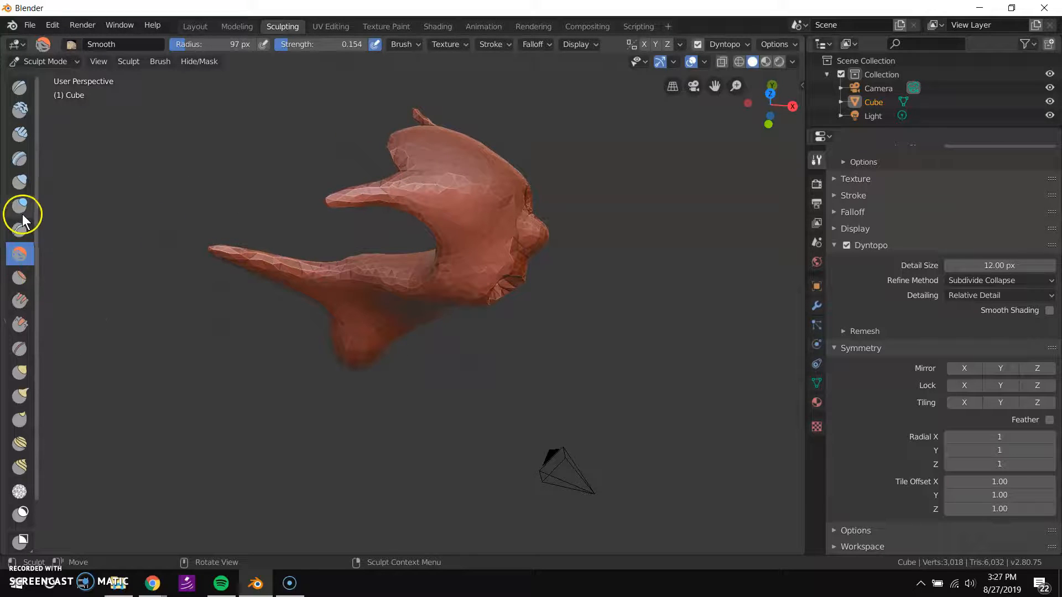
- Inflate the upper strand's tip and the head with the Inflate brush
{"action": "left_click", "coordinate": [19, 205]}
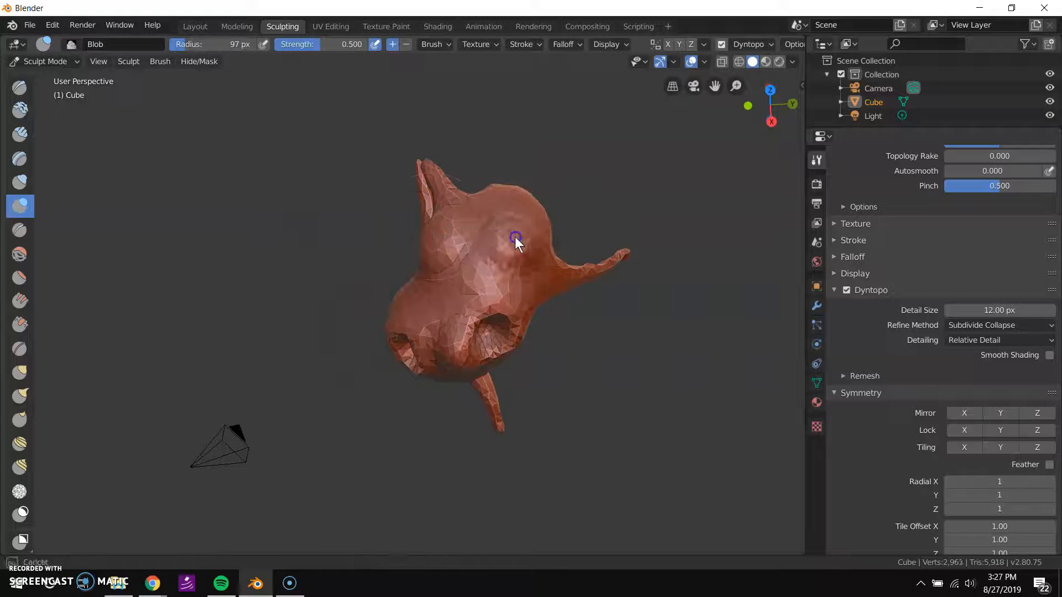
{"action": "left_click", "coordinate": [19, 183]}
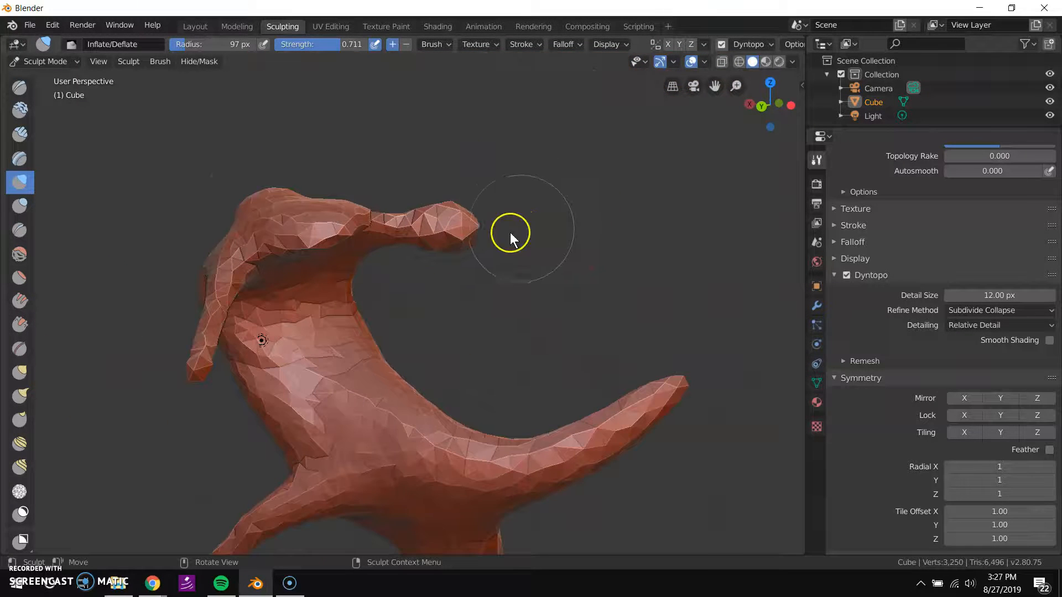
{"action": "left_click_drag", "start_coordinate": [510, 237], "coordinate": [430, 210]}
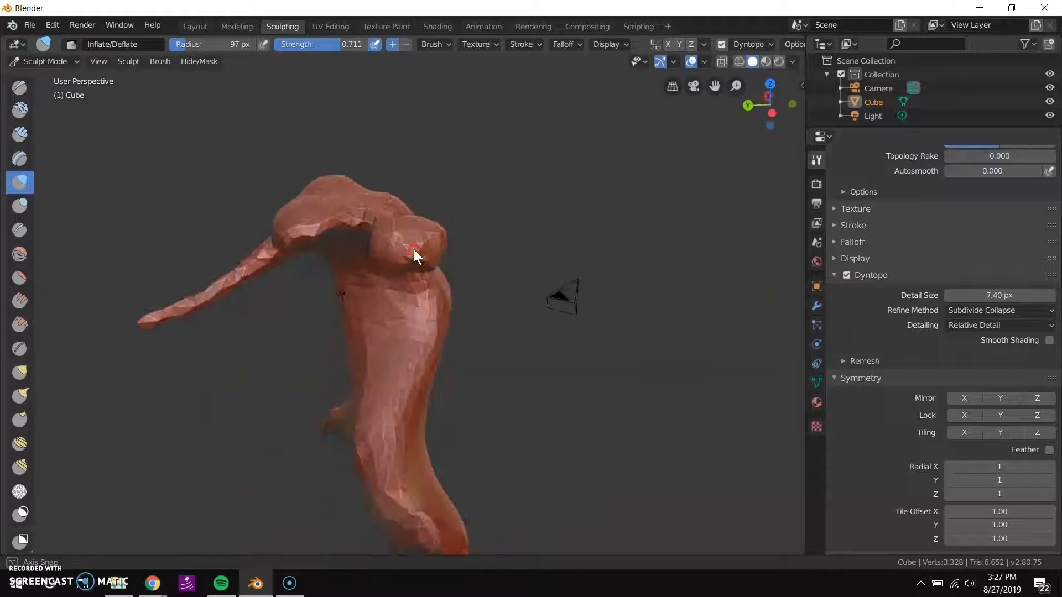
{"action": "left_click_drag", "start_coordinate": [416, 256], "coordinate": [364, 252]}
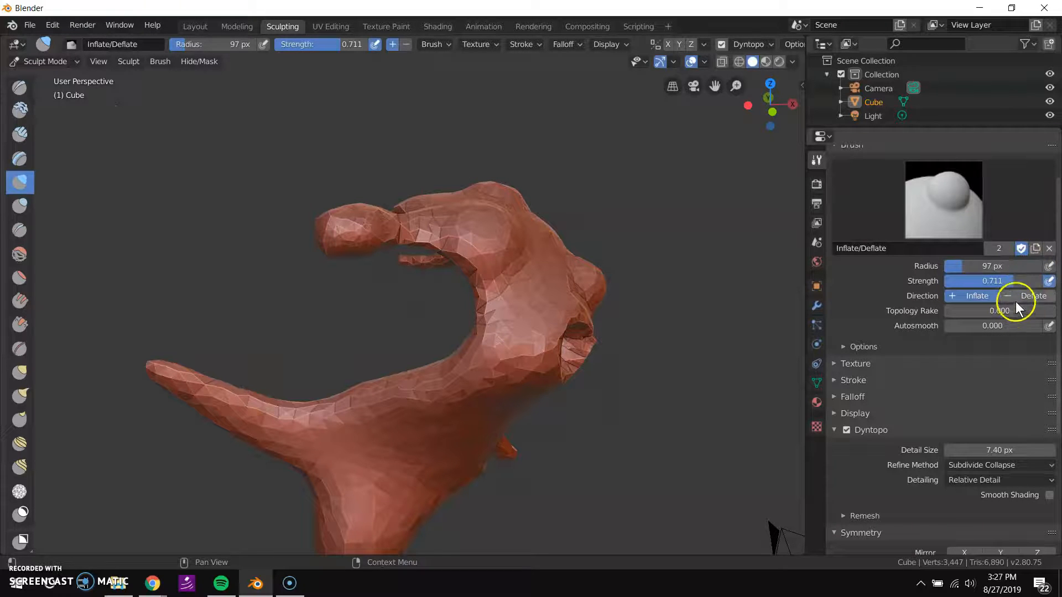
- Switch the brush to Deflate and shrink the arm's end bulb and its neck
{"action": "left_click", "coordinate": [1034, 296]}
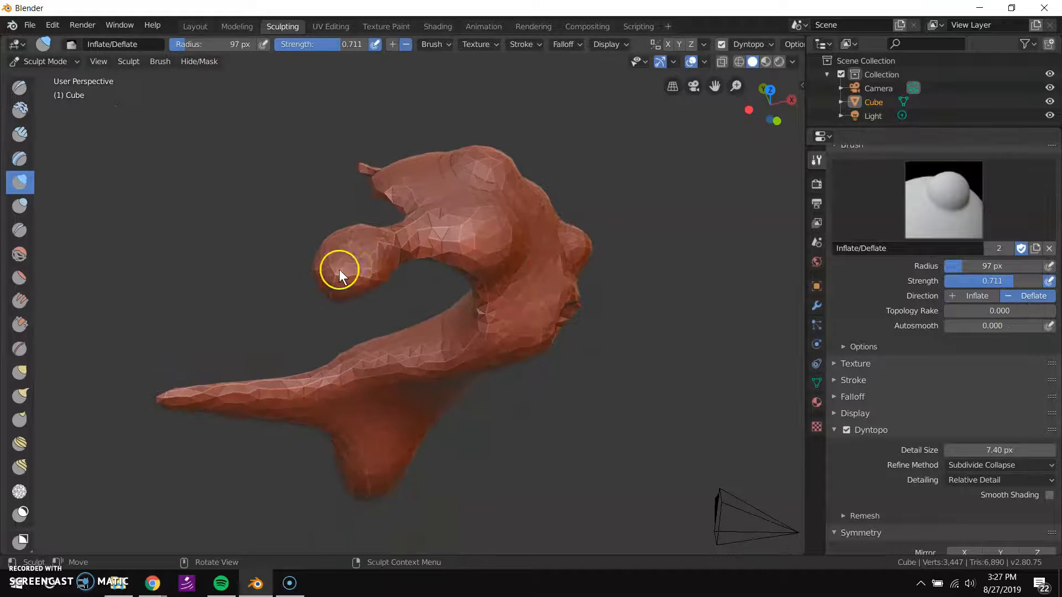
{"action": "left_click", "coordinate": [352, 274]}
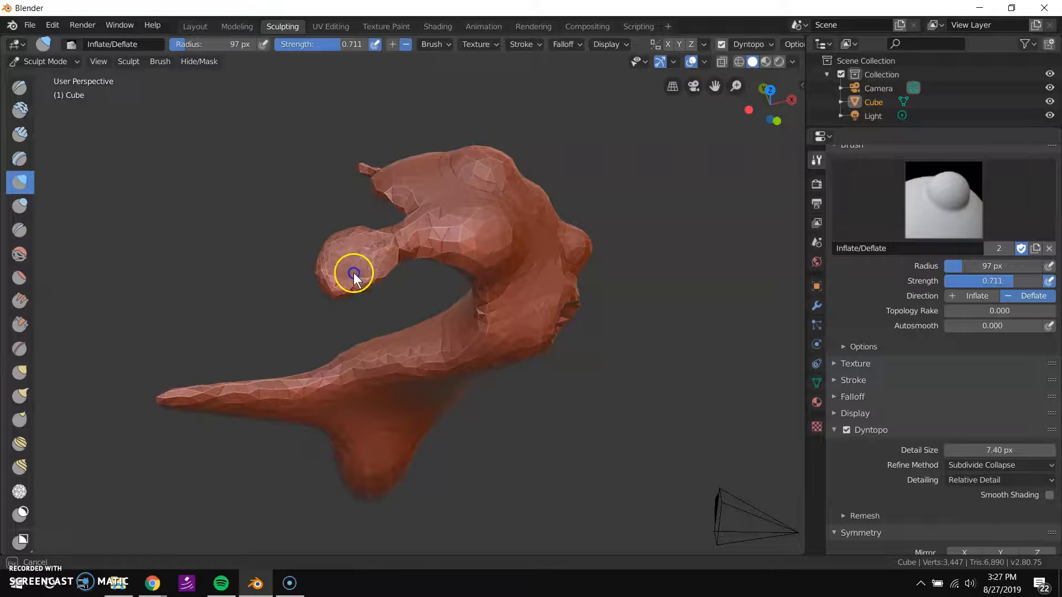
{"action": "left_click_drag", "start_coordinate": [352, 274], "coordinate": [383, 260]}
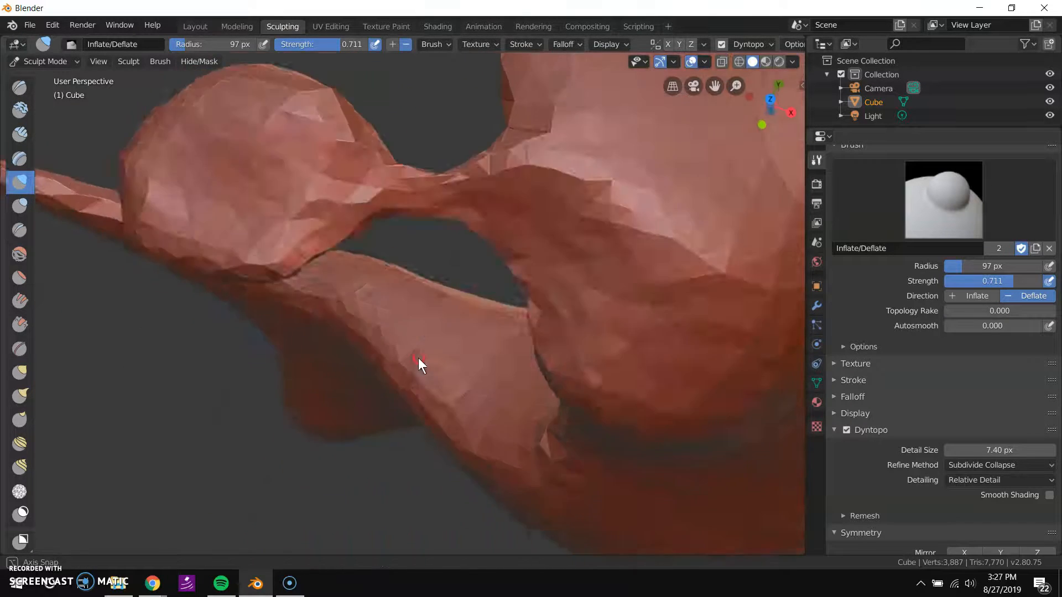
{"action": "left_click_drag", "start_coordinate": [417, 362], "coordinate": [399, 183]}
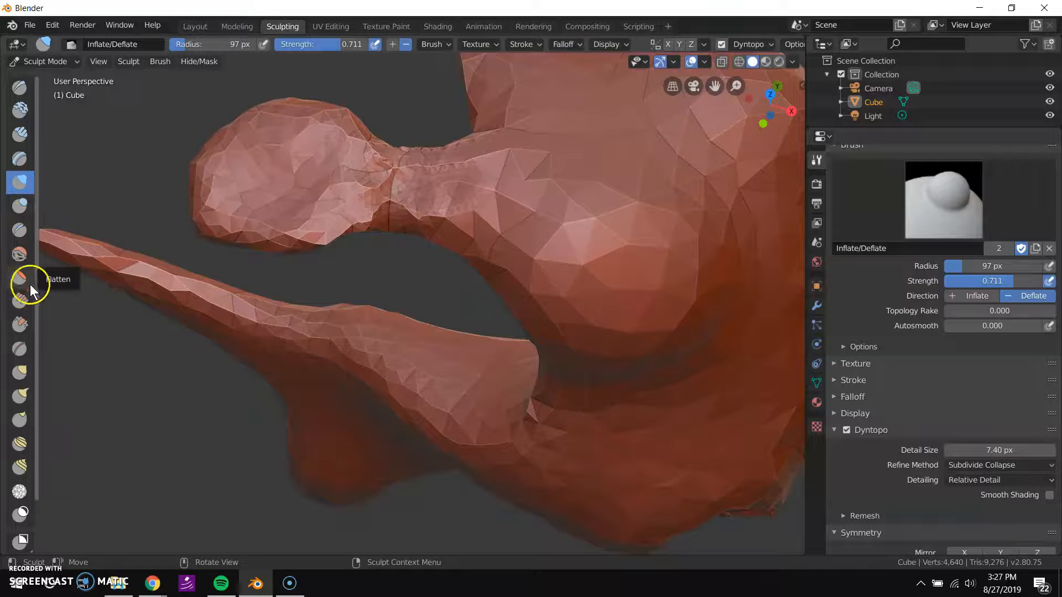
- Go from the Flatten brush to Fill/Deepen and fill in the carved hole's rim
{"action": "left_click", "coordinate": [19, 277]}
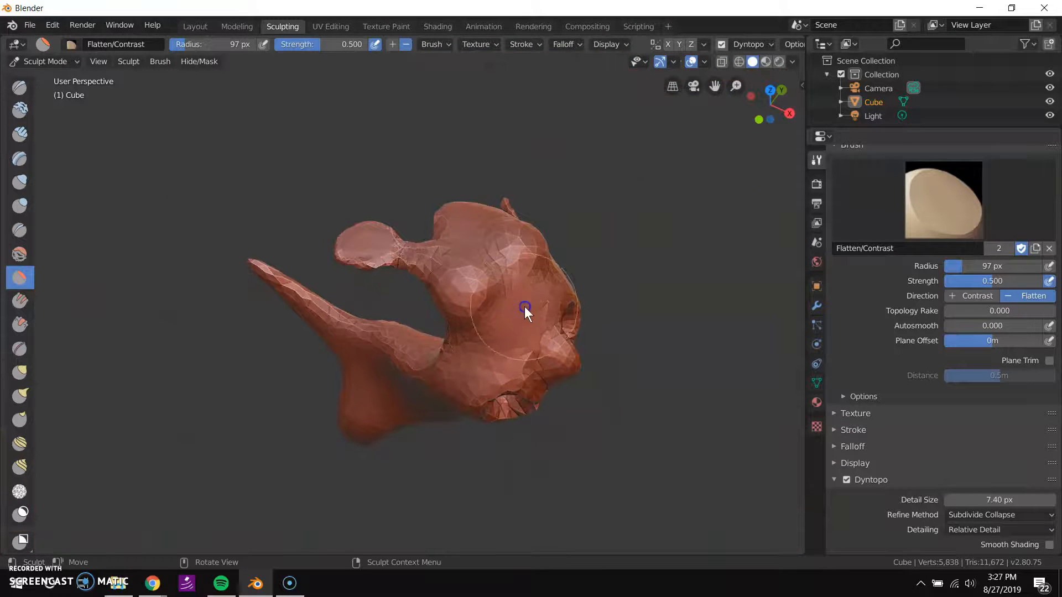
{"action": "left_click", "coordinate": [20, 300]}
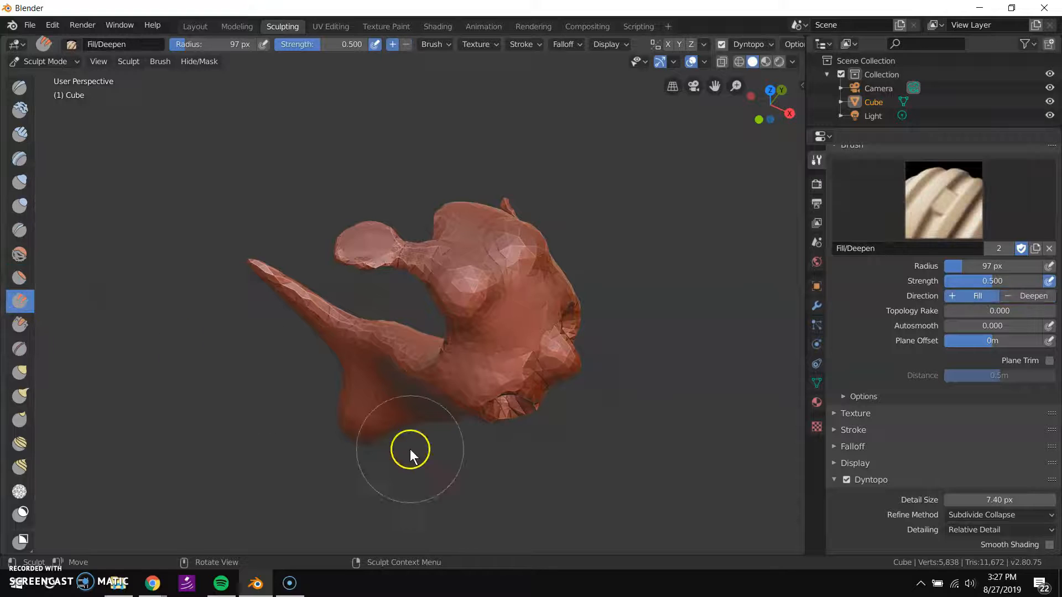
{"action": "left_click_drag", "start_coordinate": [410, 450], "coordinate": [409, 376]}
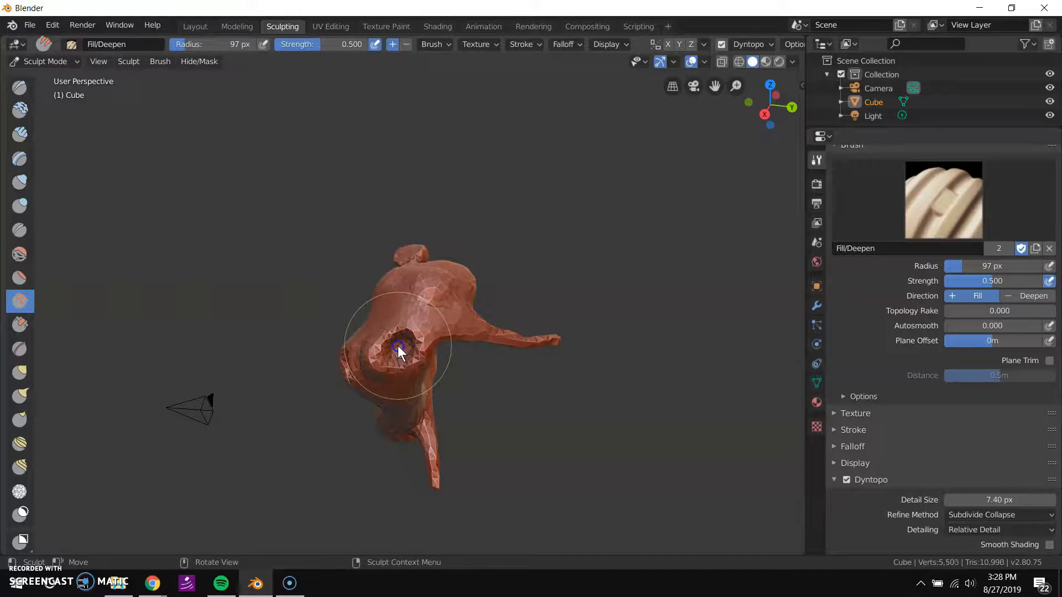
{"action": "left_click_drag", "start_coordinate": [399, 346], "coordinate": [403, 369]}
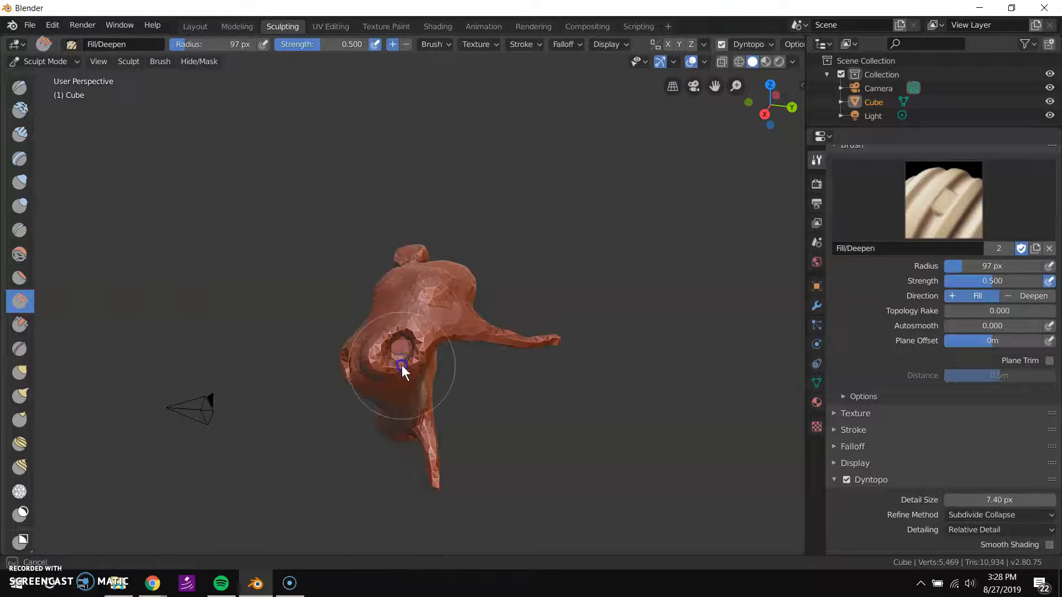
{"action": "left_click_drag", "start_coordinate": [403, 368], "coordinate": [406, 349]}
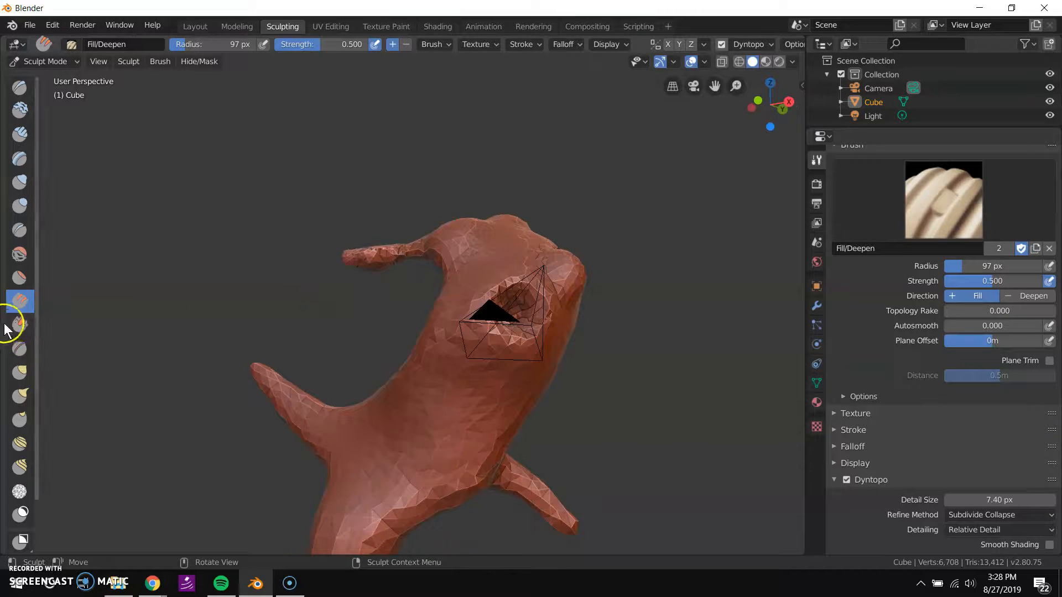
- Scrape the lower body and the area beside the carved hole smoother
{"action": "left_click", "coordinate": [20, 325]}
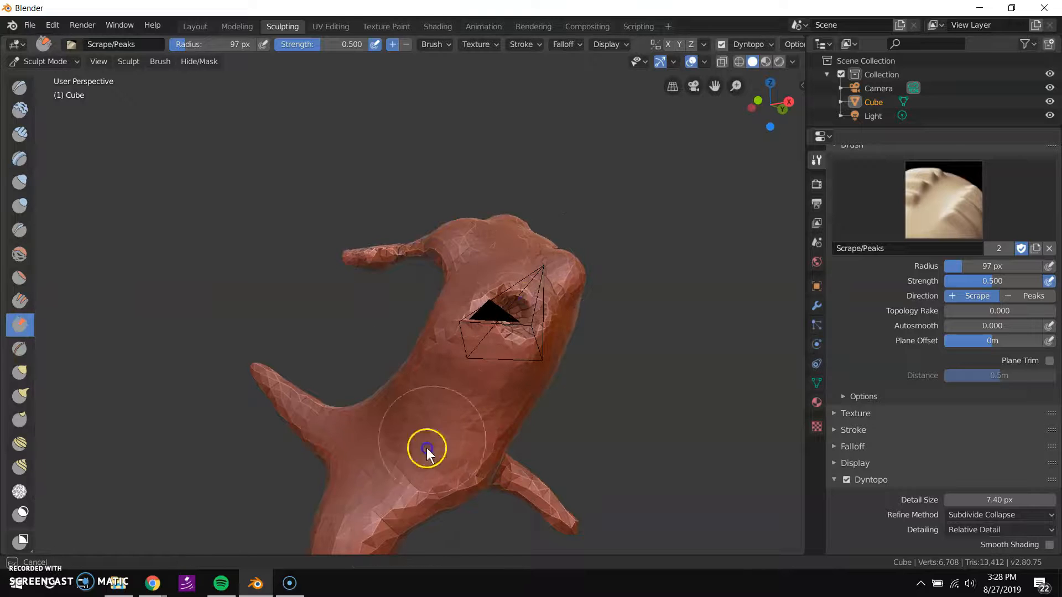
{"action": "left_click_drag", "start_coordinate": [426, 450], "coordinate": [464, 342]}
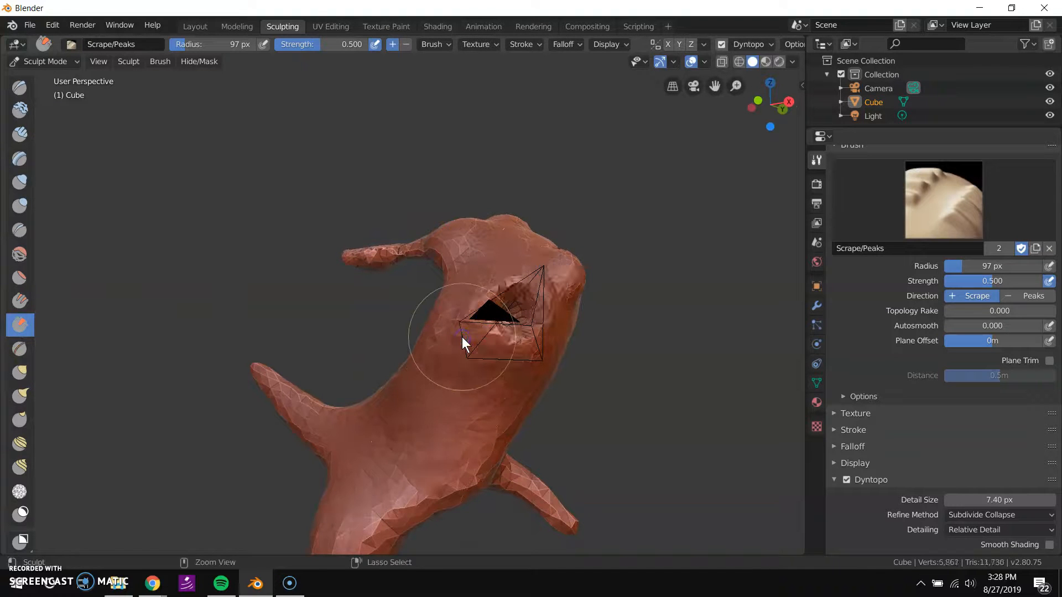
{"action": "left_click_drag", "start_coordinate": [464, 341], "coordinate": [403, 356]}
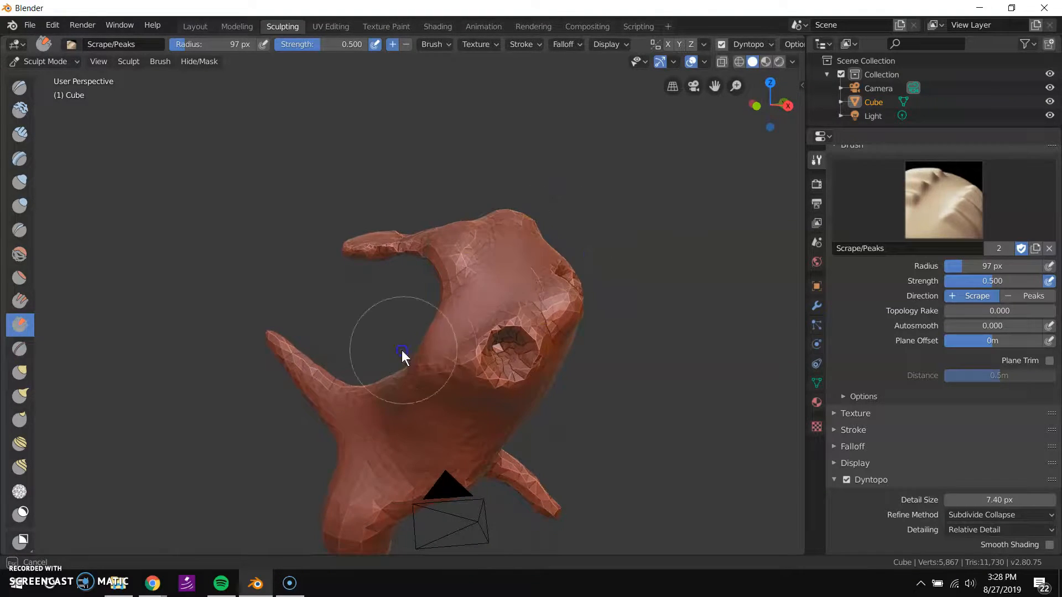
{"action": "left_click_drag", "start_coordinate": [403, 357], "coordinate": [428, 350]}
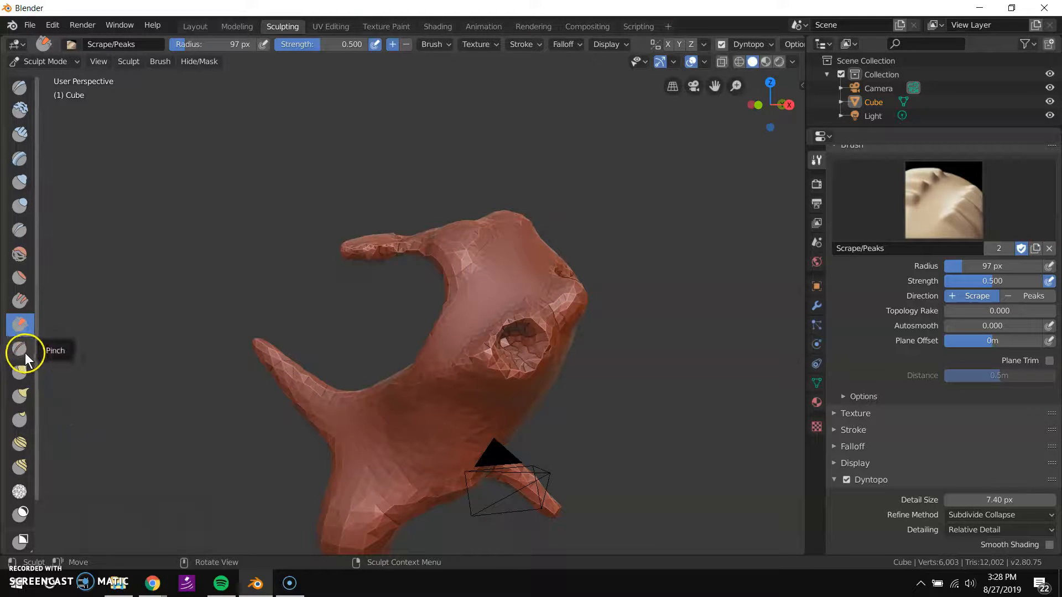
- Use the Grab brush to pull out the upper arm and left strand tips
{"action": "left_click", "coordinate": [19, 349]}
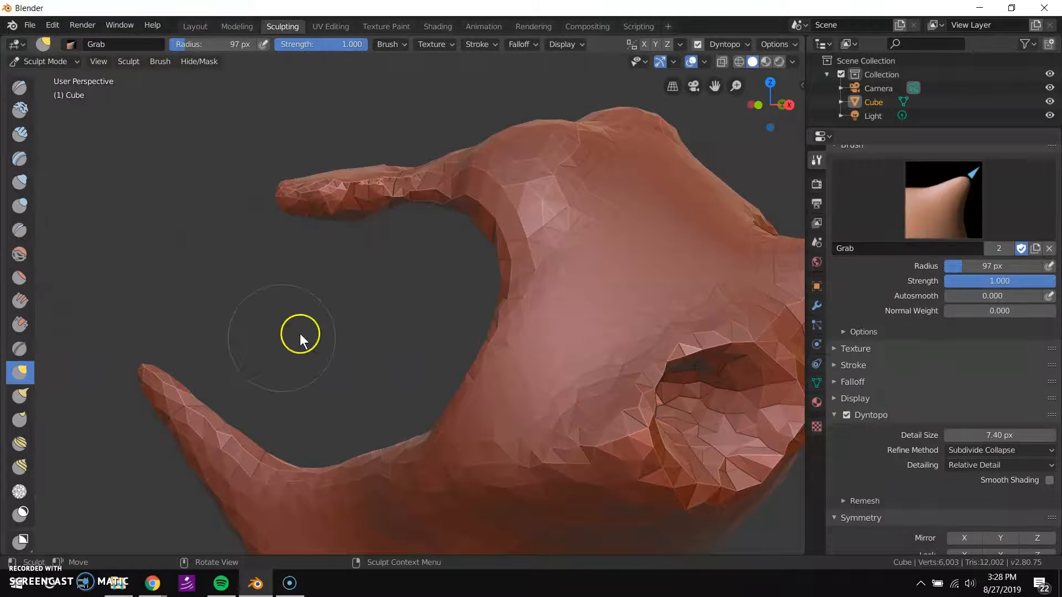
{"action": "left_click_drag", "start_coordinate": [301, 339], "coordinate": [362, 243]}
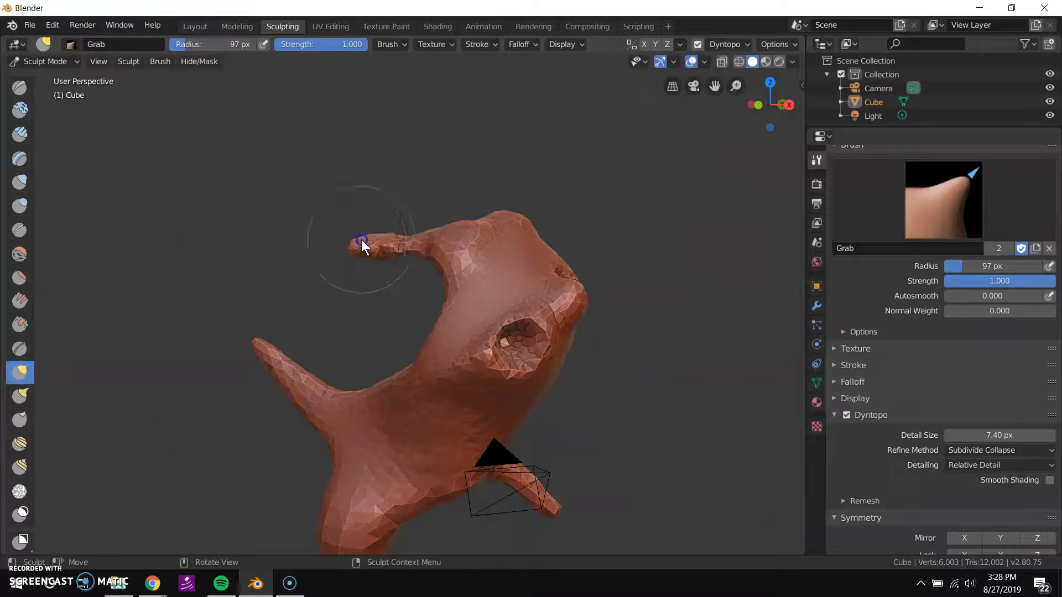
{"action": "left_click_drag", "start_coordinate": [361, 242], "coordinate": [264, 359]}
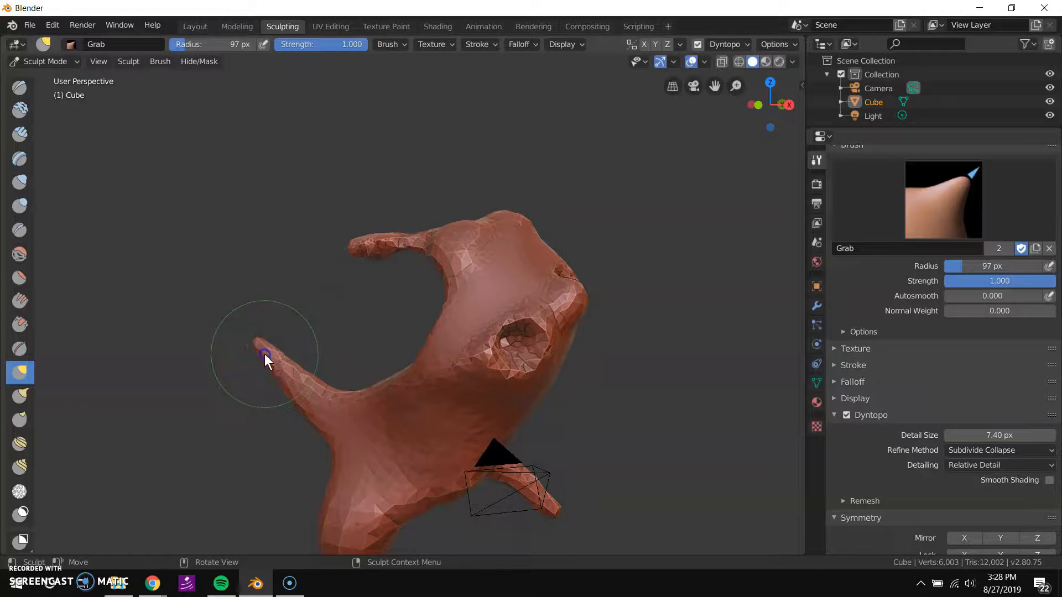
{"action": "left_click_drag", "start_coordinate": [264, 356], "coordinate": [325, 410]}
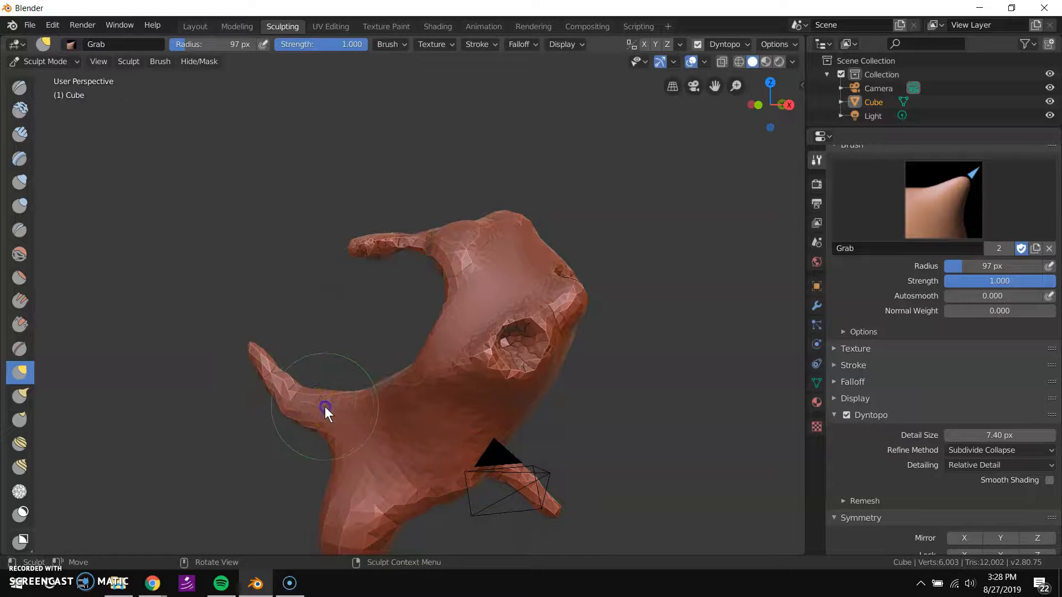
{"action": "left_click_drag", "start_coordinate": [326, 414], "coordinate": [218, 423]}
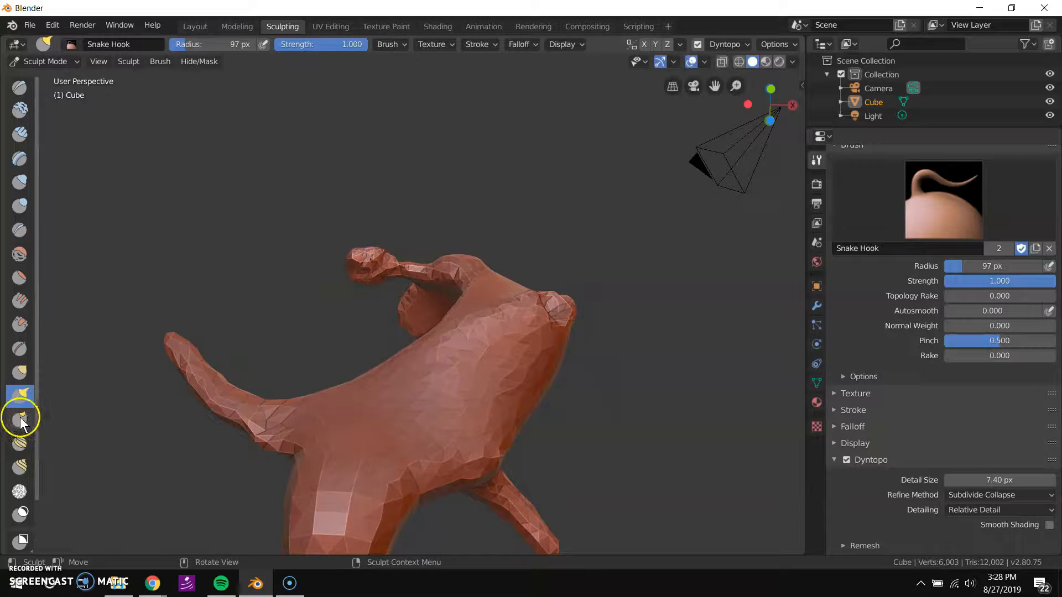
- Smear the left strand with Thumb, then Simplify the mesh near the shoulder
{"action": "left_click", "coordinate": [20, 420]}
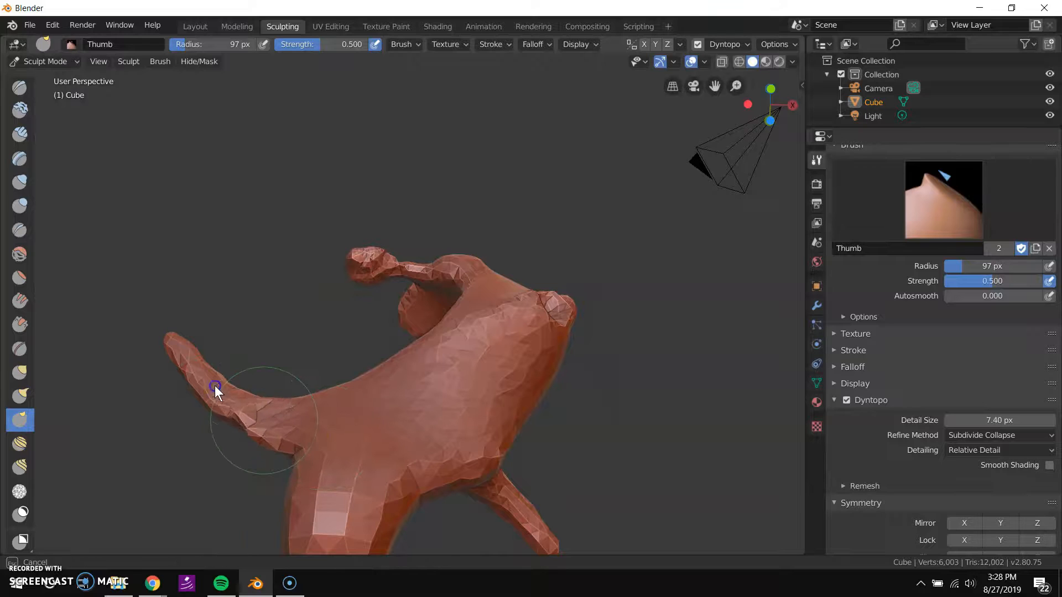
{"action": "left_click_drag", "start_coordinate": [215, 389], "coordinate": [257, 443]}
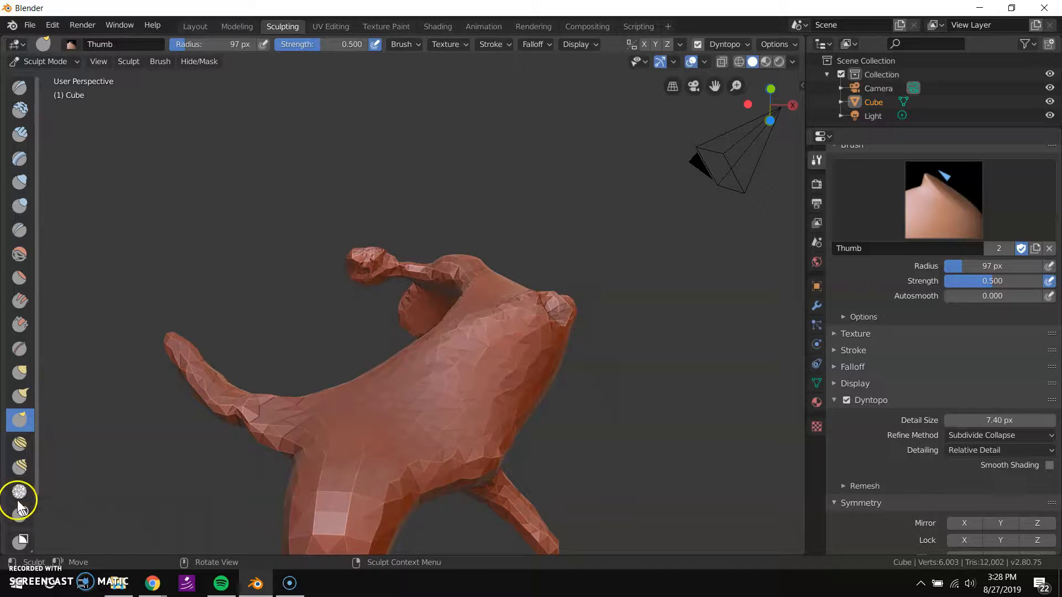
{"action": "left_click", "coordinate": [19, 491]}
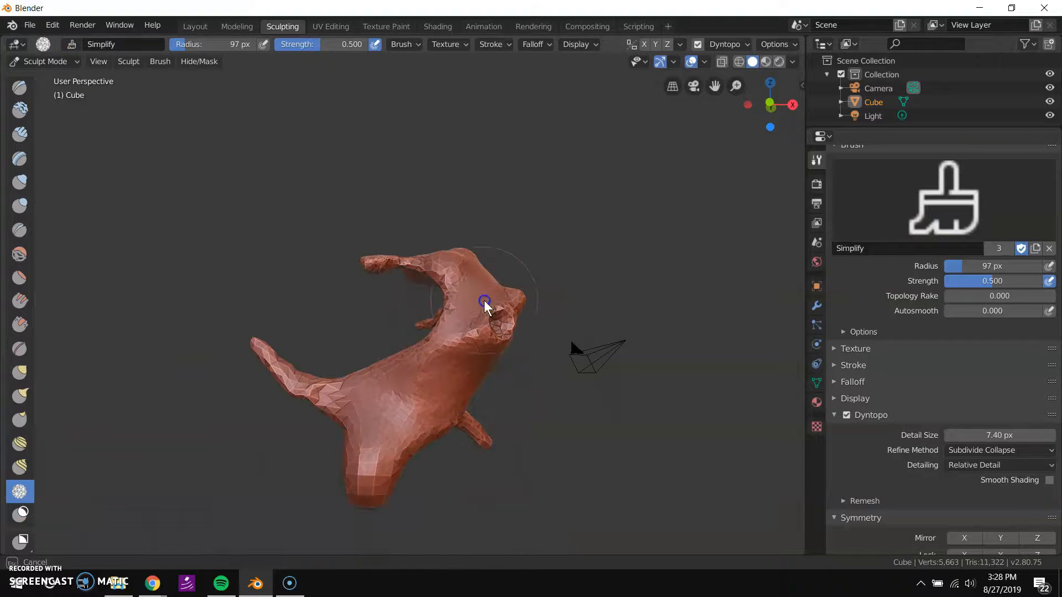
{"action": "left_click_drag", "start_coordinate": [485, 302], "coordinate": [315, 382]}
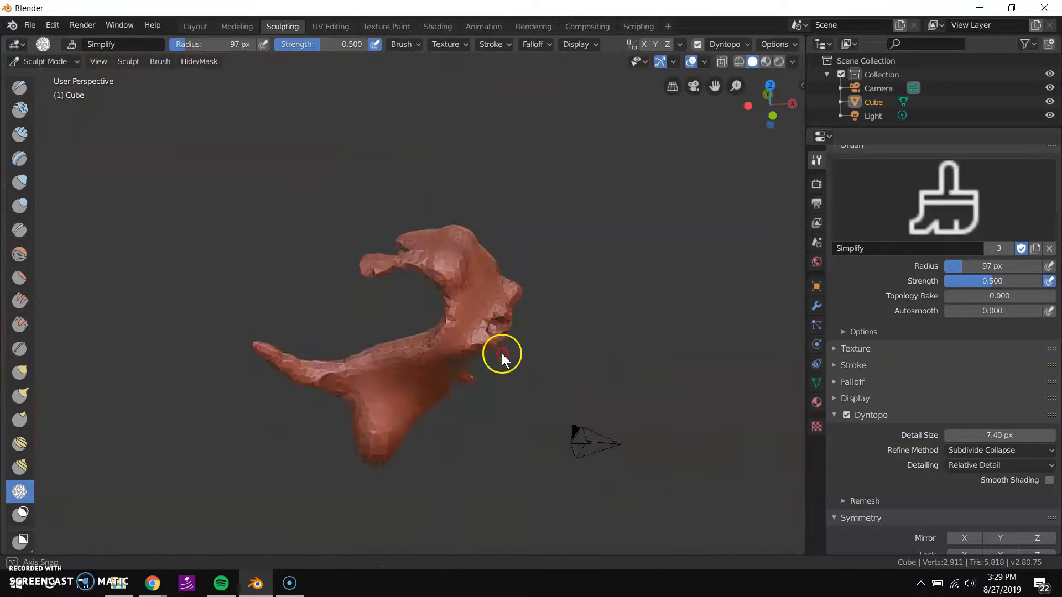
- Simplify along the shoulder, reaching about 6,900 triangles, and orbit around the form
{"action": "left_click_drag", "start_coordinate": [501, 352], "coordinate": [493, 350]}
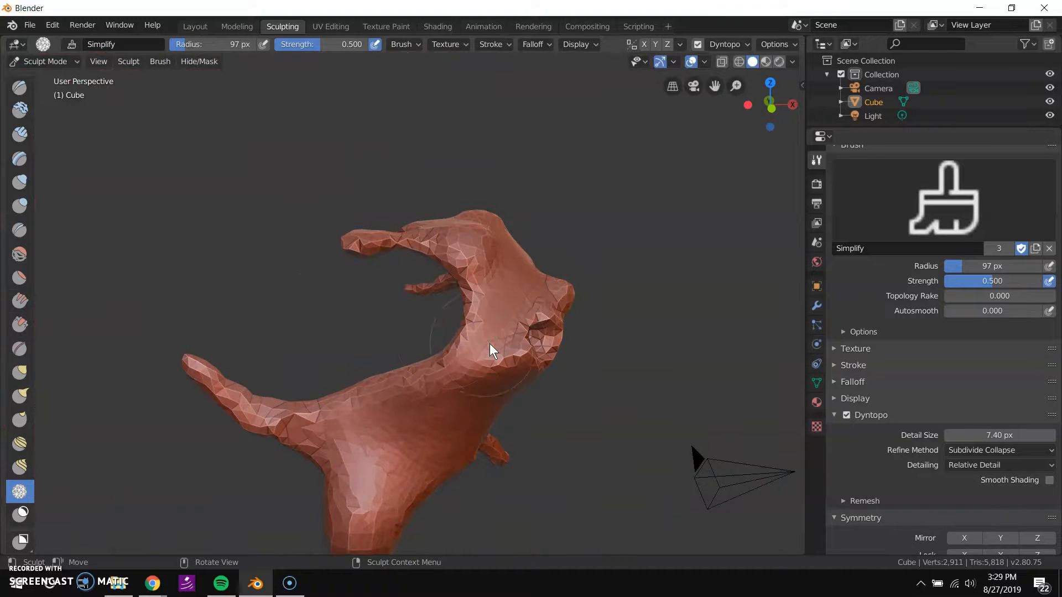
{"action": "left_click_drag", "start_coordinate": [491, 350], "coordinate": [518, 338]}
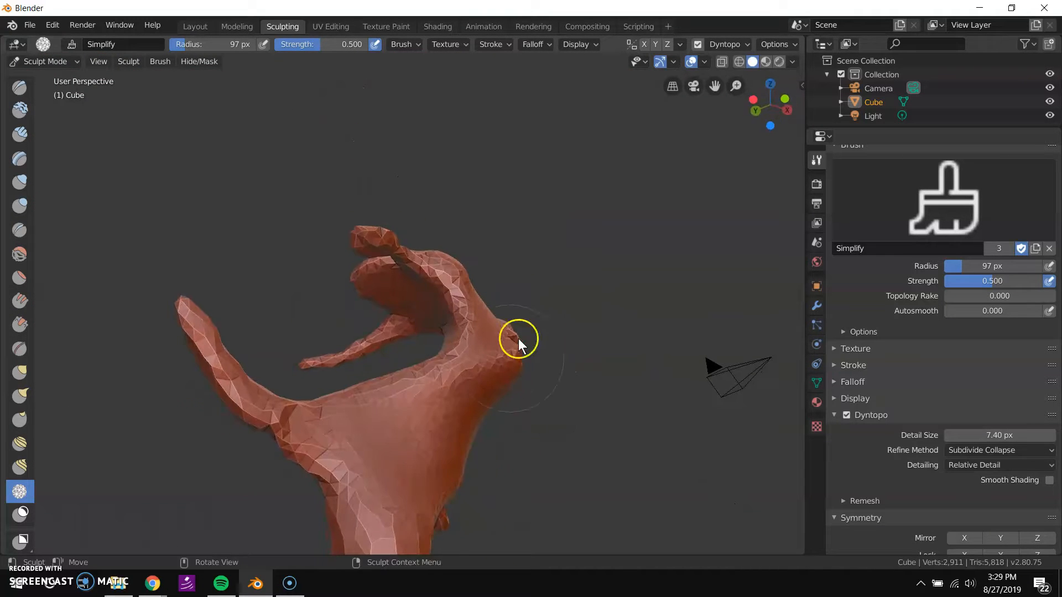
{"action": "left_click_drag", "start_coordinate": [518, 339], "coordinate": [616, 400]}
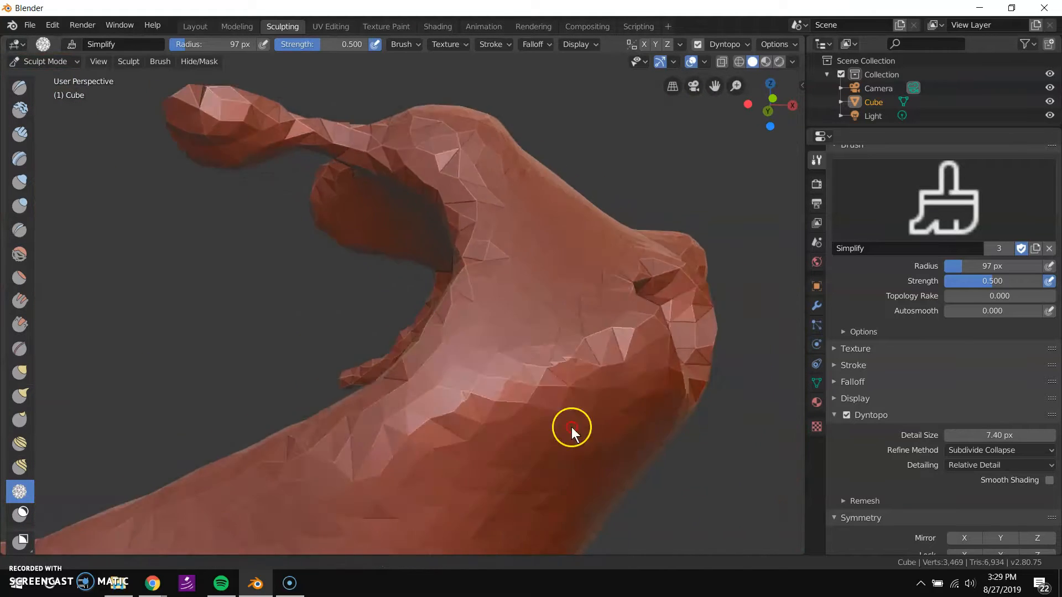
{"action": "left_click_drag", "start_coordinate": [571, 430], "coordinate": [500, 242]}
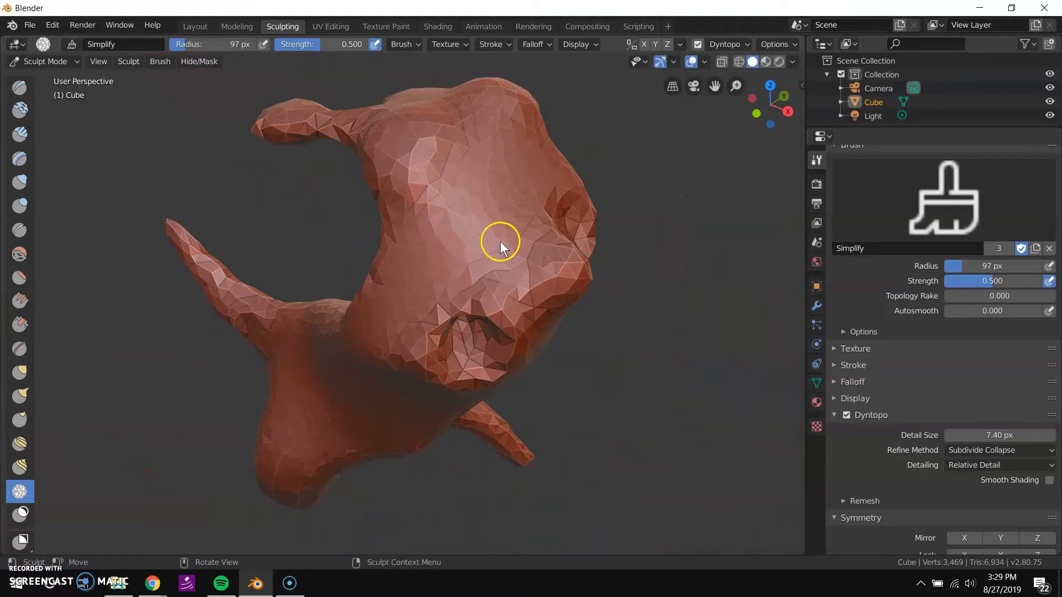
{"action": "left_click_drag", "start_coordinate": [501, 244], "coordinate": [398, 225]}
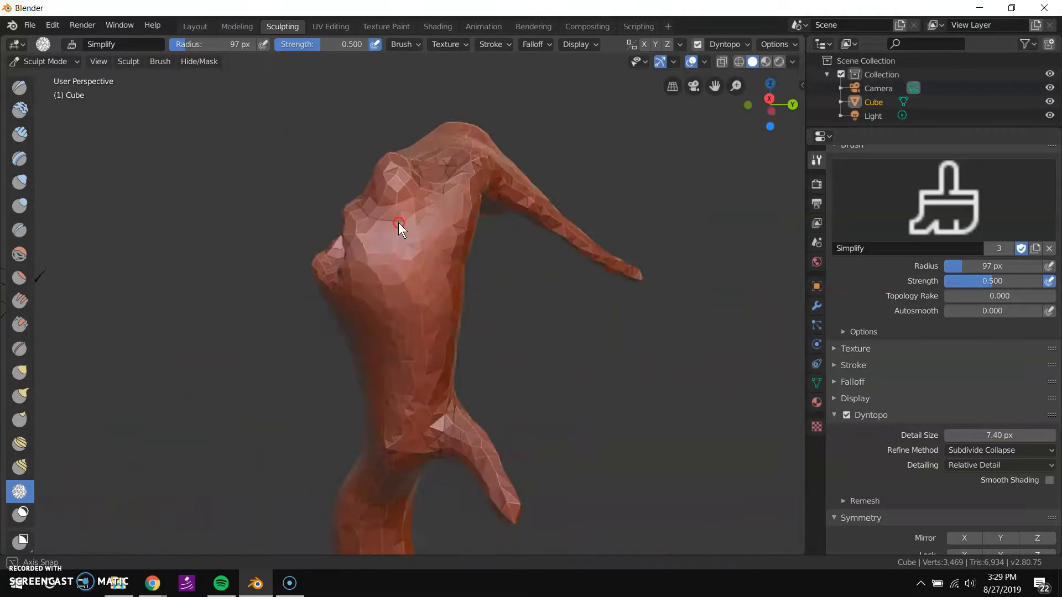
{"action": "left_click_drag", "start_coordinate": [399, 227], "coordinate": [470, 277]}
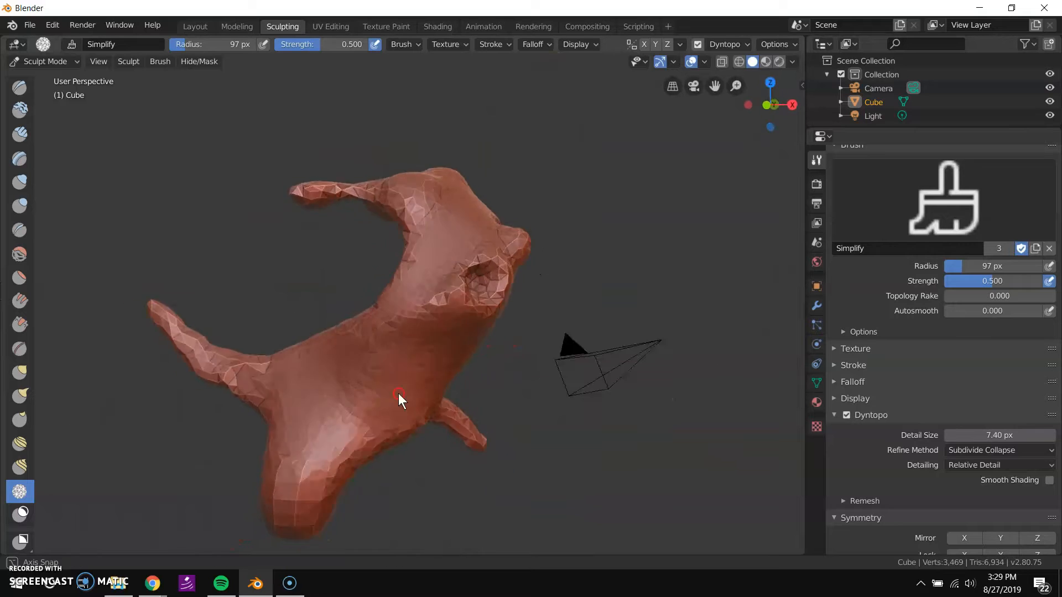
{"action": "left_click_drag", "start_coordinate": [399, 398], "coordinate": [293, 399]}
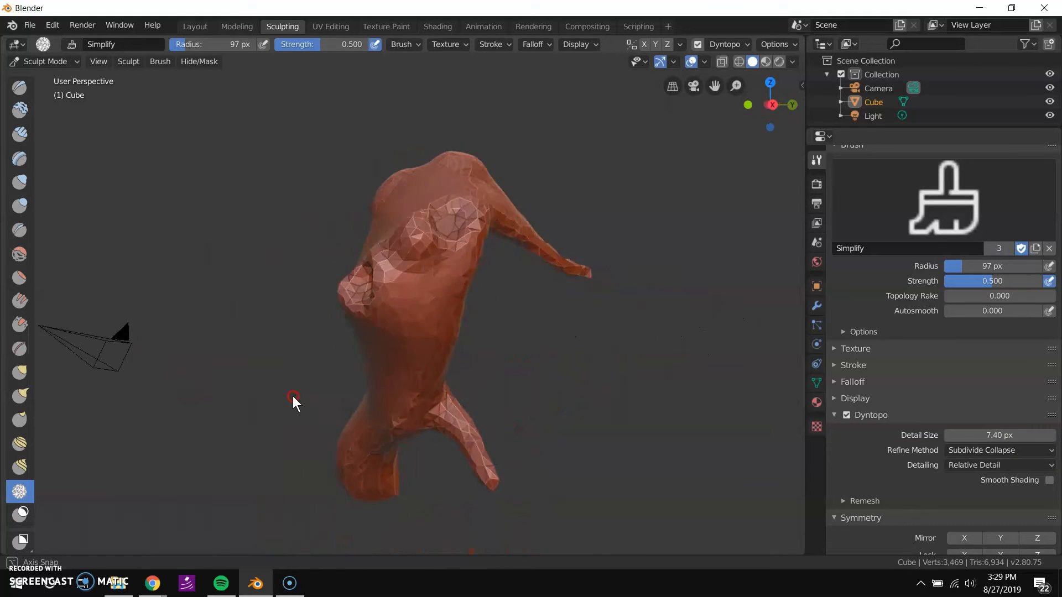